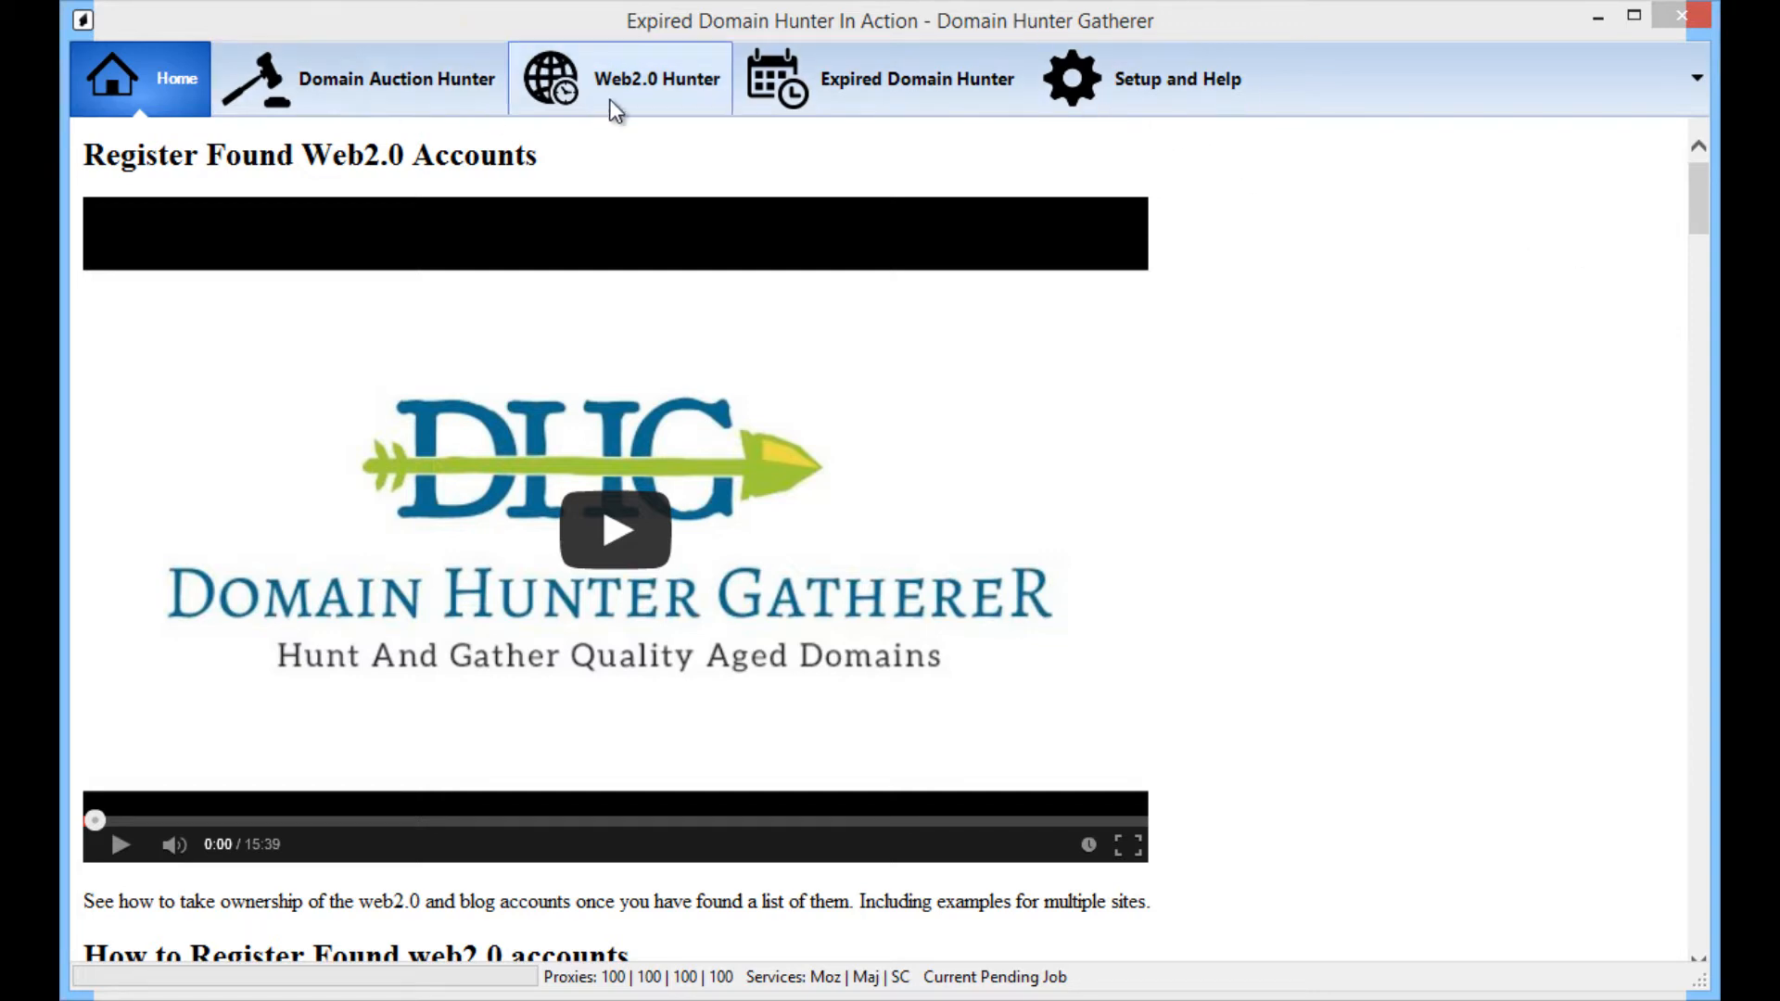
Step: Switch to the Web2.0 Hunter section showing the empty Hunt Aged Web2.0s list
left_click(657, 78)
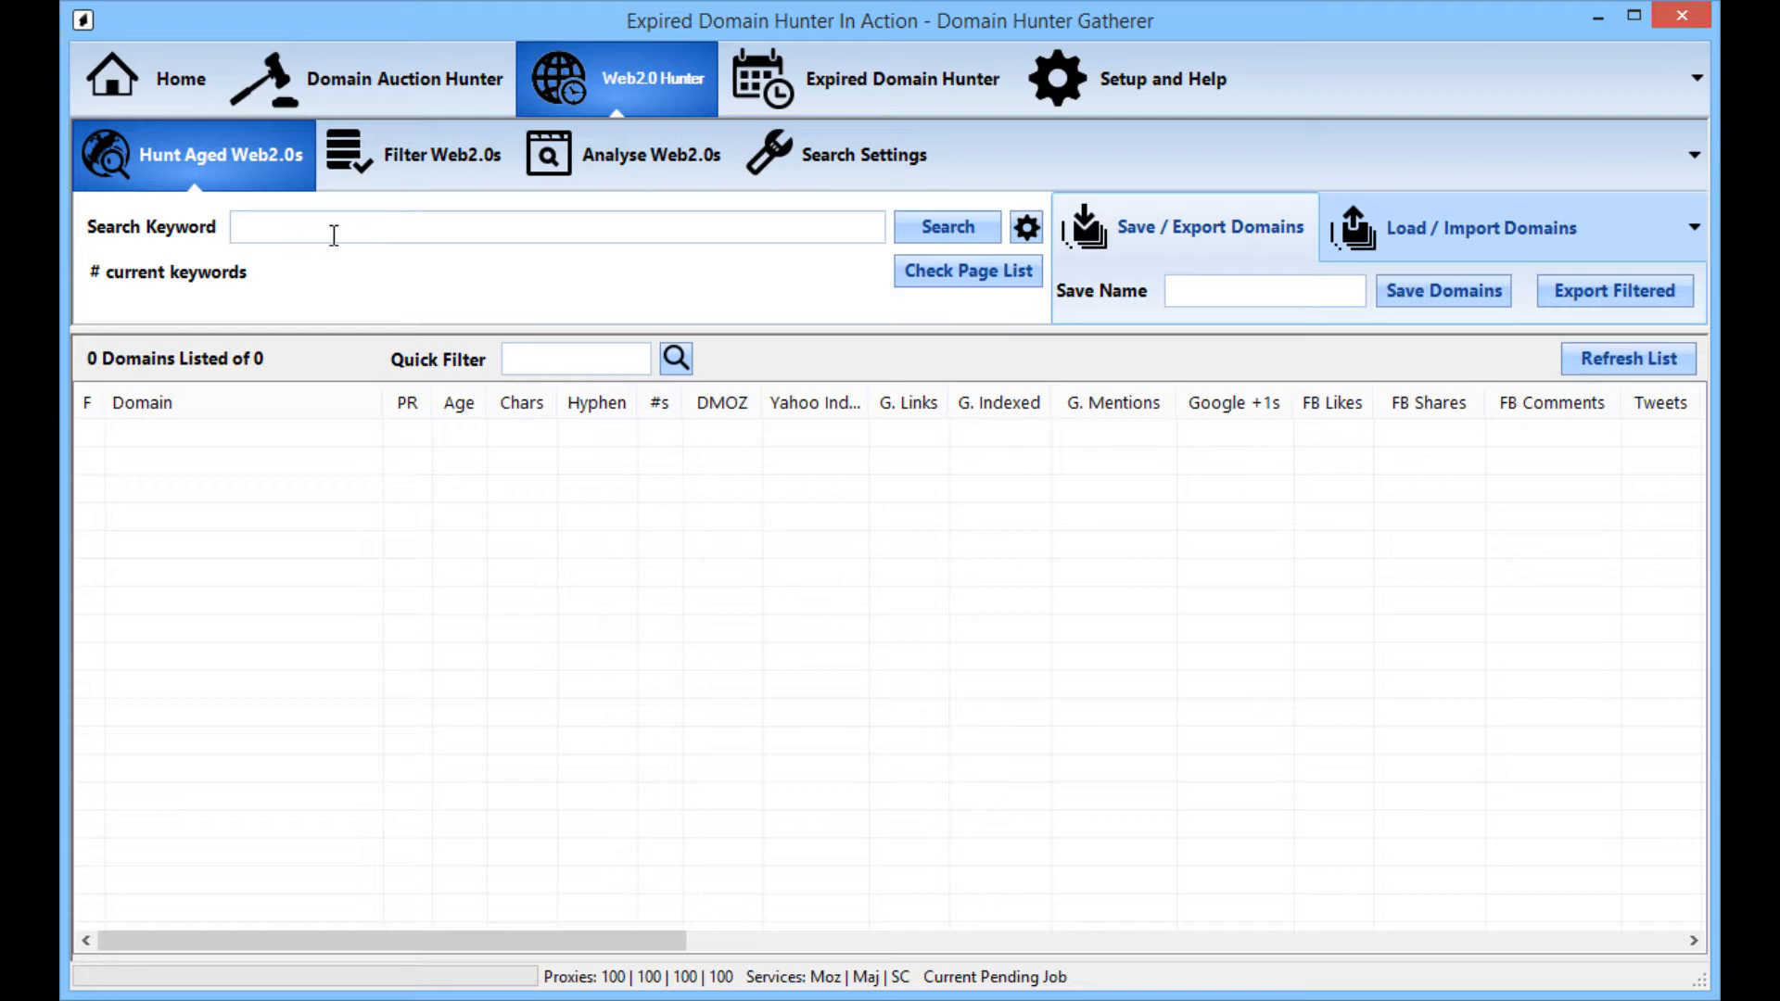
mouse_move(408, 250)
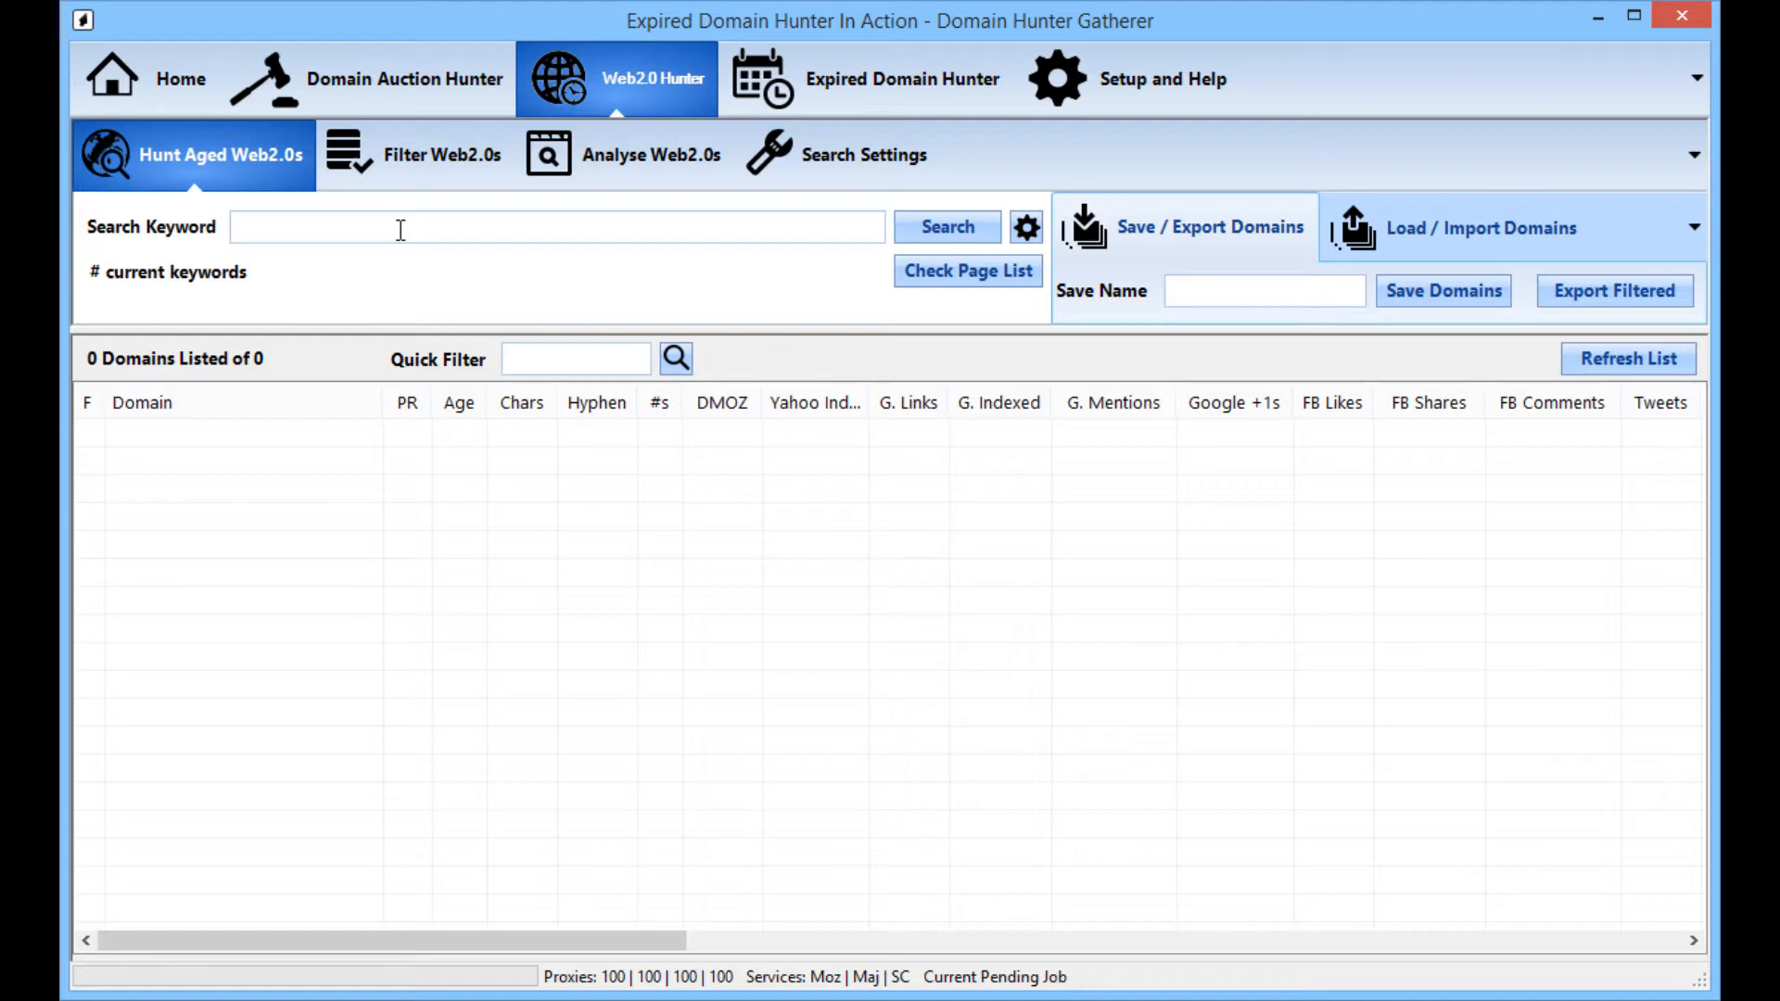
mouse_move(406, 256)
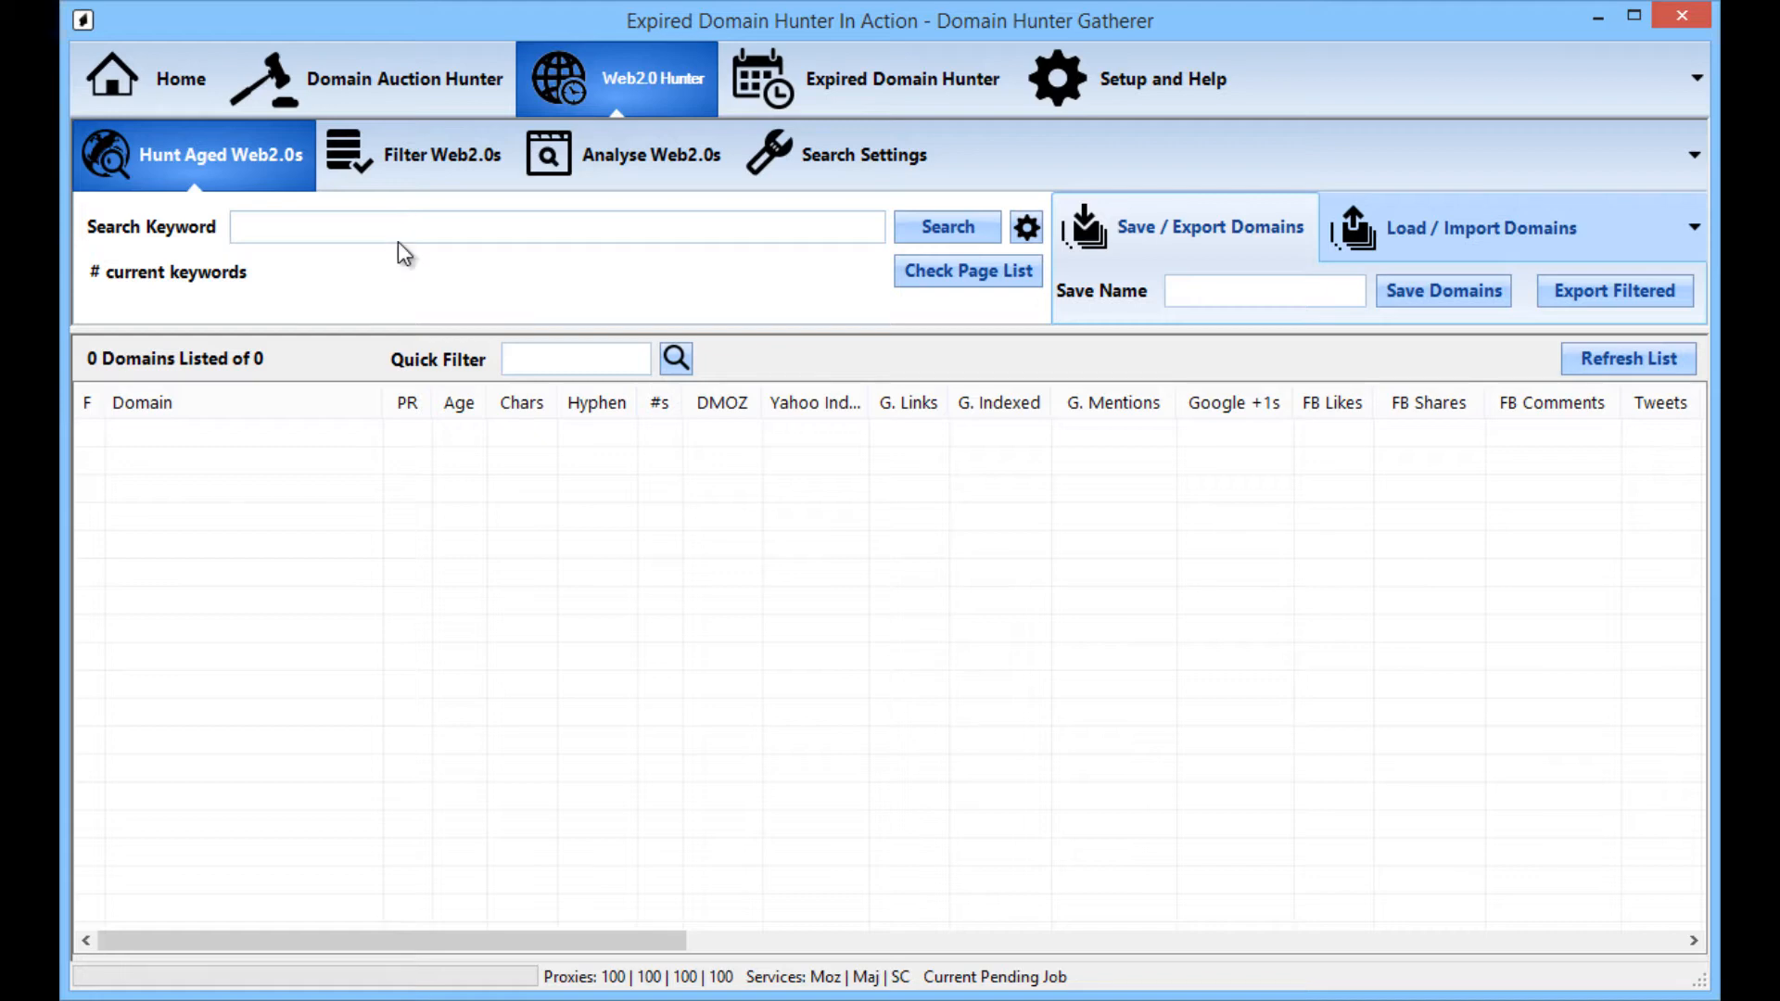
mouse_move(968, 271)
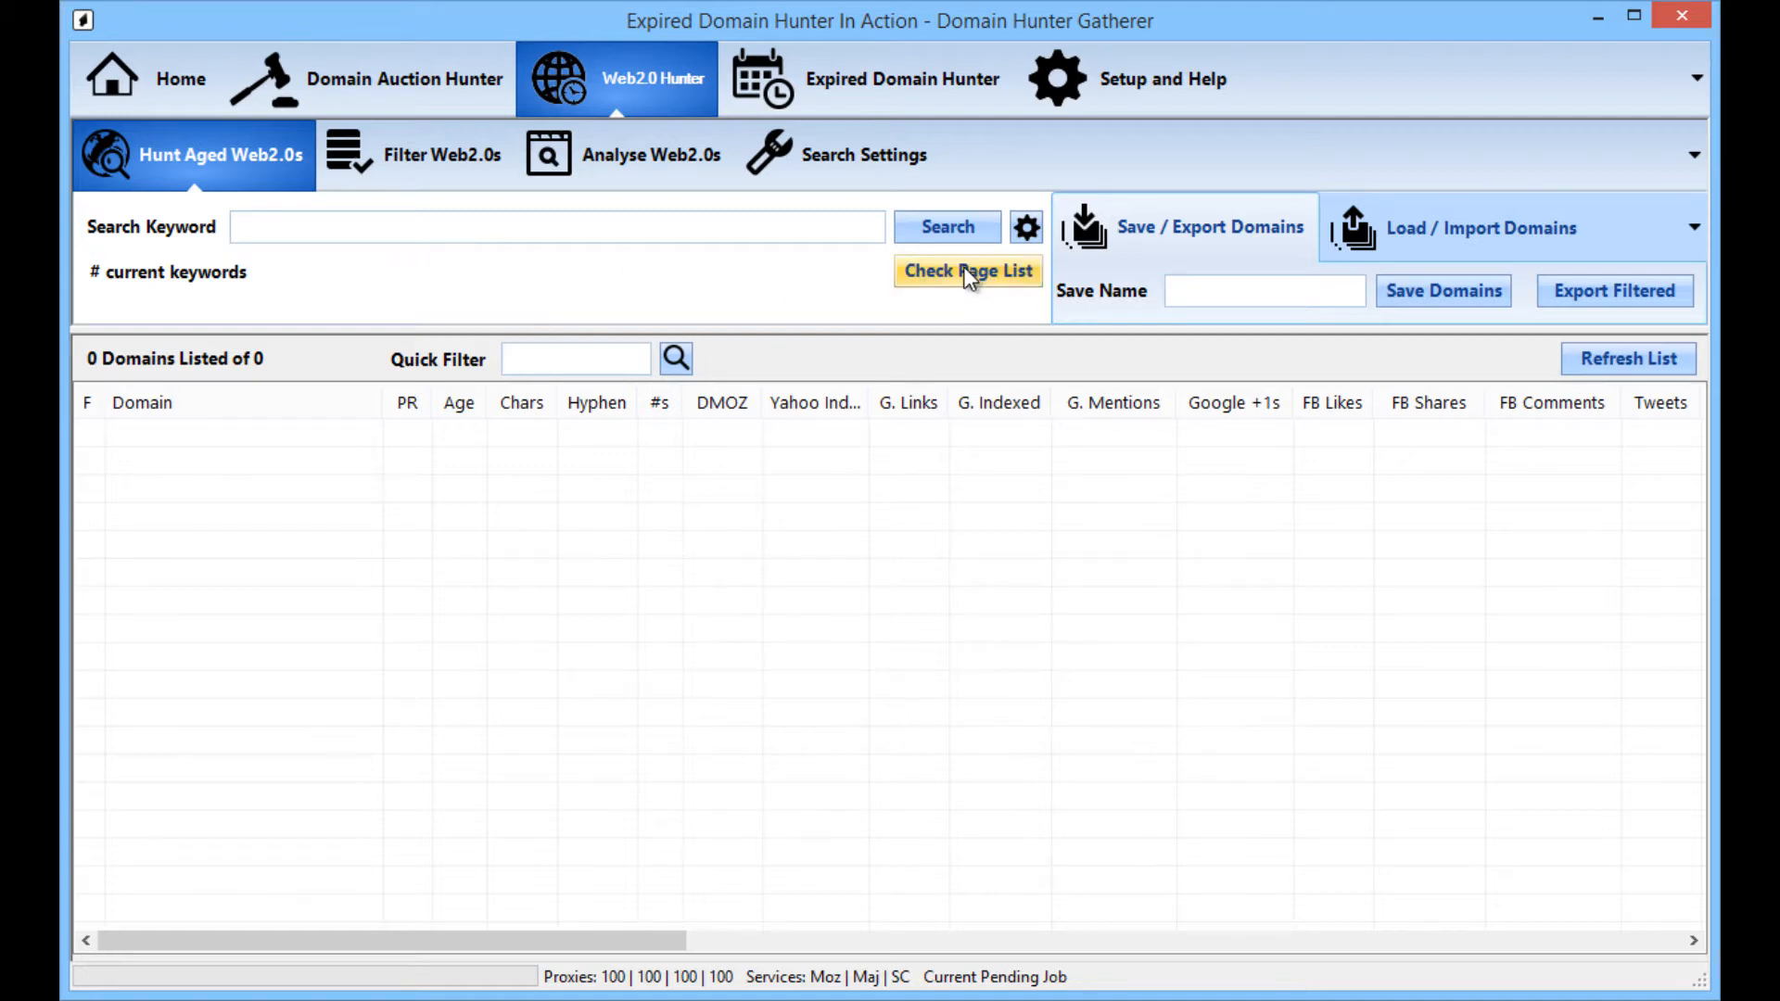
left_click(966, 271)
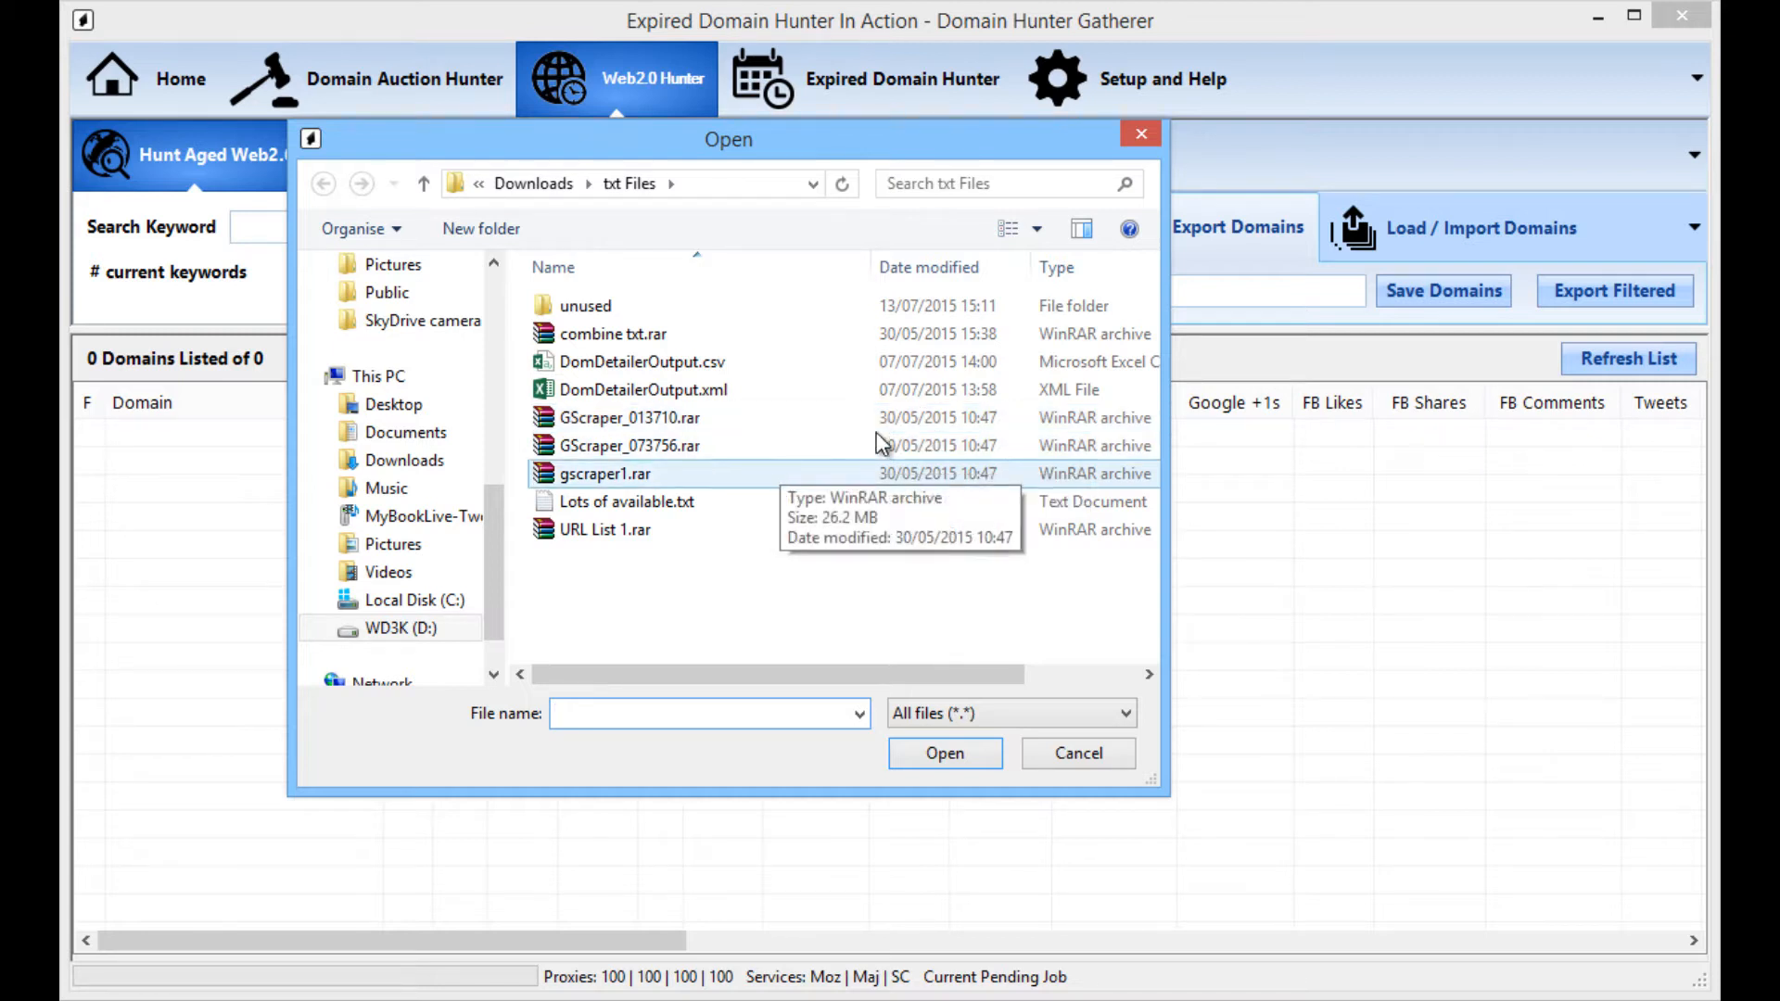
left_click(1076, 753)
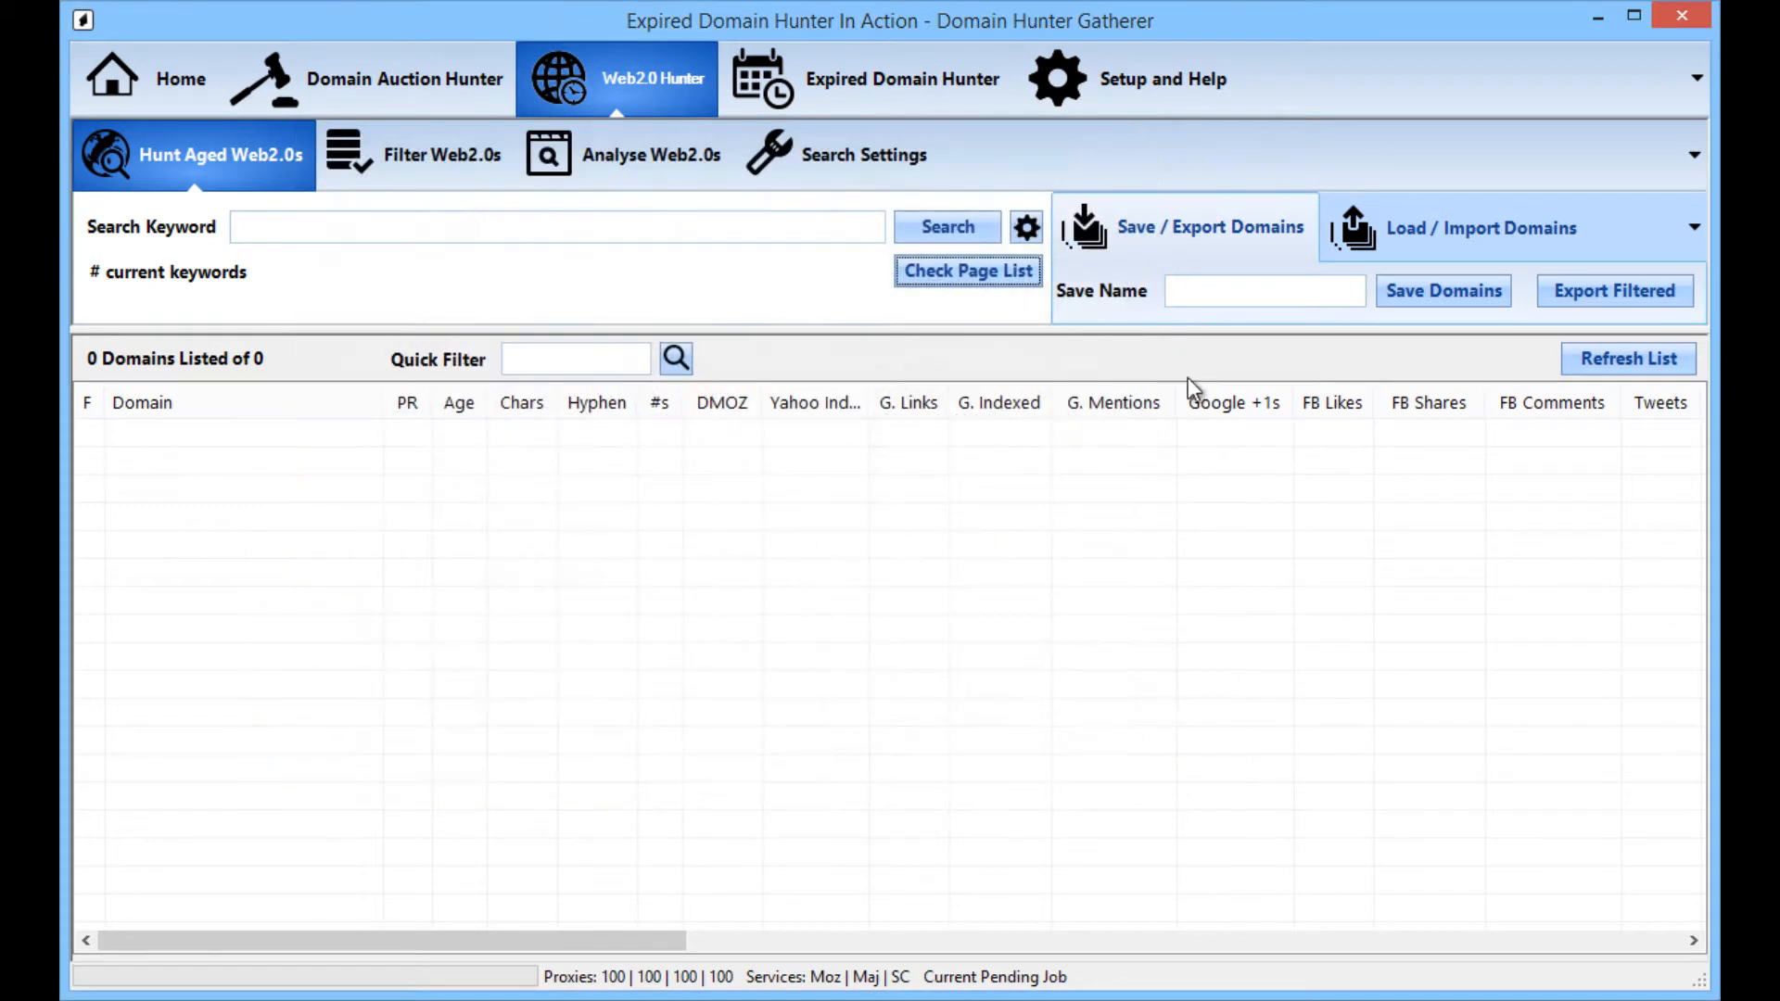
mouse_move(763, 291)
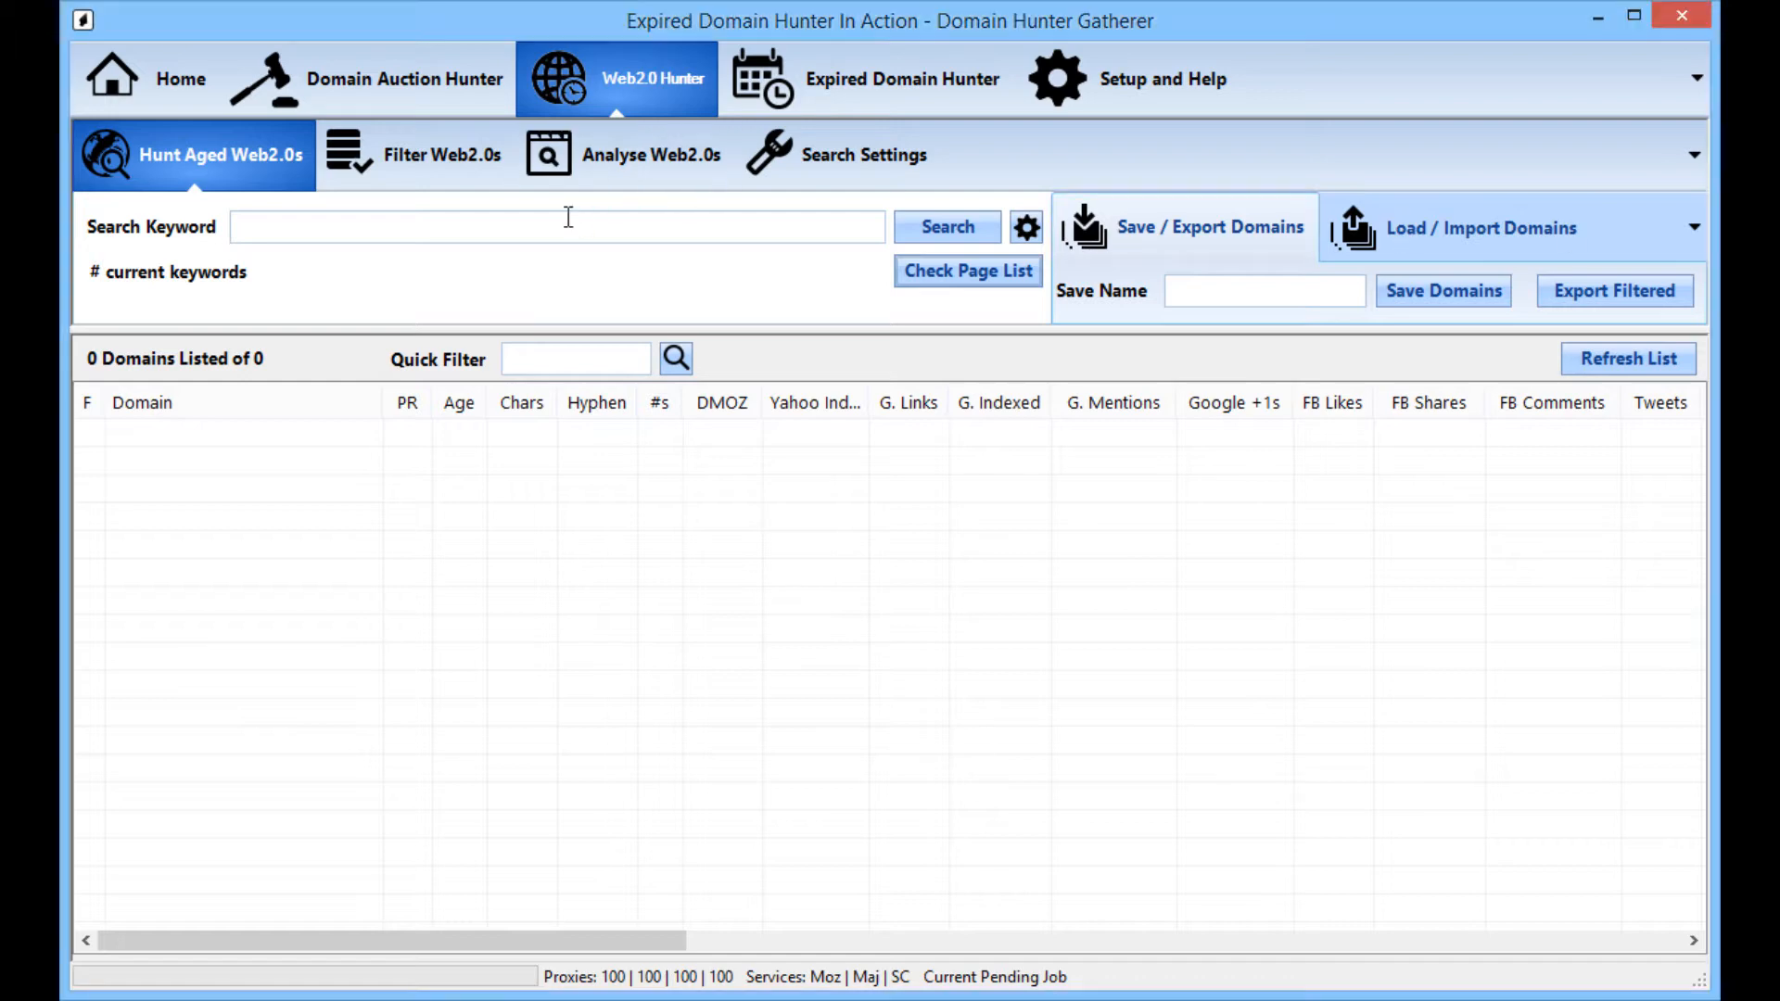
Step: Enter the search keywords cars,truck,van,ford,mercedes,toyota,honda,volkswagen
type("cars")
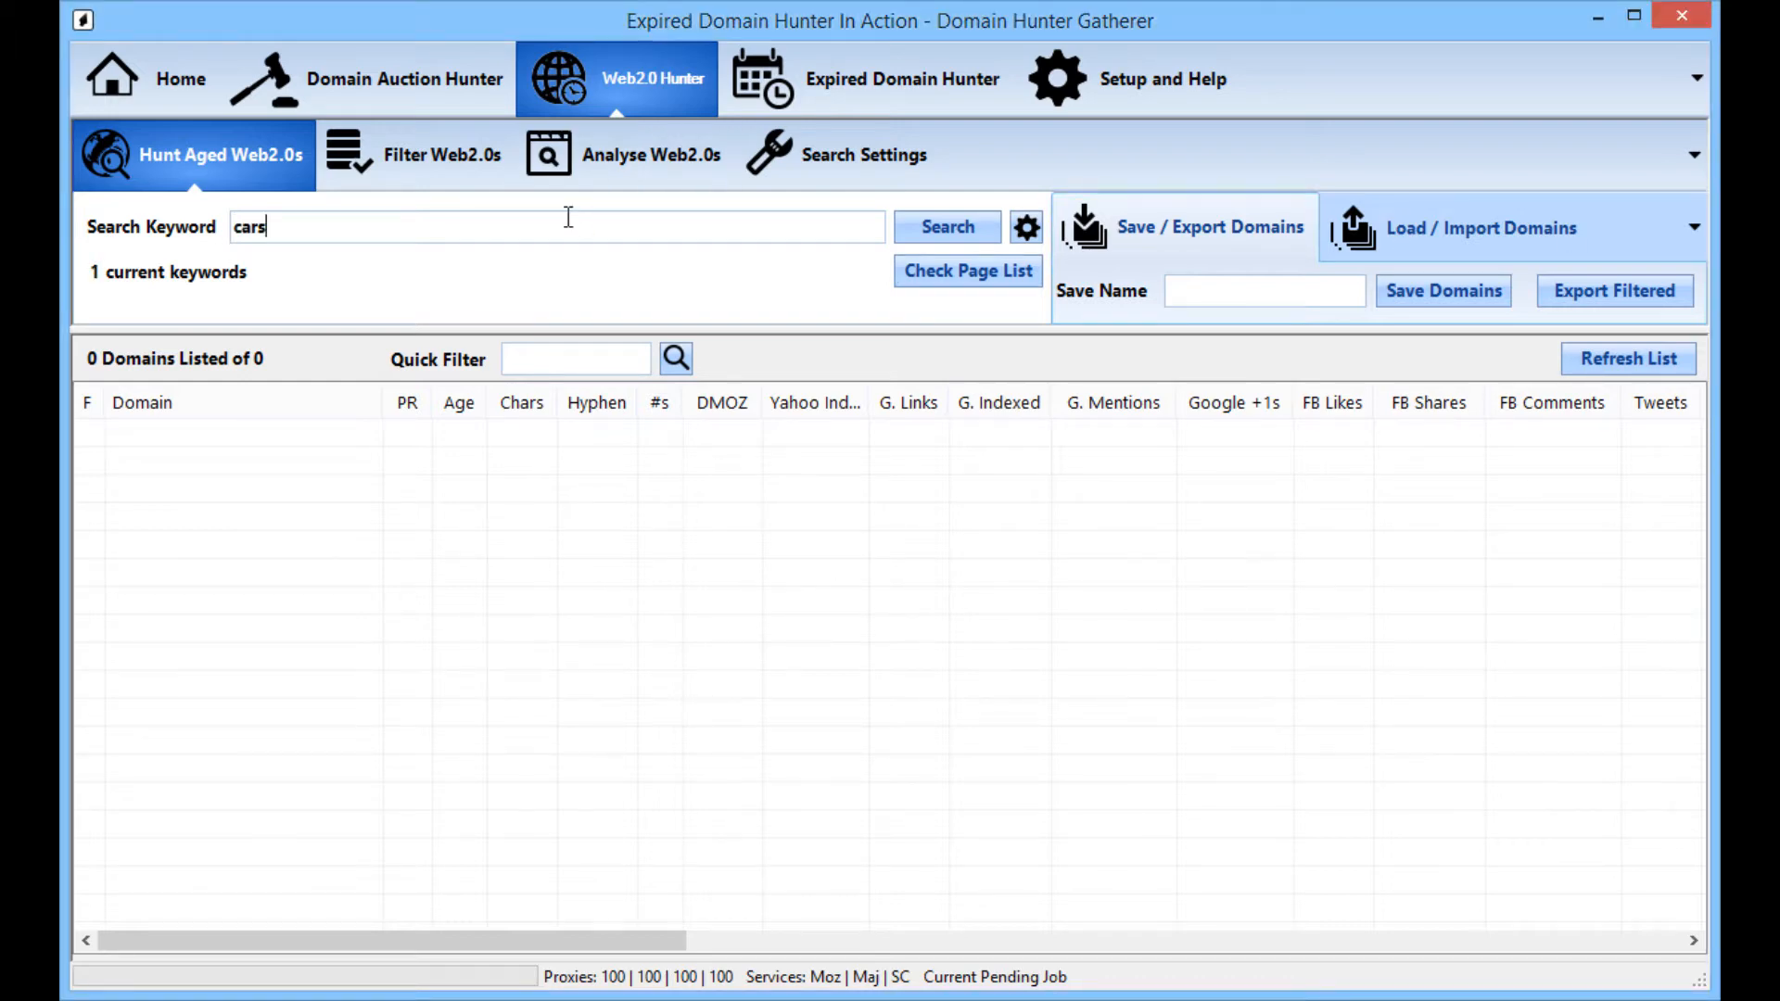
type(",")
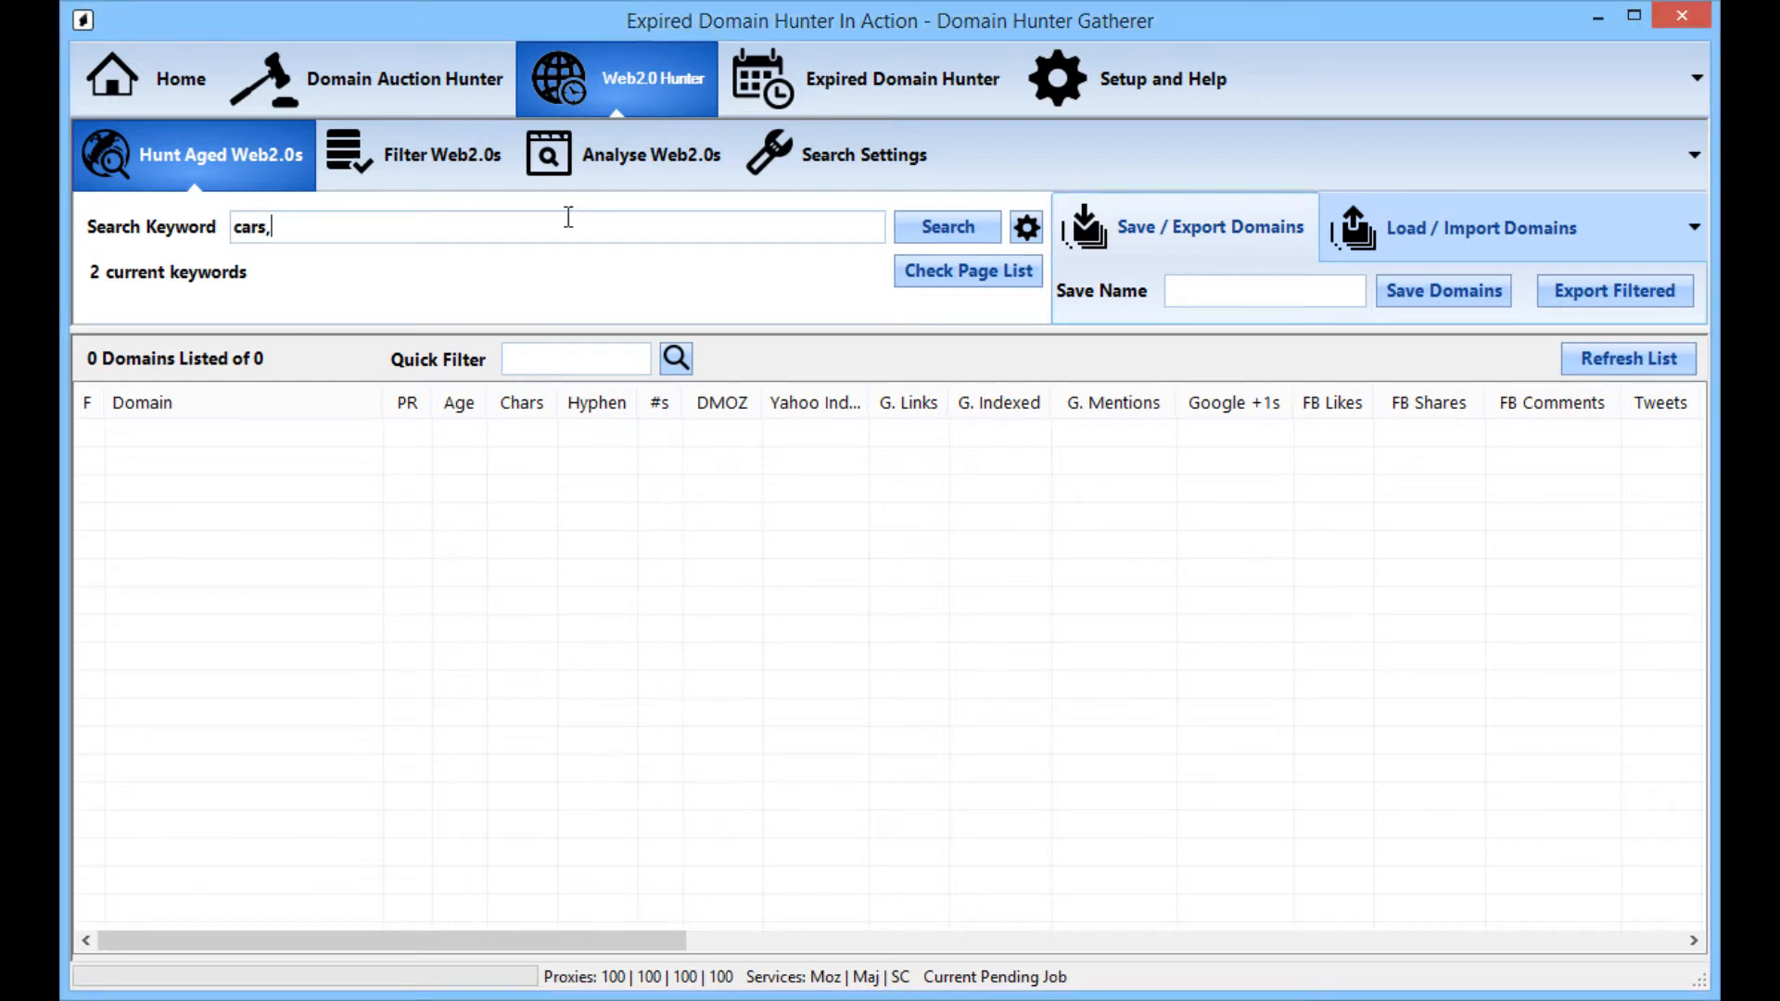
type("truck")
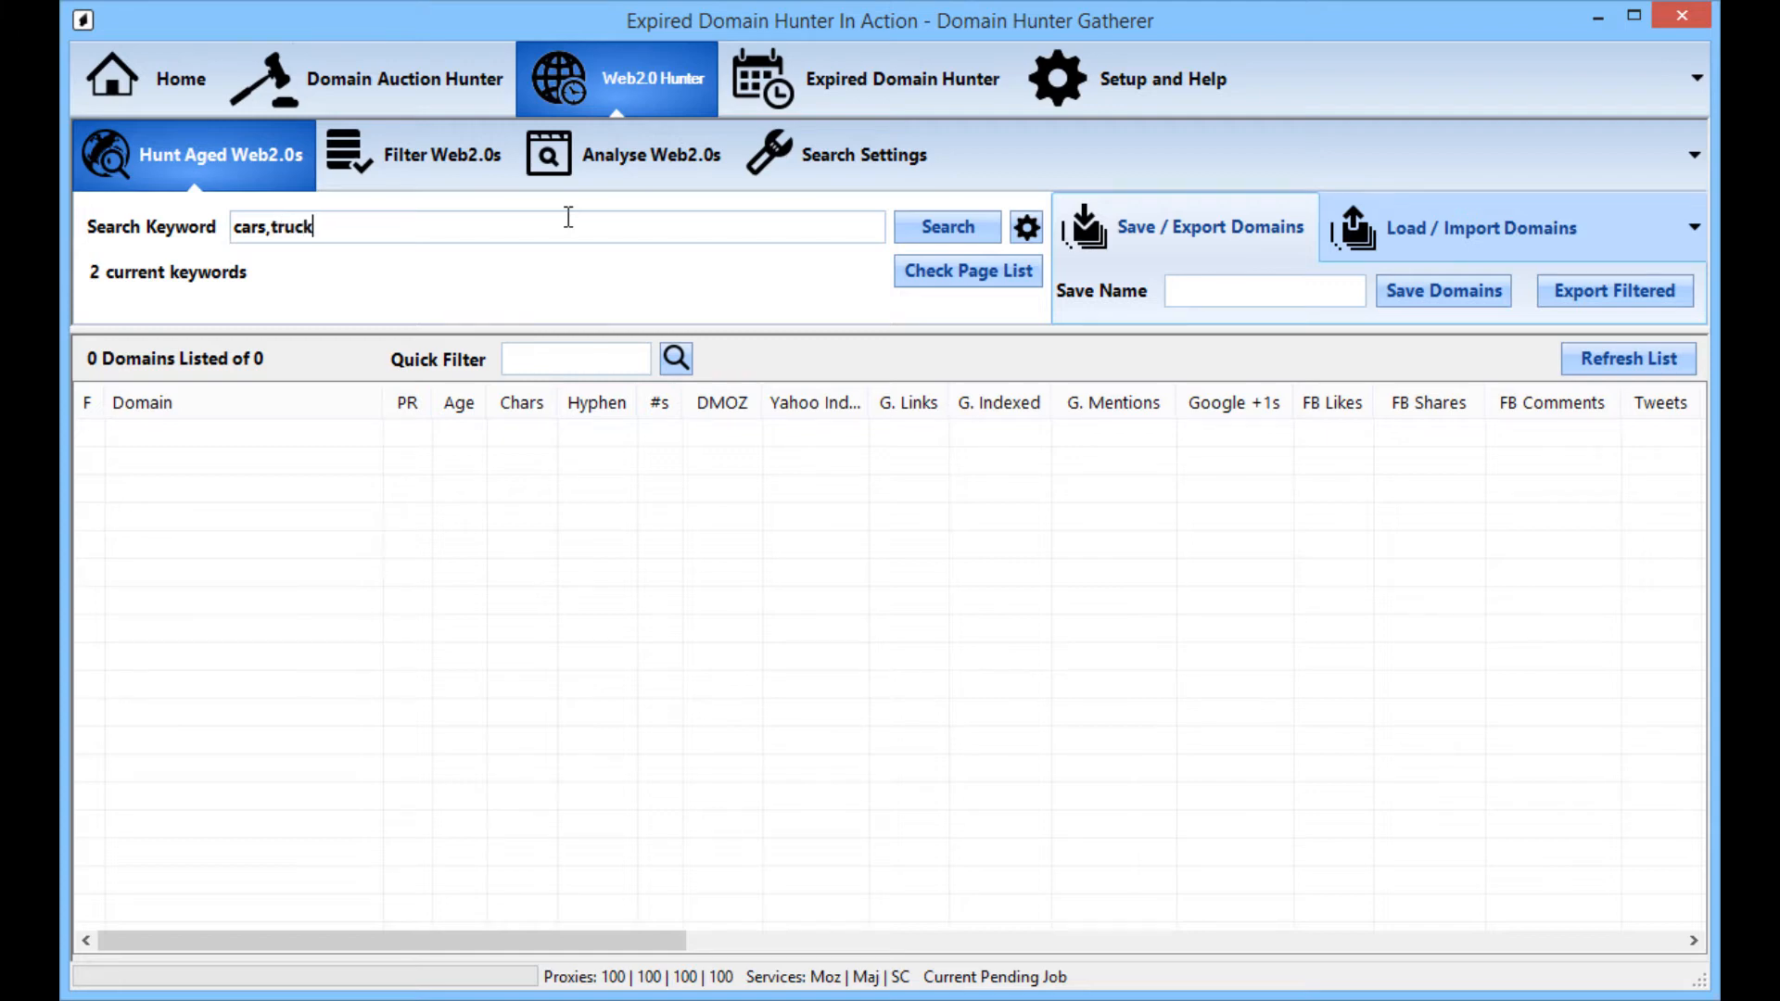
type(",v")
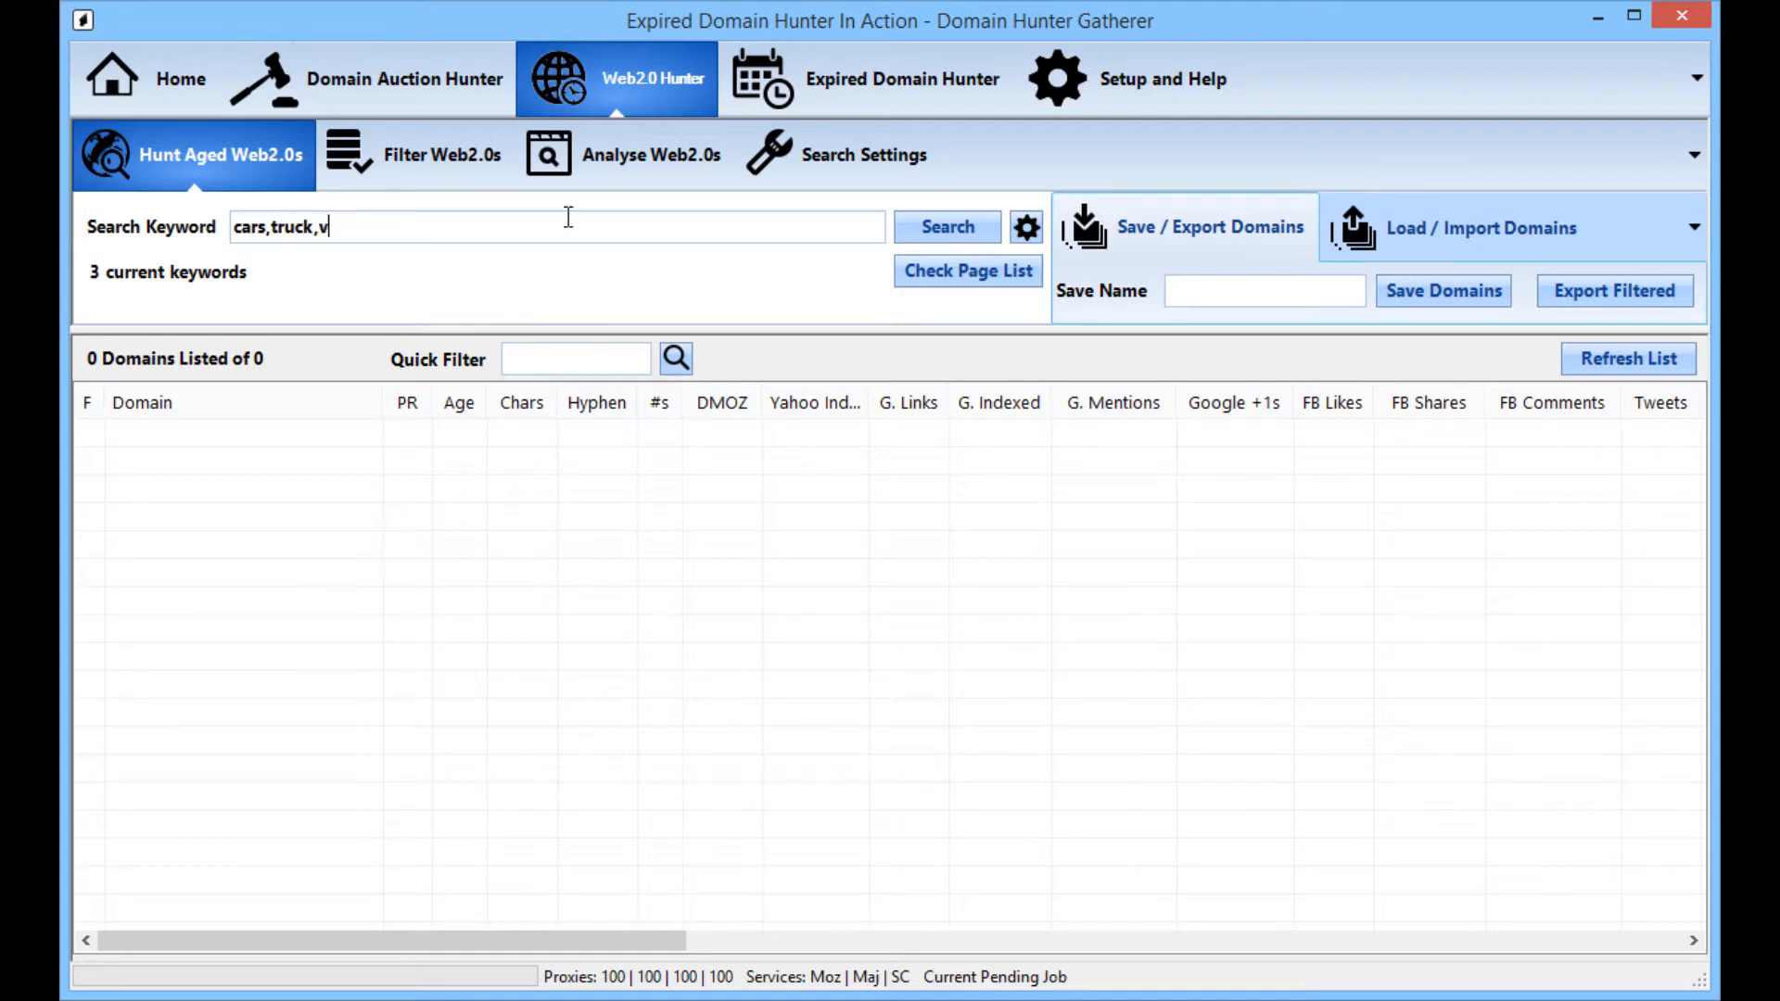
type("an,")
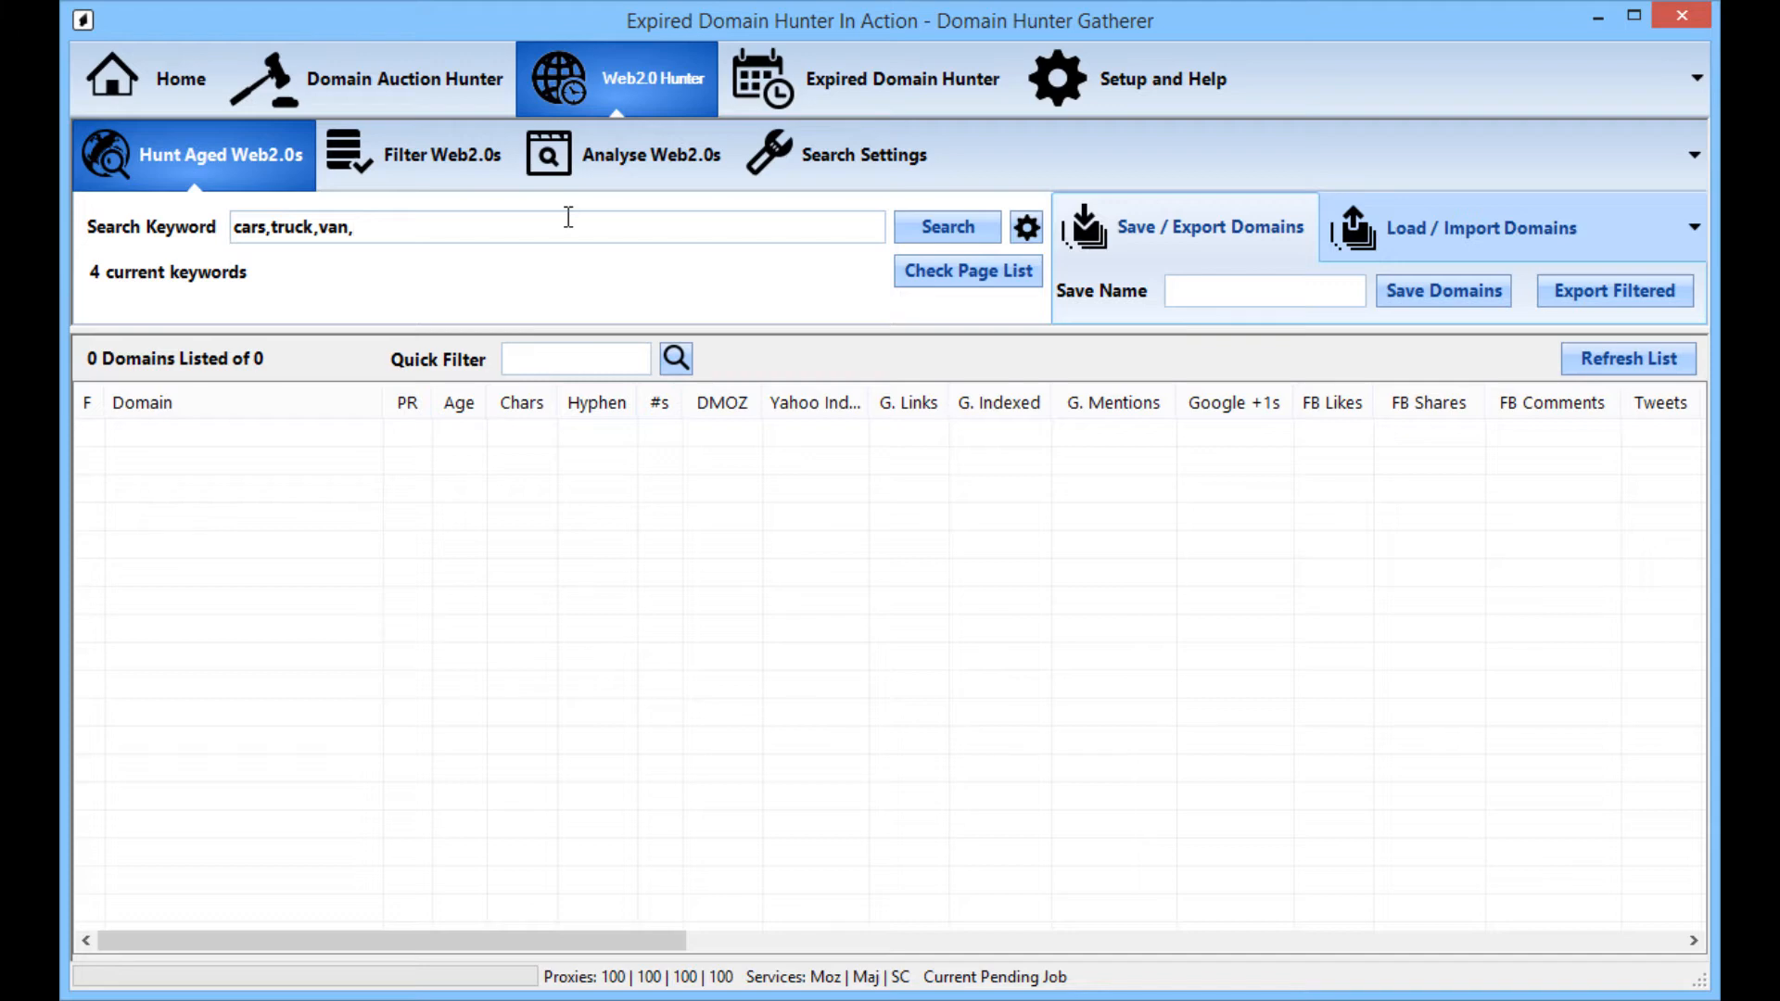
type("f")
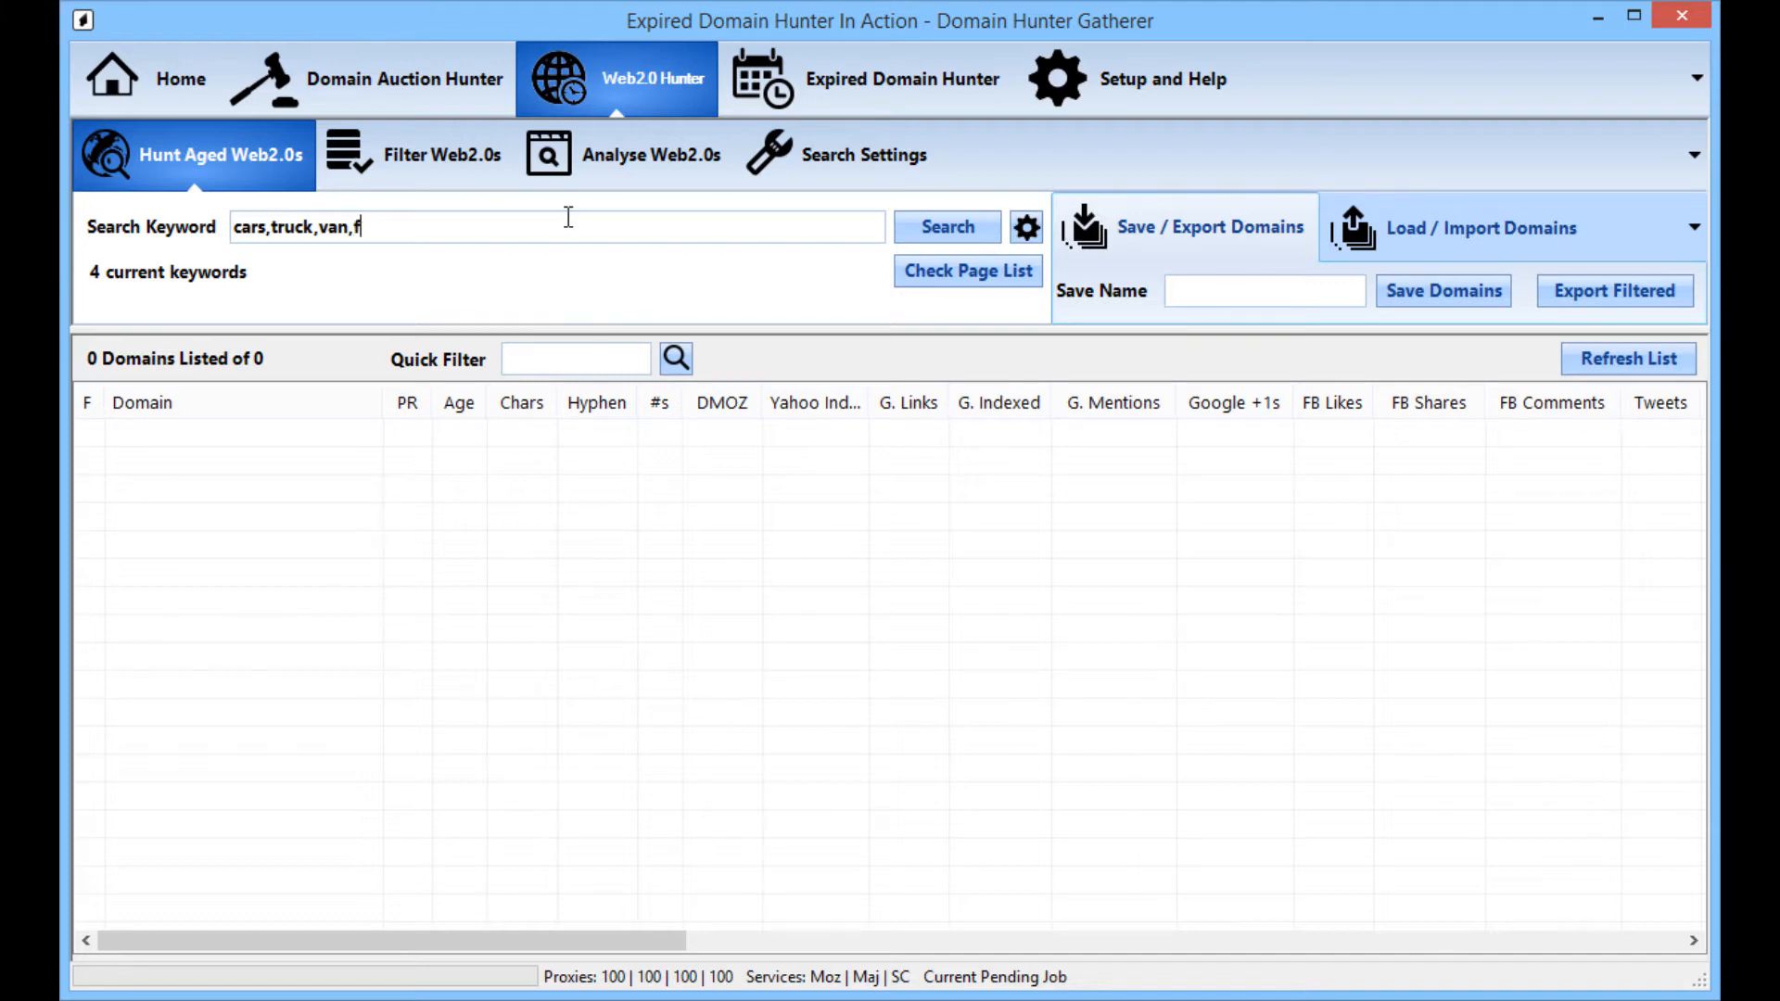
type("ord,mercedes,")
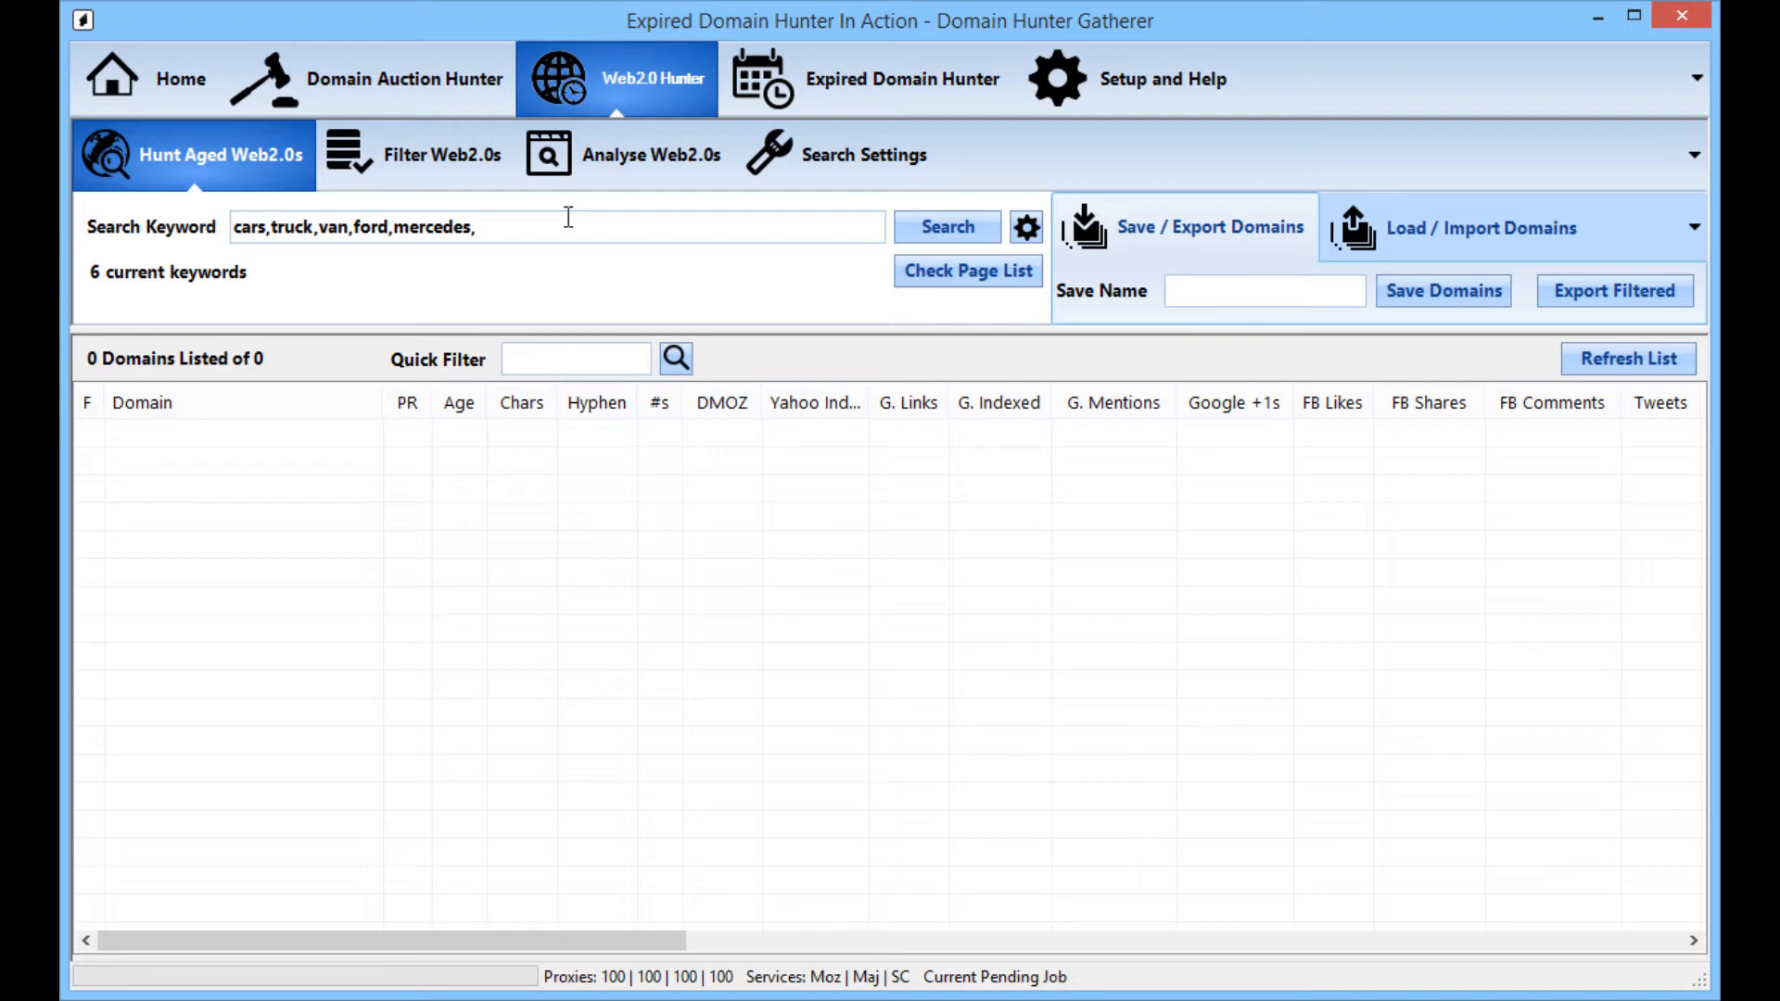
type("toyota")
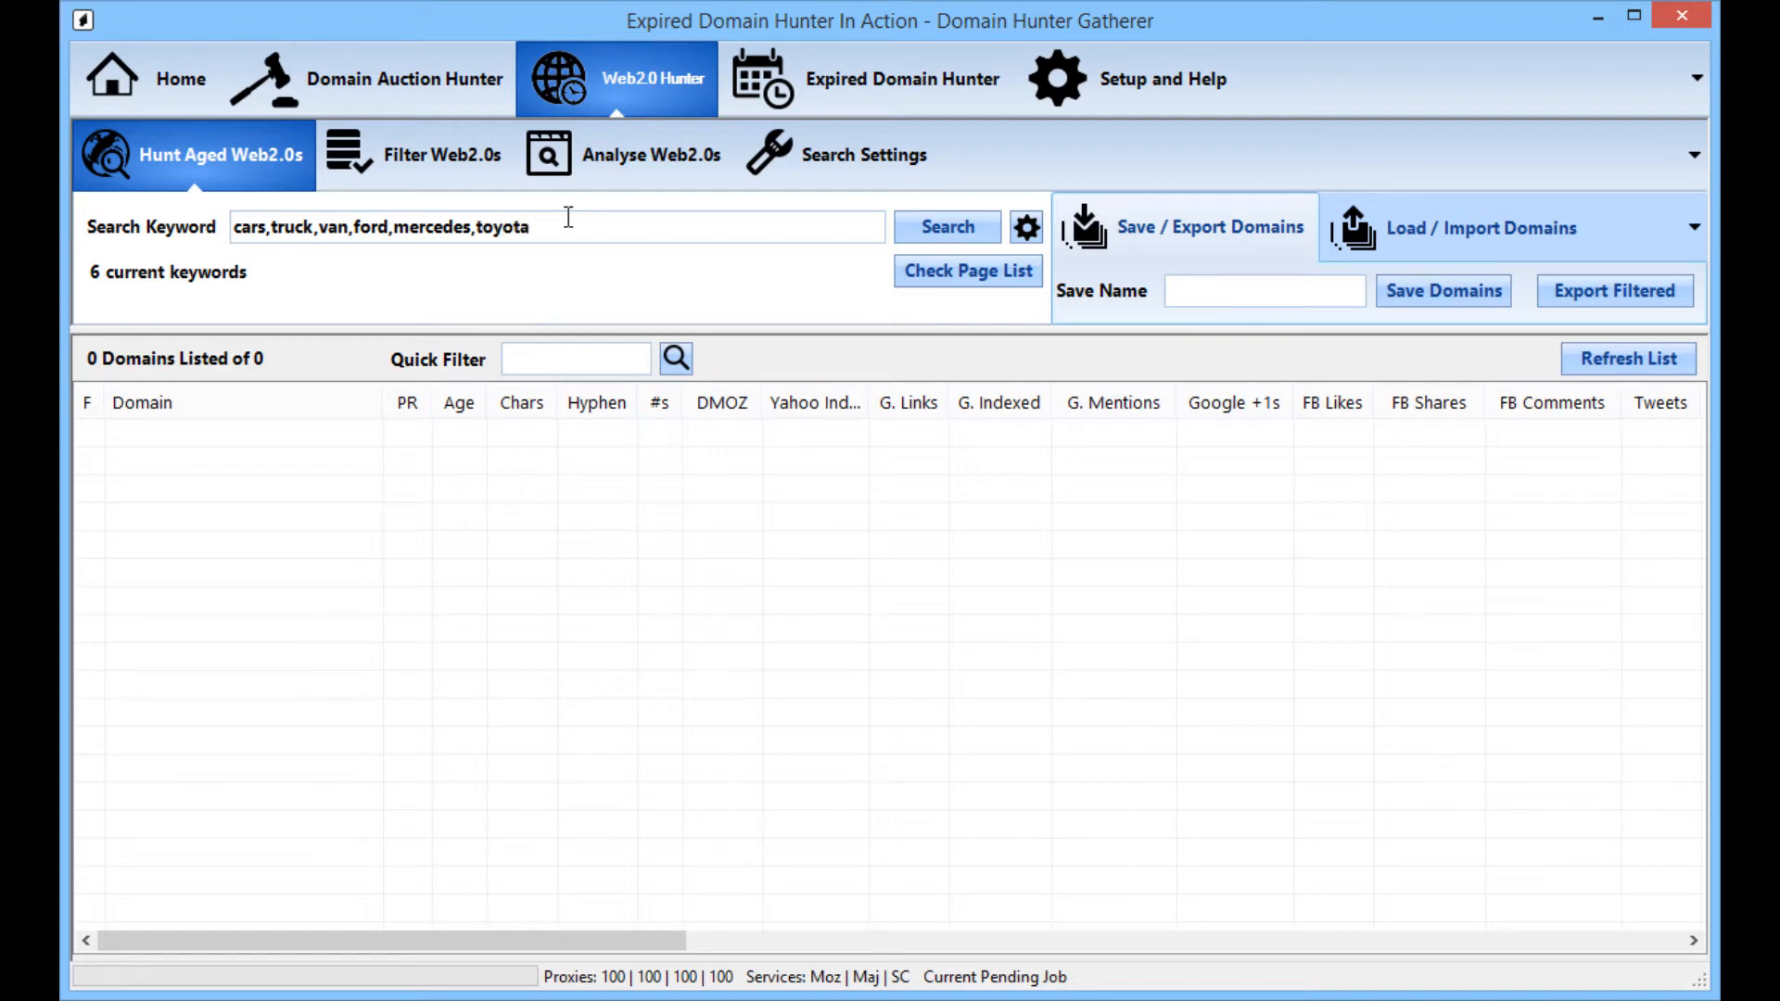
type(",honda,")
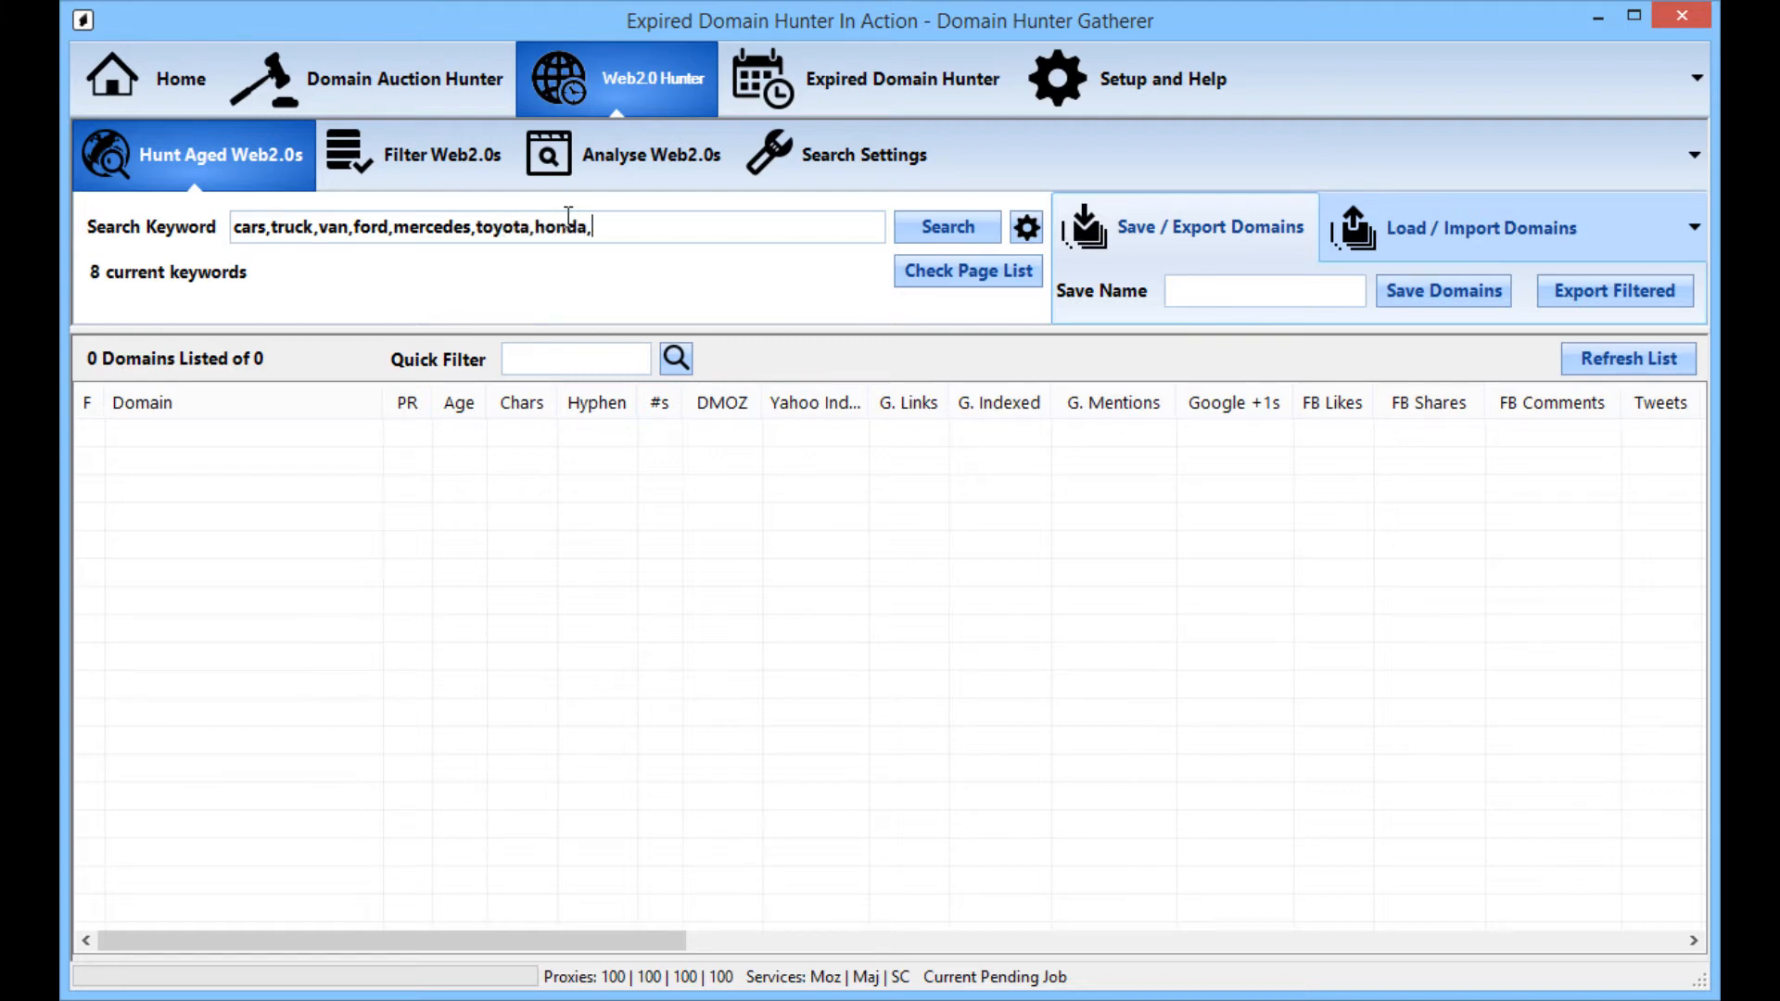
type("volkswa")
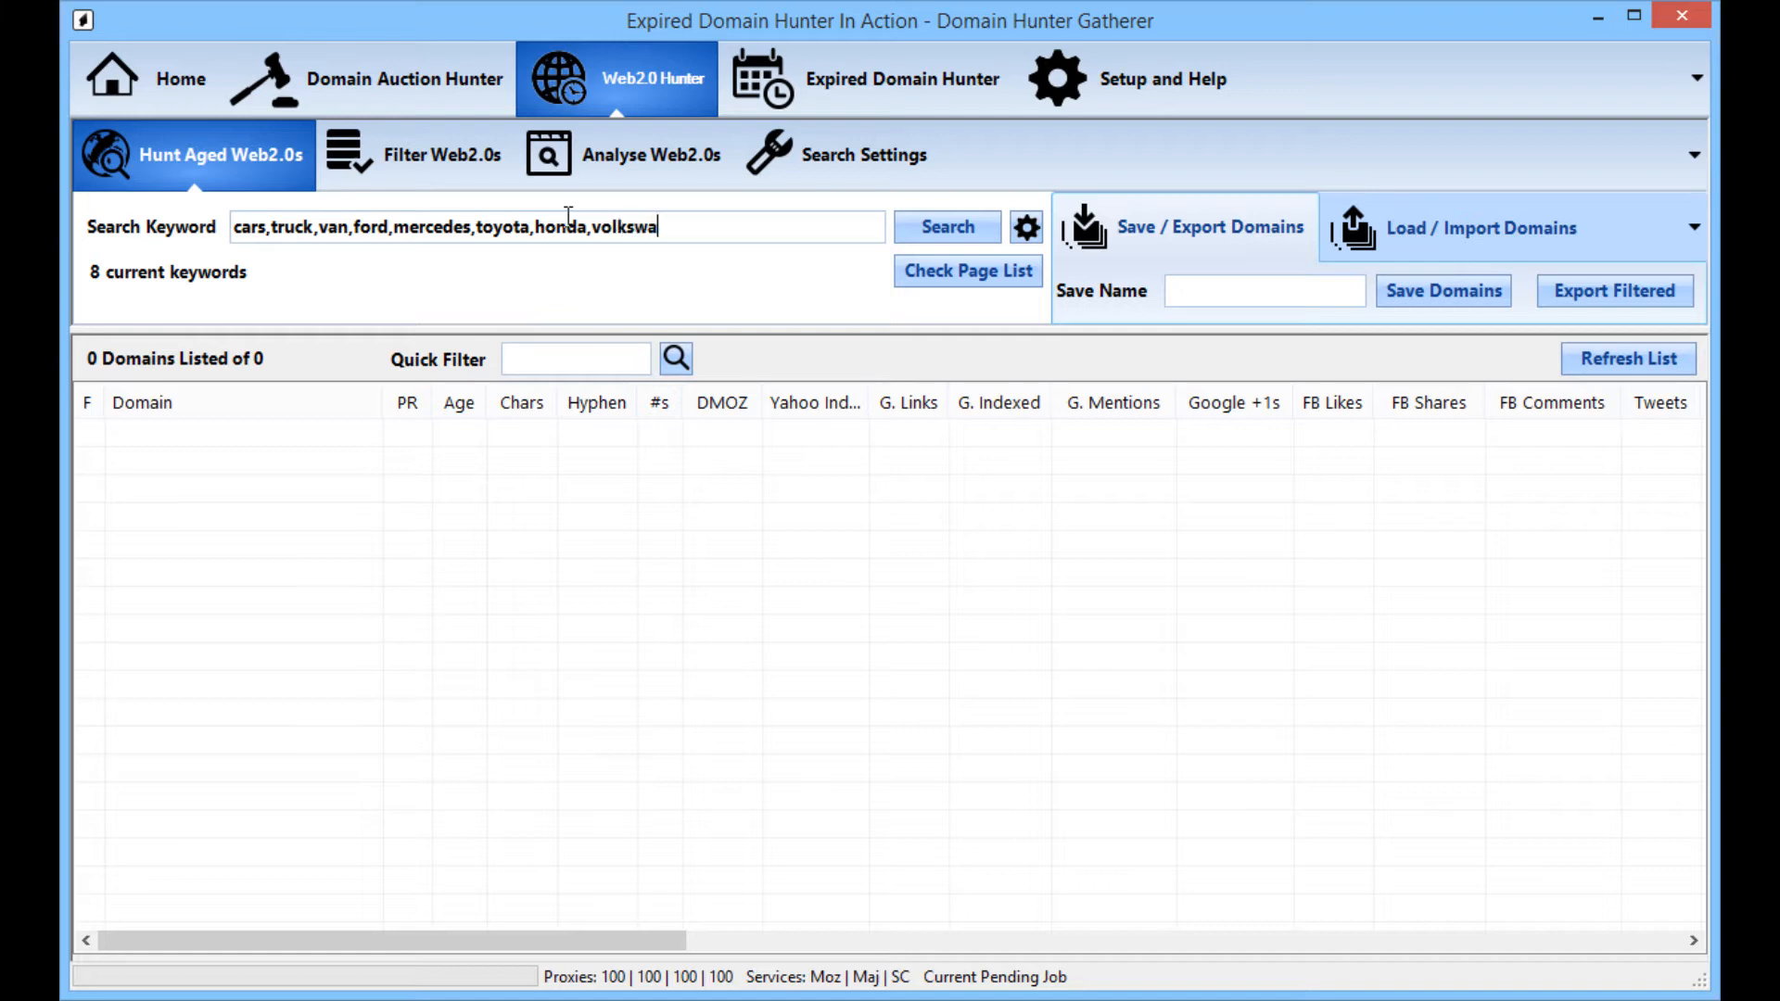
type("gen")
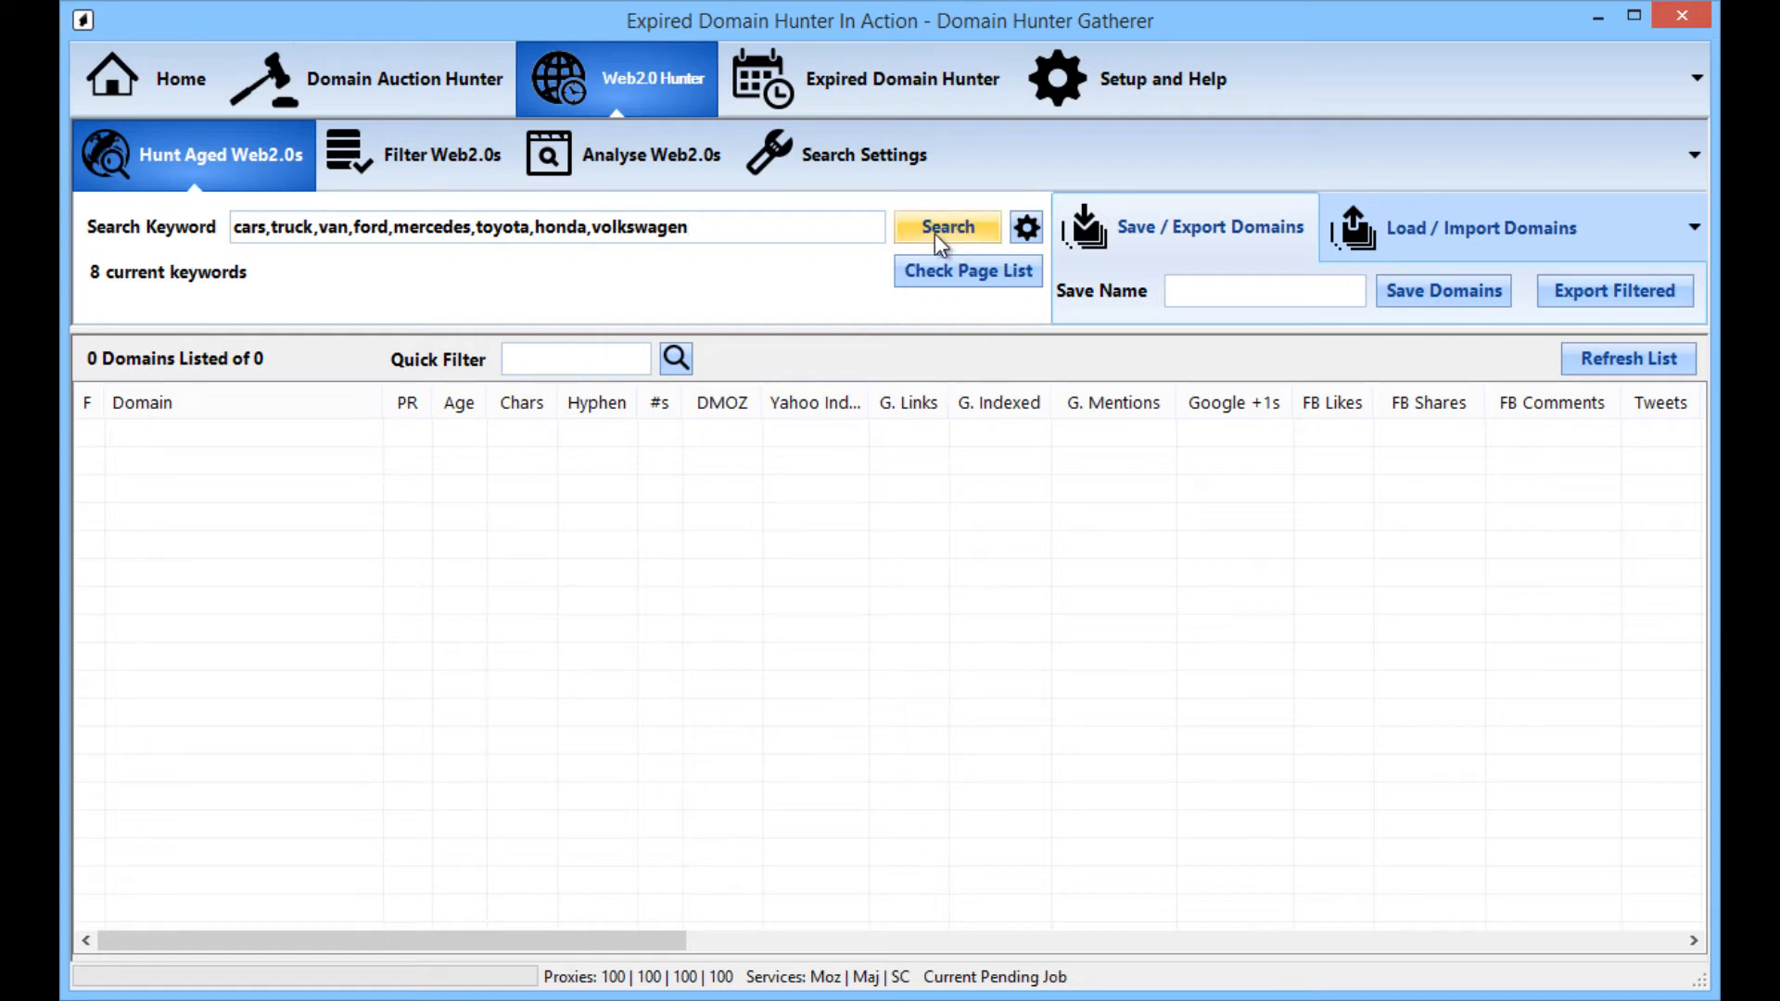
Step: Run the search and review the eight parsed keywords in the Check Input List dialog
left_click(945, 226)
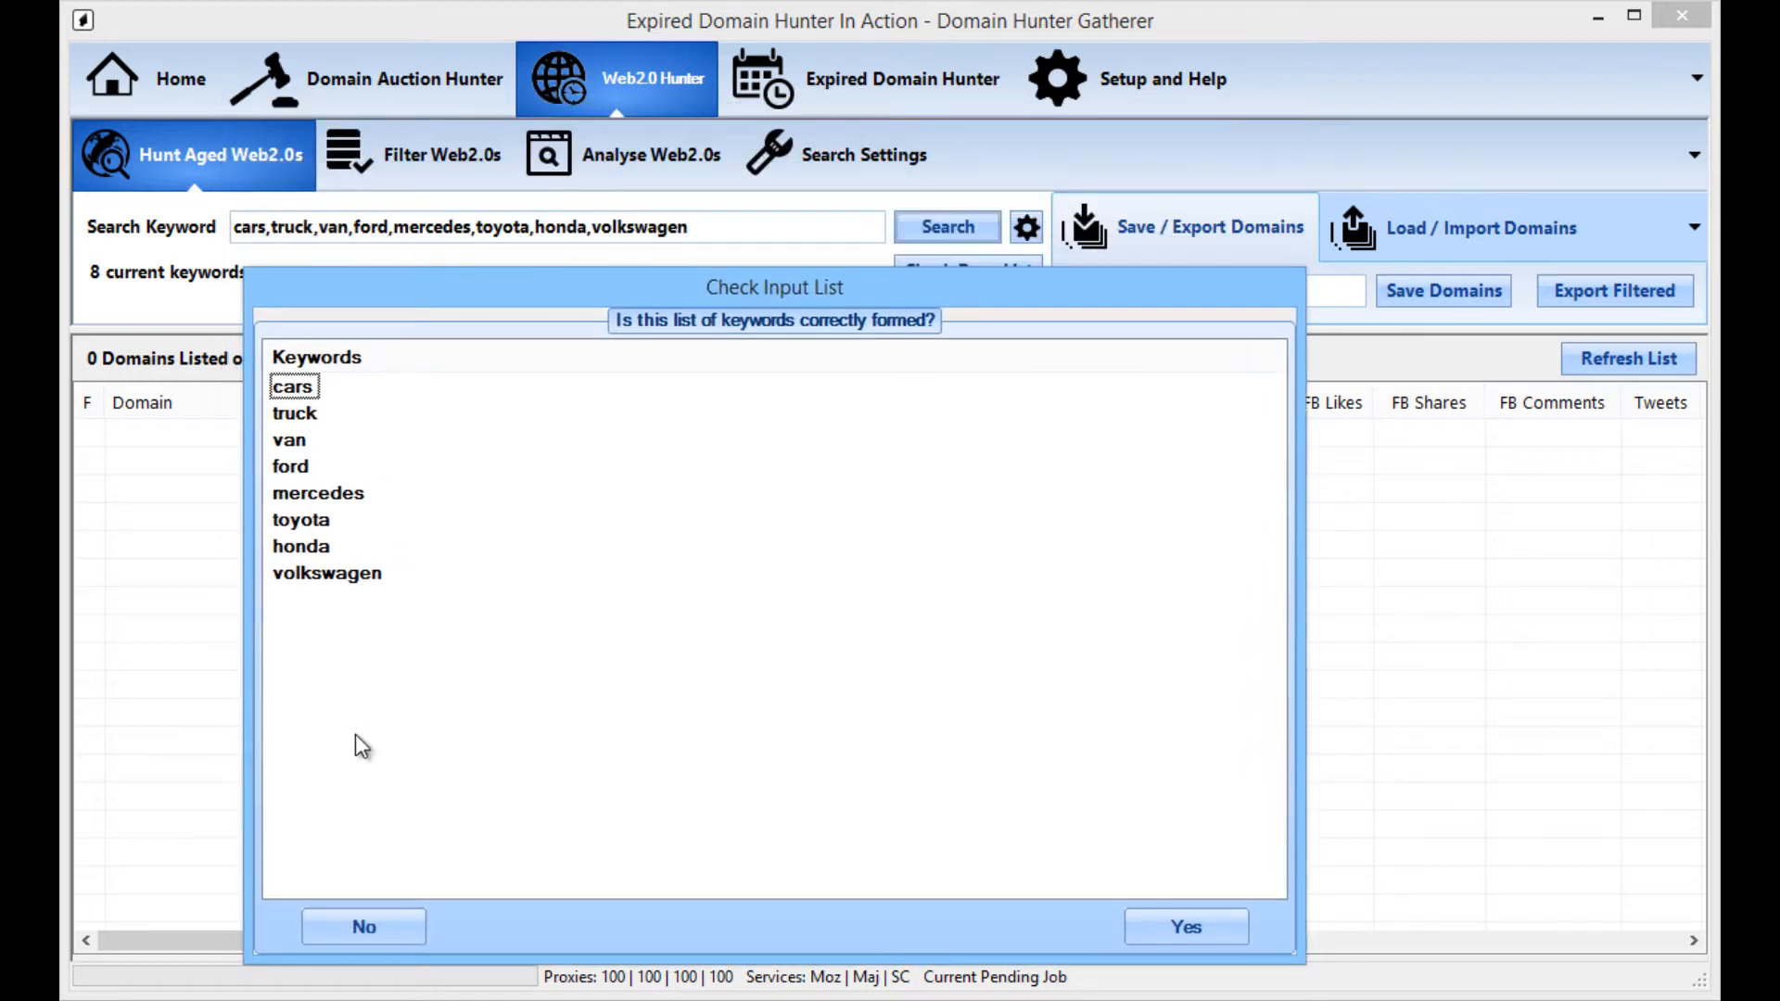
mouse_move(473, 246)
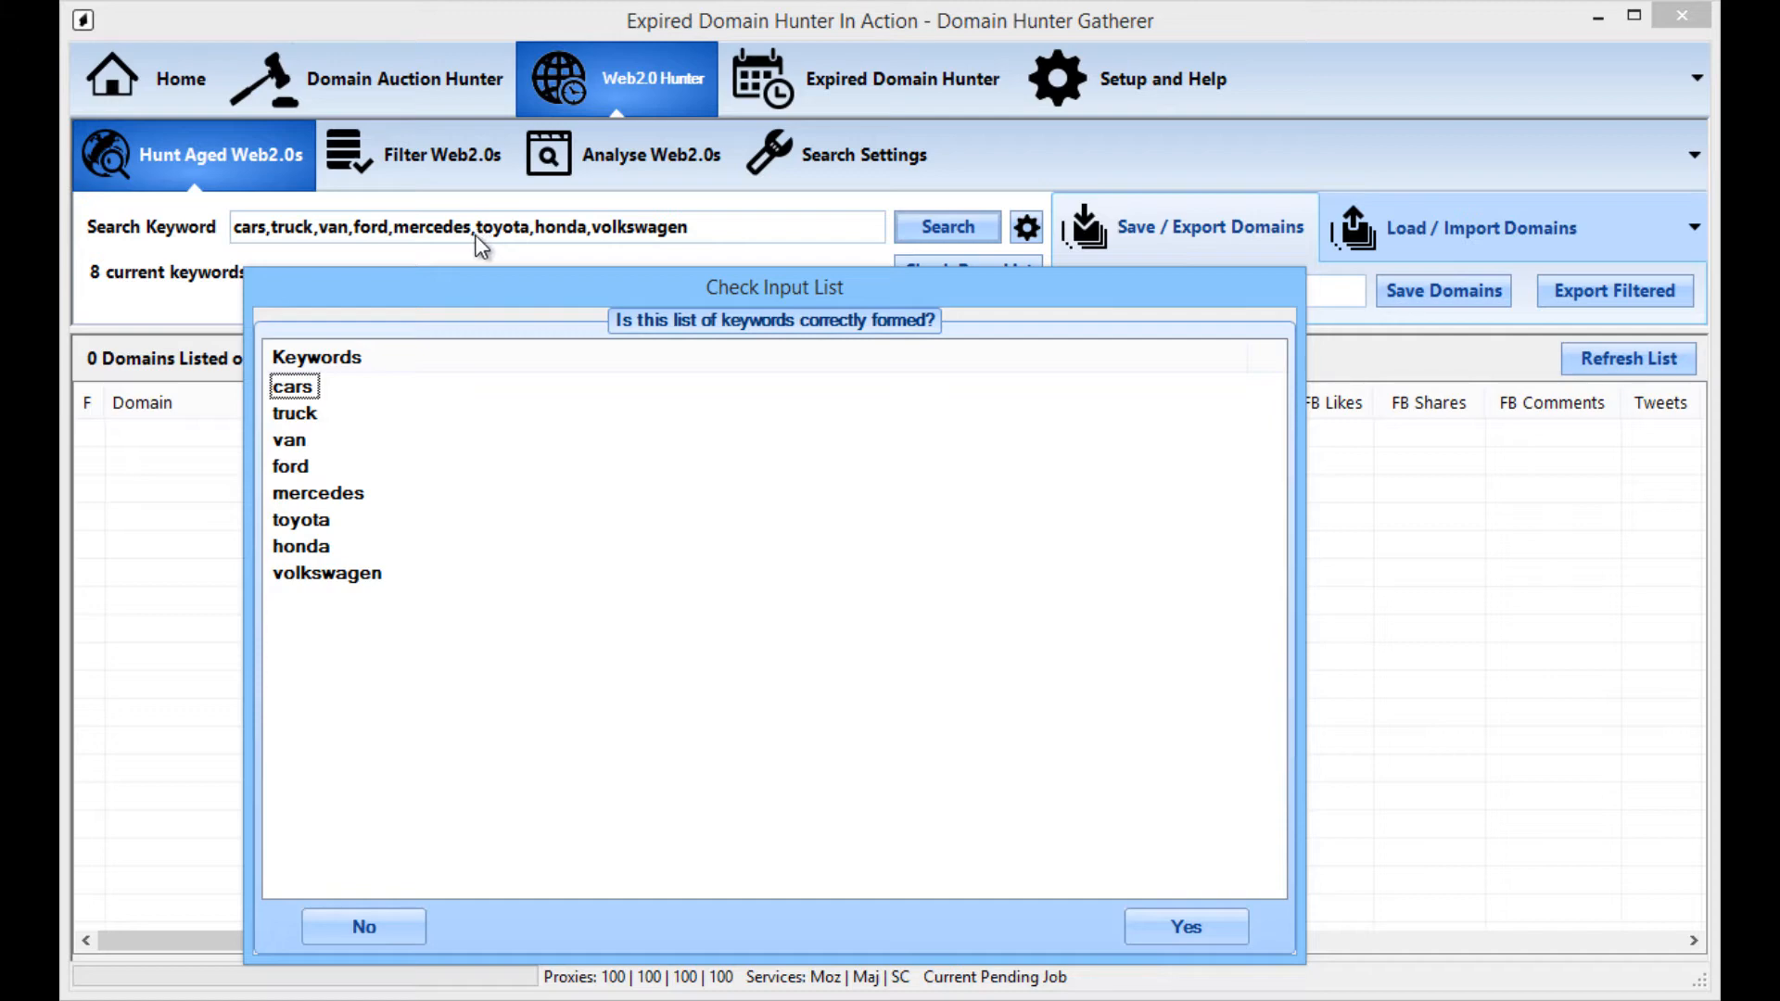
mouse_move(367, 449)
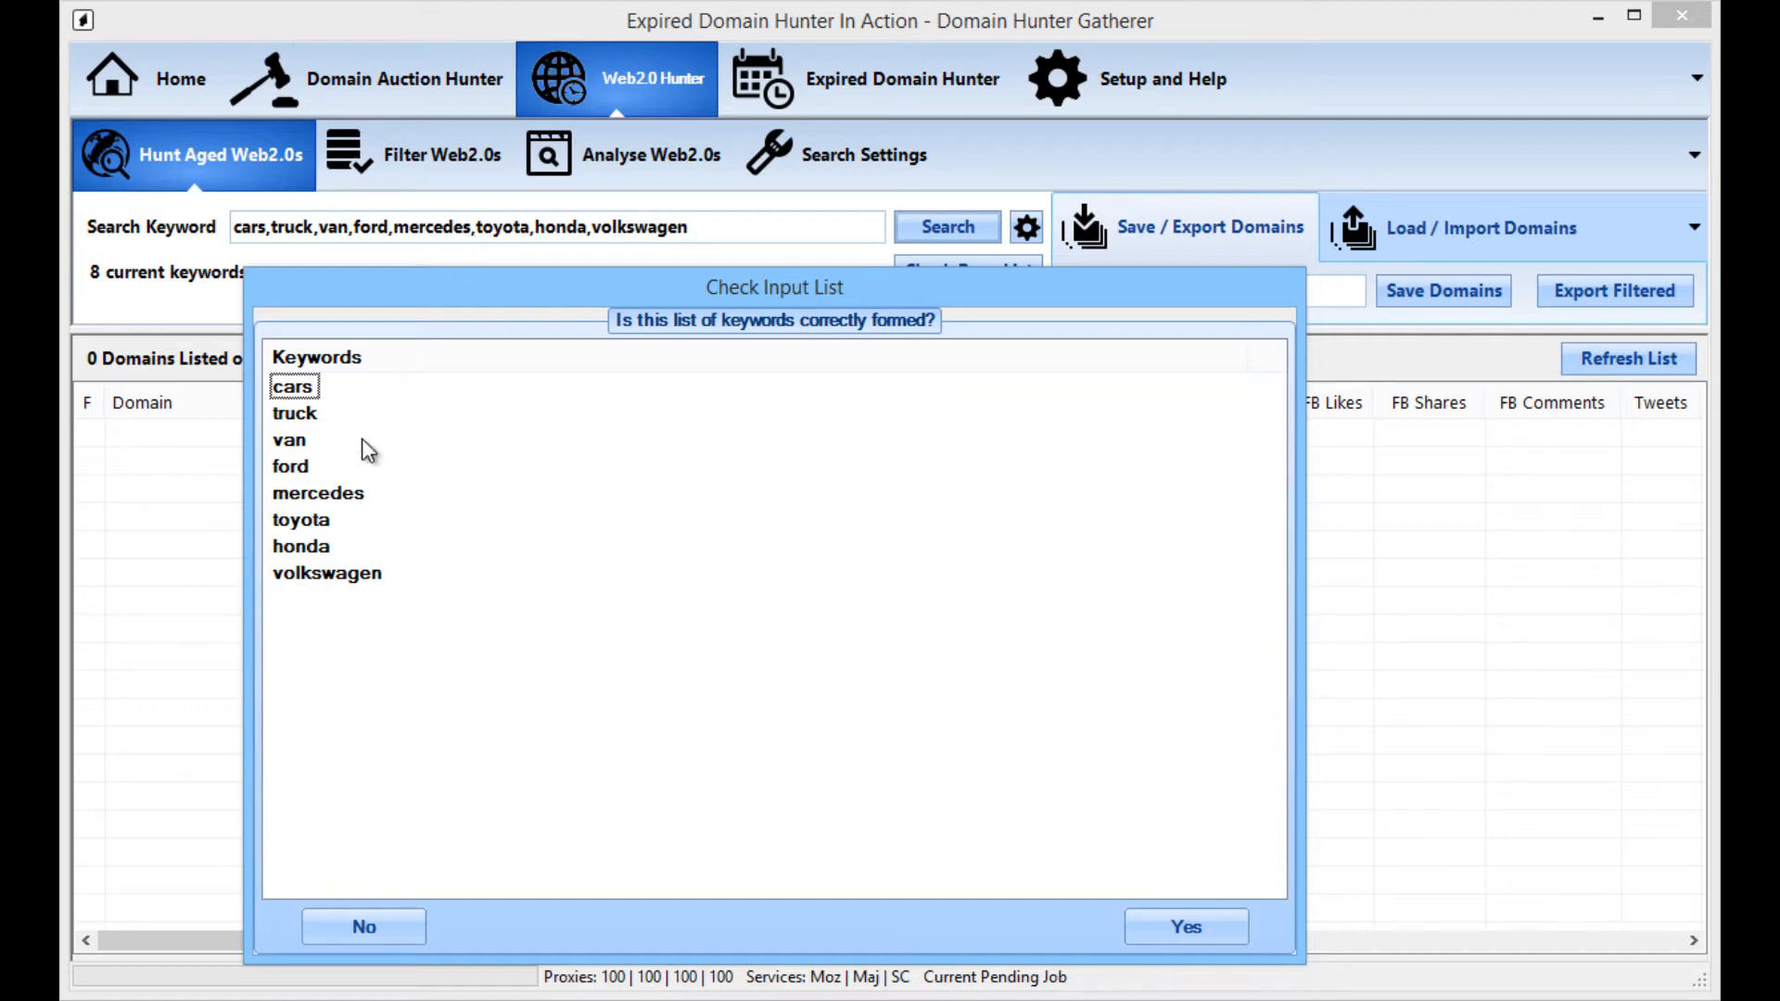
left_click(300, 545)
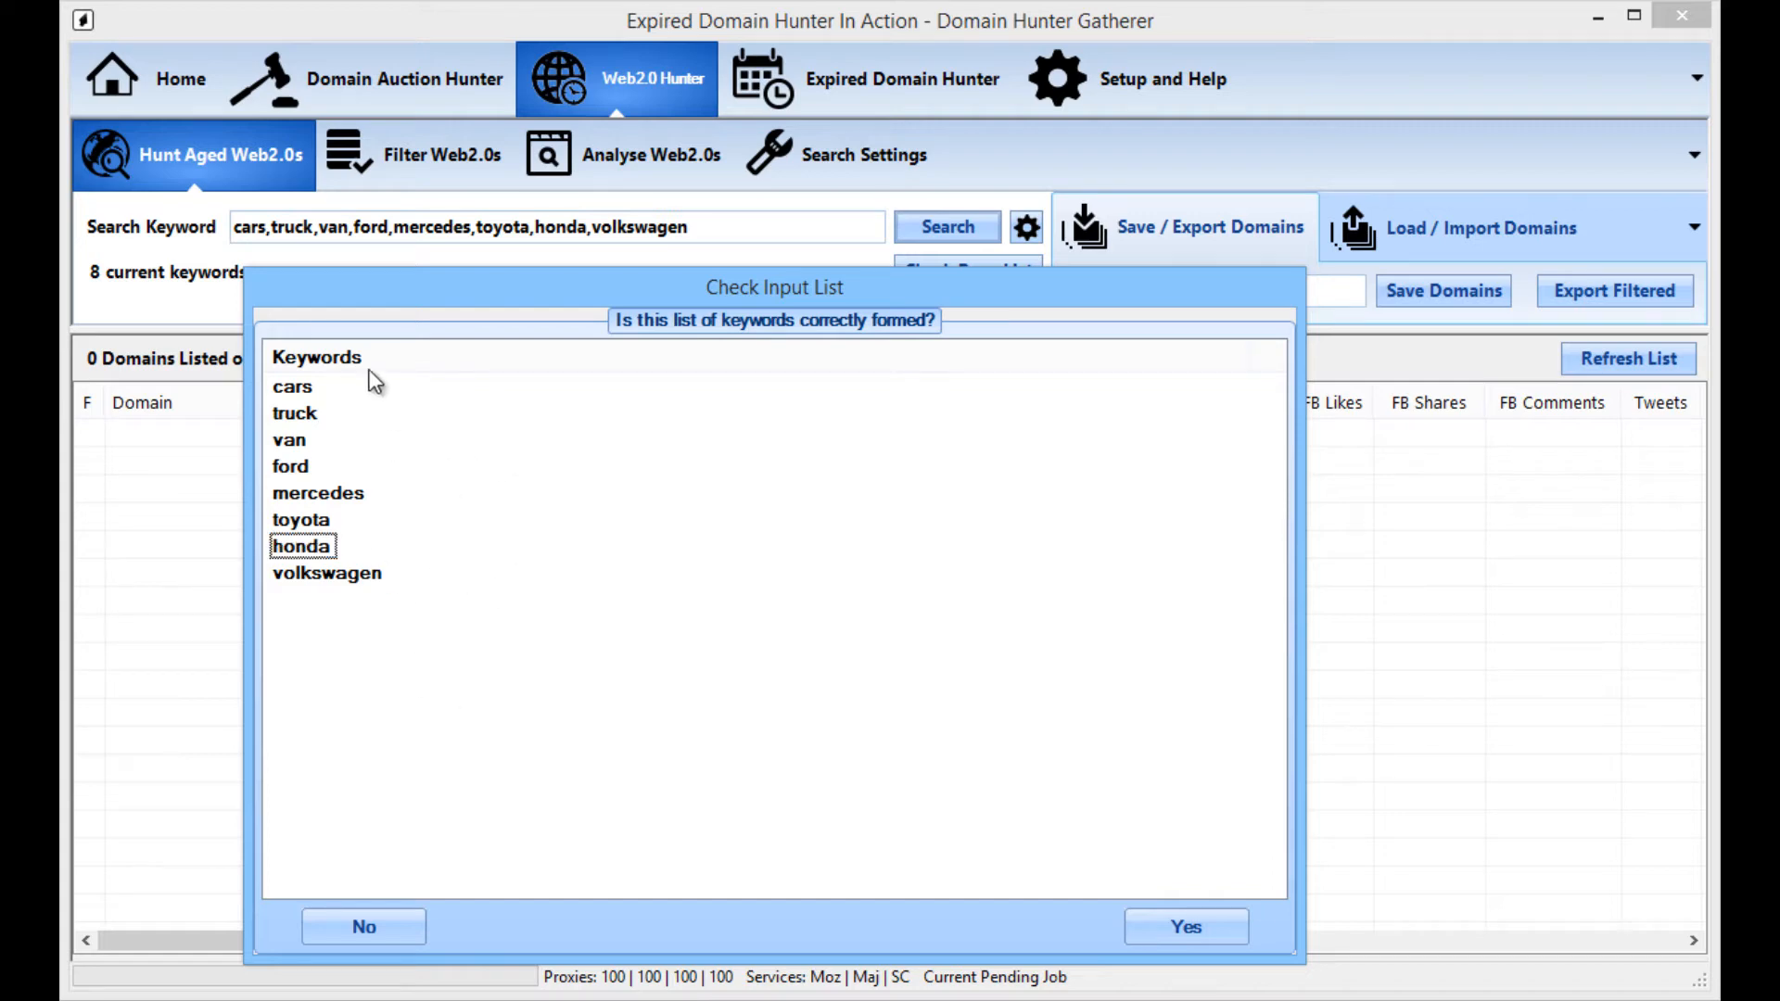
mouse_move(361, 447)
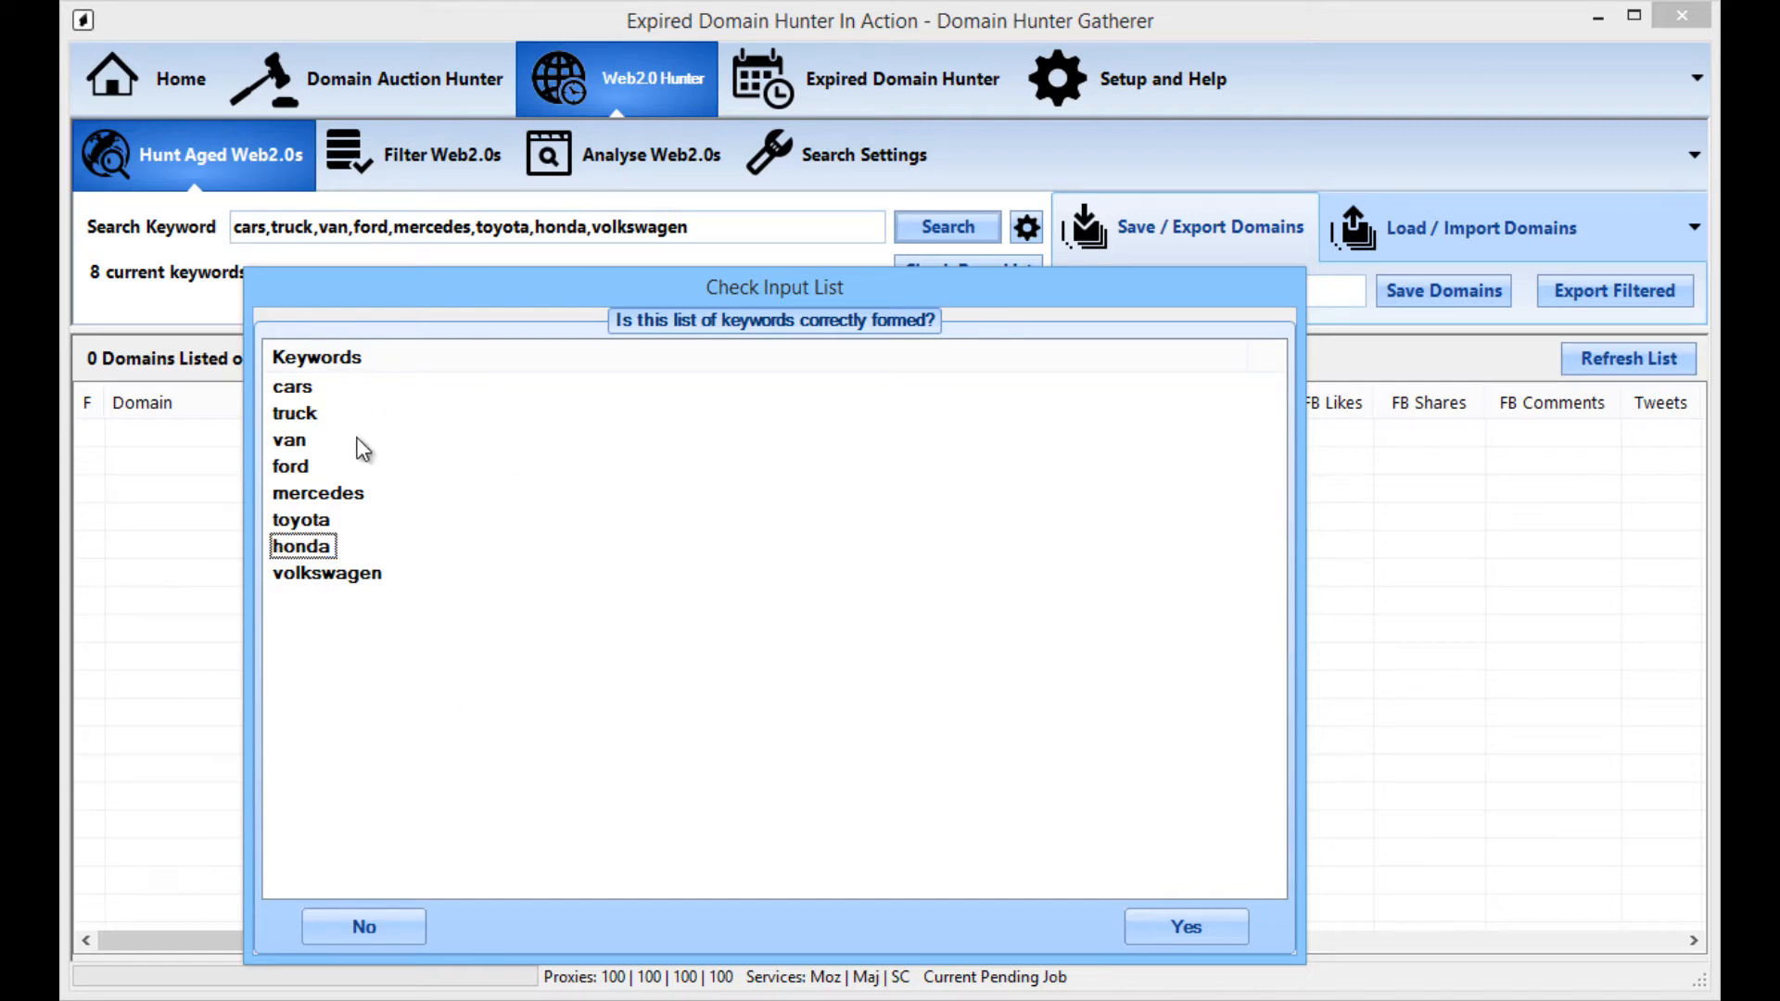
mouse_move(437, 636)
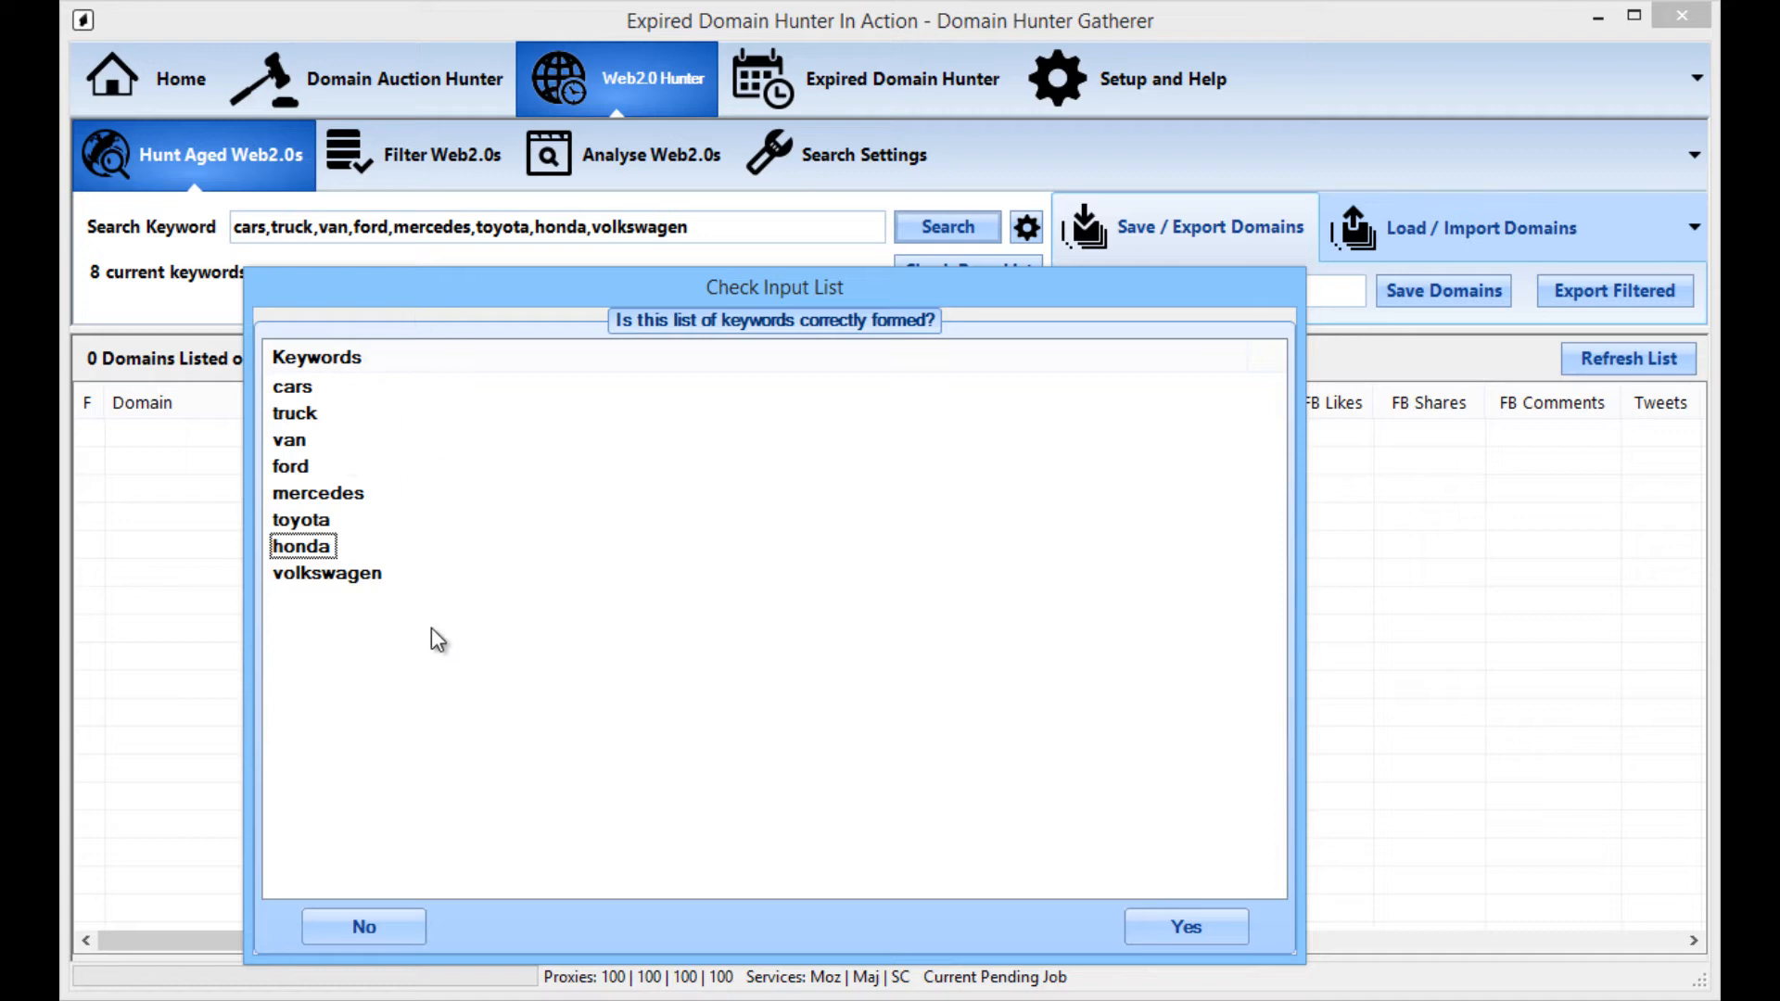
mouse_move(305, 441)
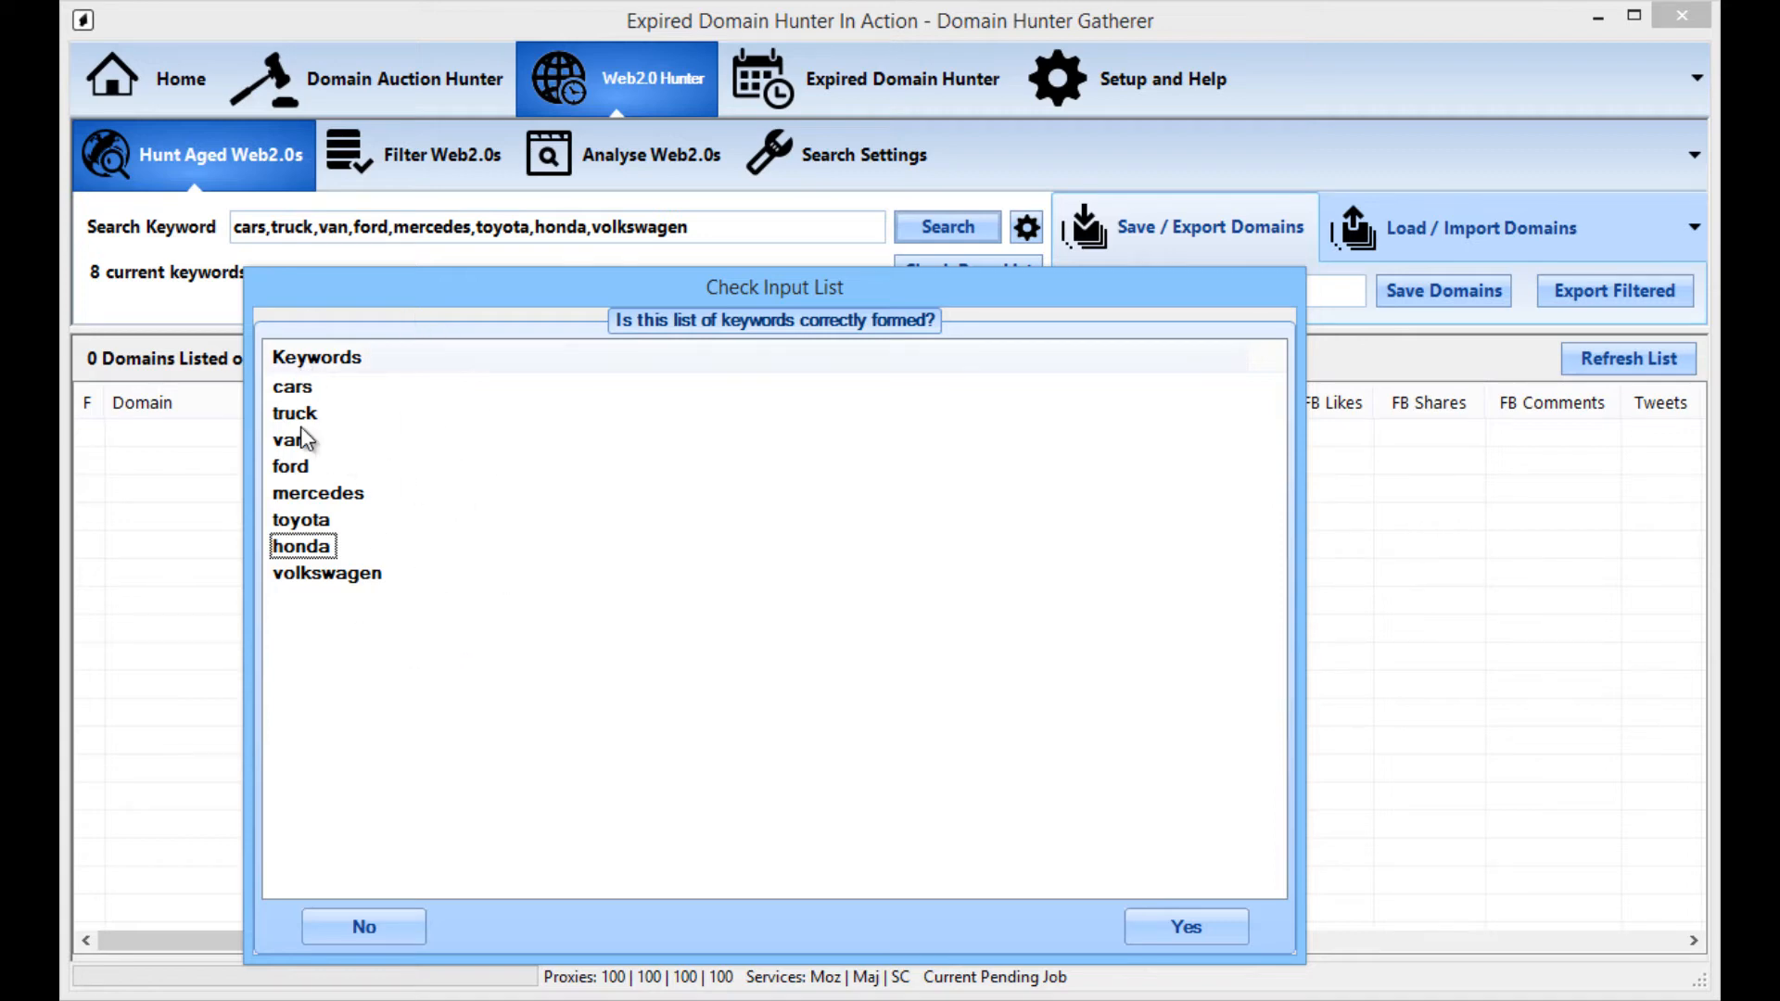
mouse_move(981, 686)
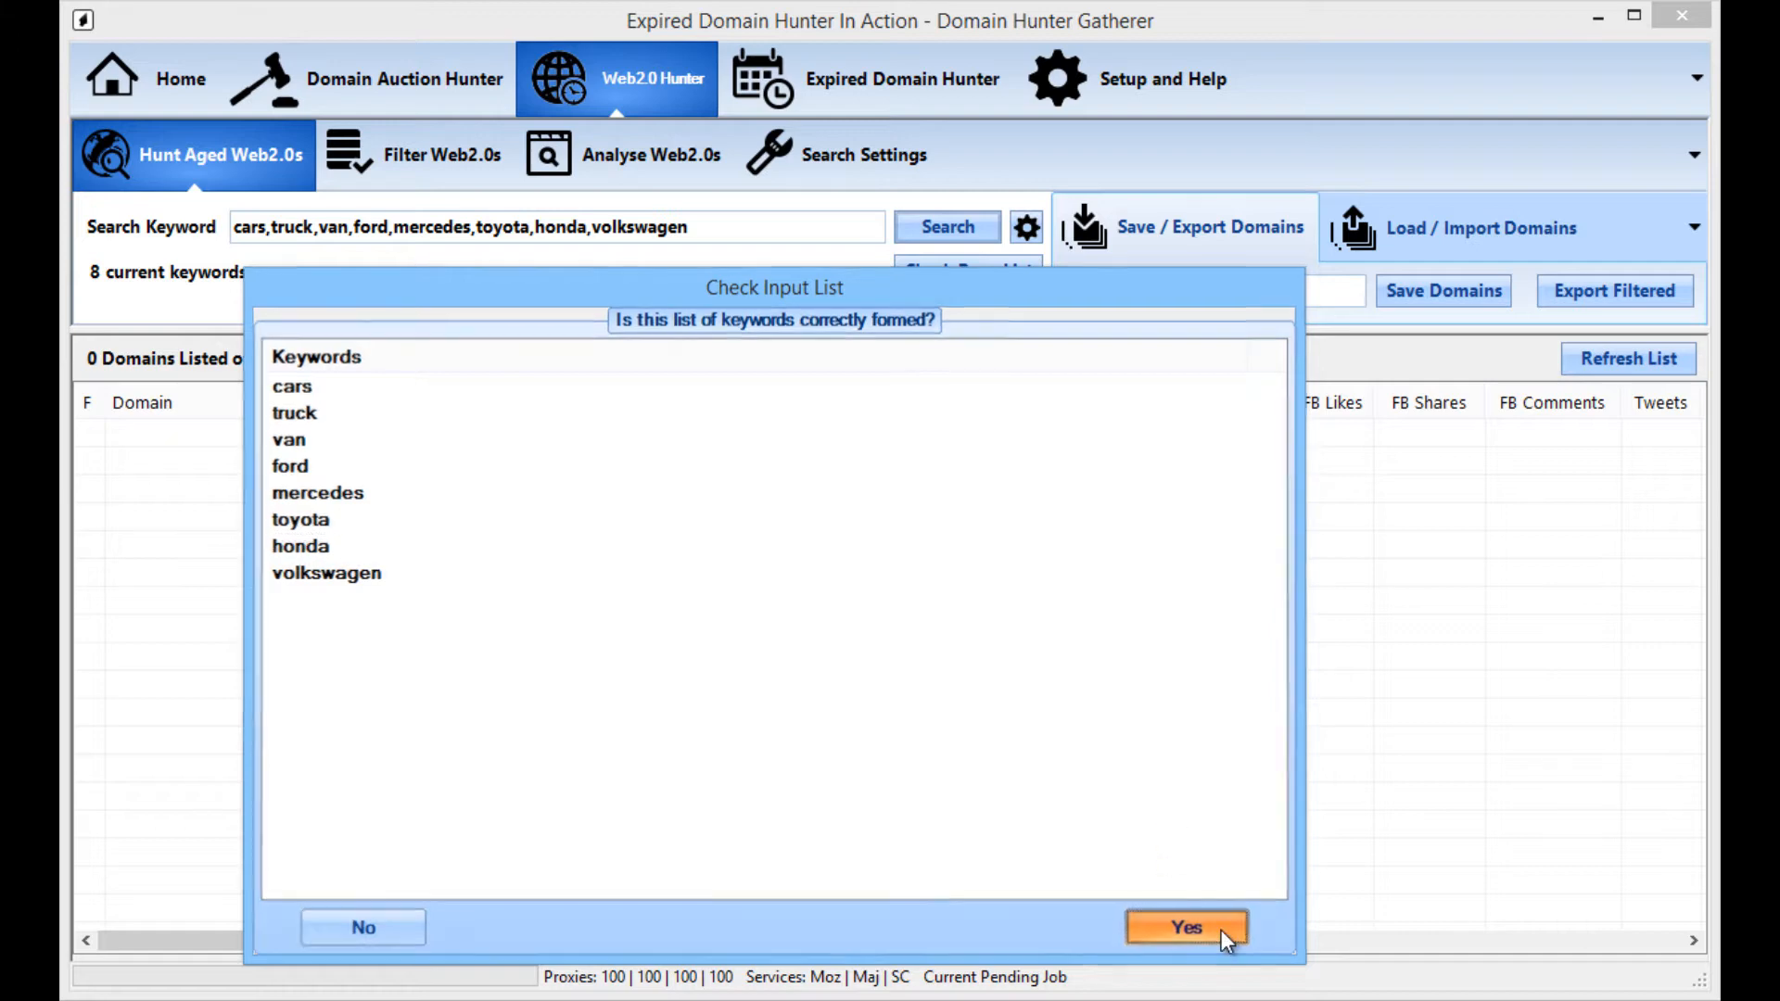
left_click(1184, 927)
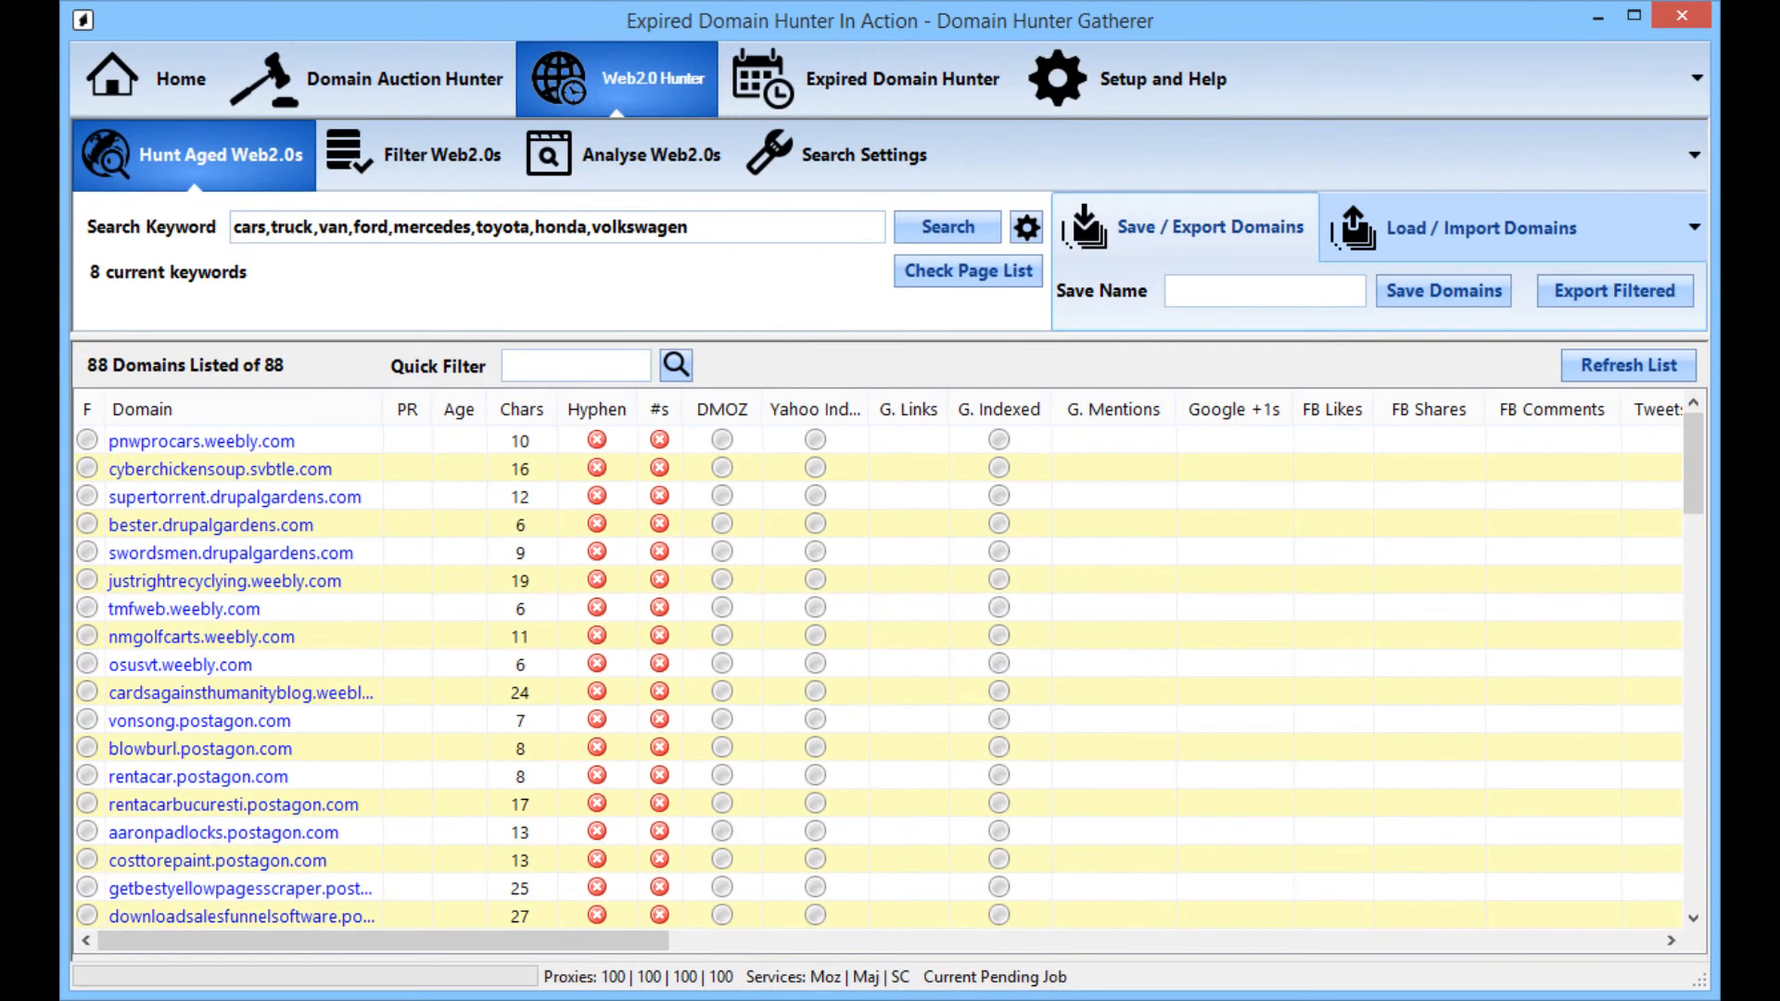
mouse_move(1502, 263)
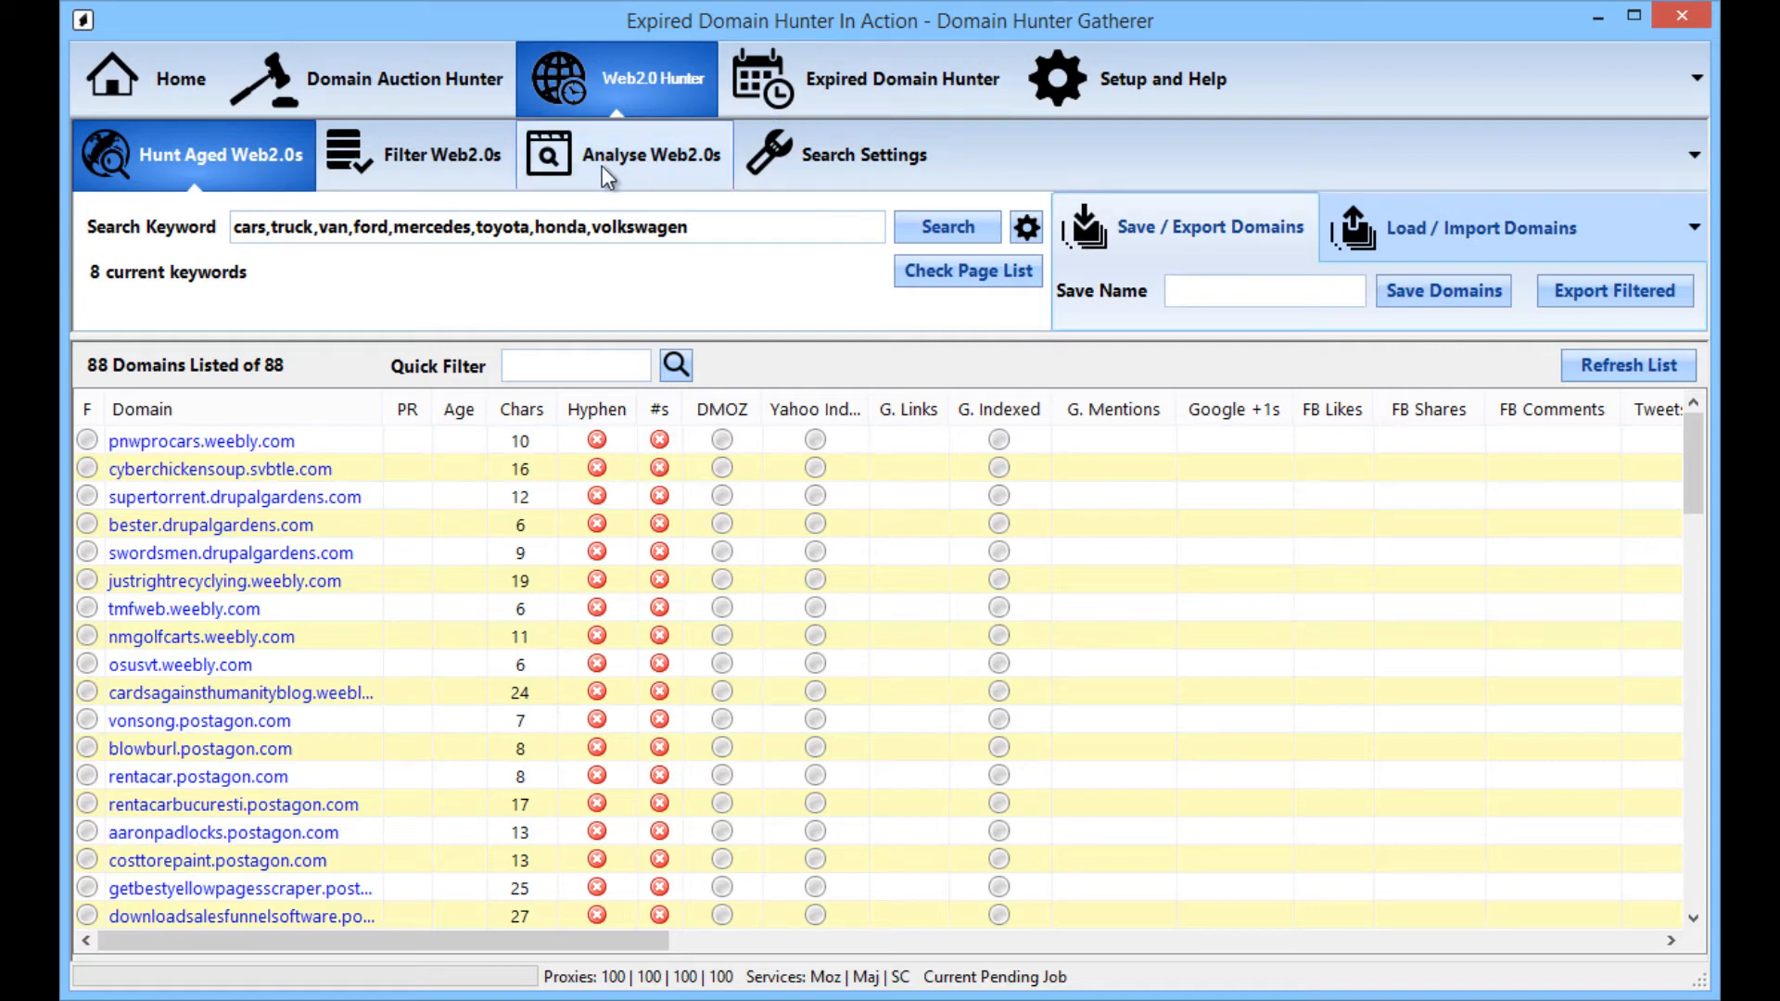
Step: Switch to the Analyse Web2.0s tool for the 88 found domains
left_click(650, 153)
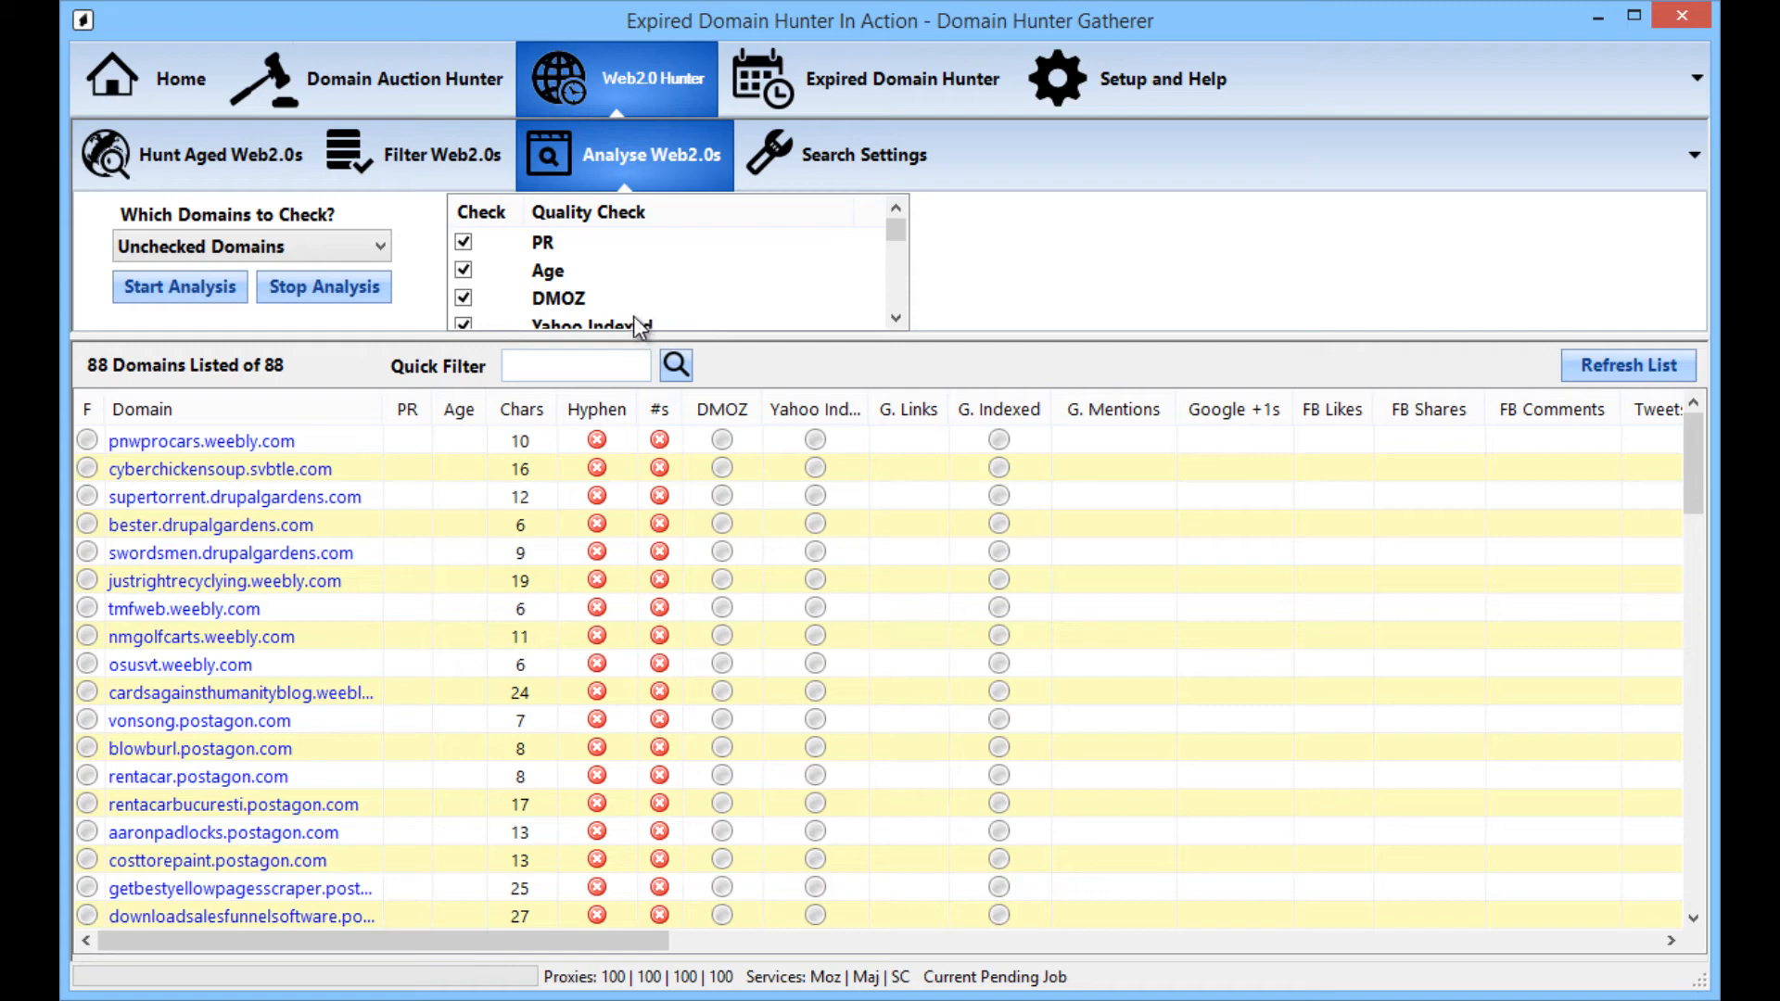
Step: Bring up the Add Filter dialog listing filter types such as Min PR and Min Age
scroll("down", 3)
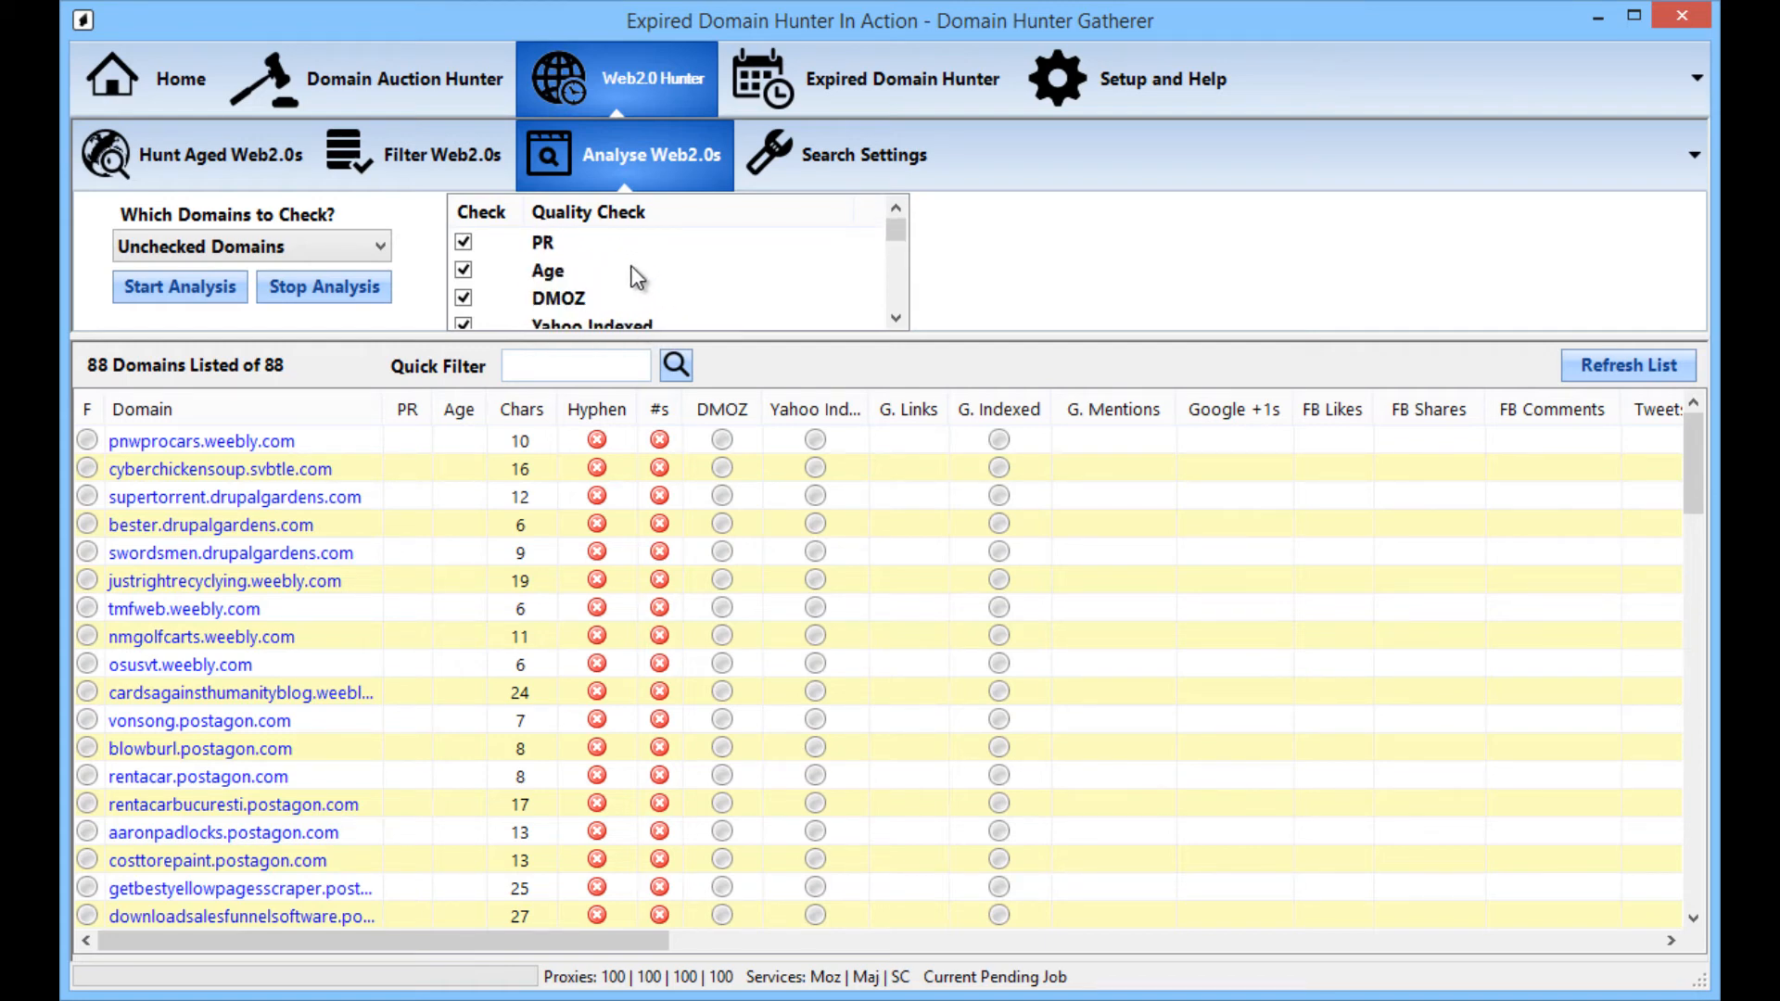
left_click(443, 154)
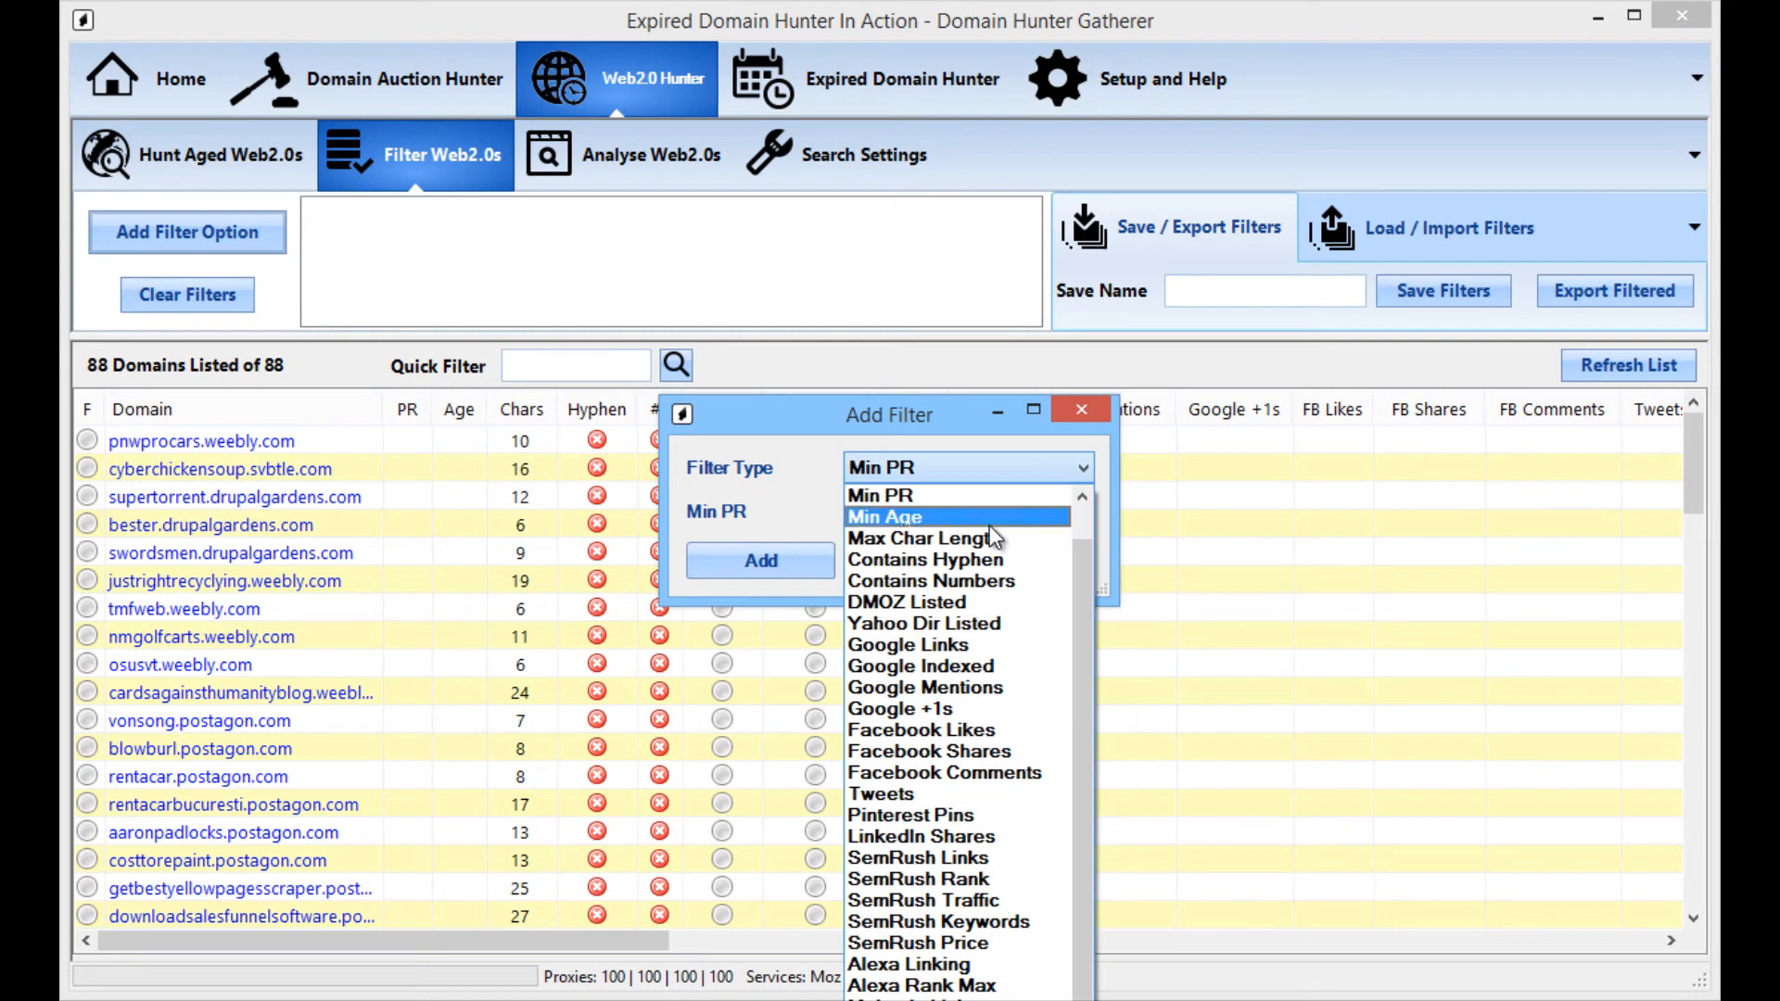
Step: Dismiss the Add Filter dialog without adding a filter and return to the Hunt Aged Web2.0s view
left_click(1079, 410)
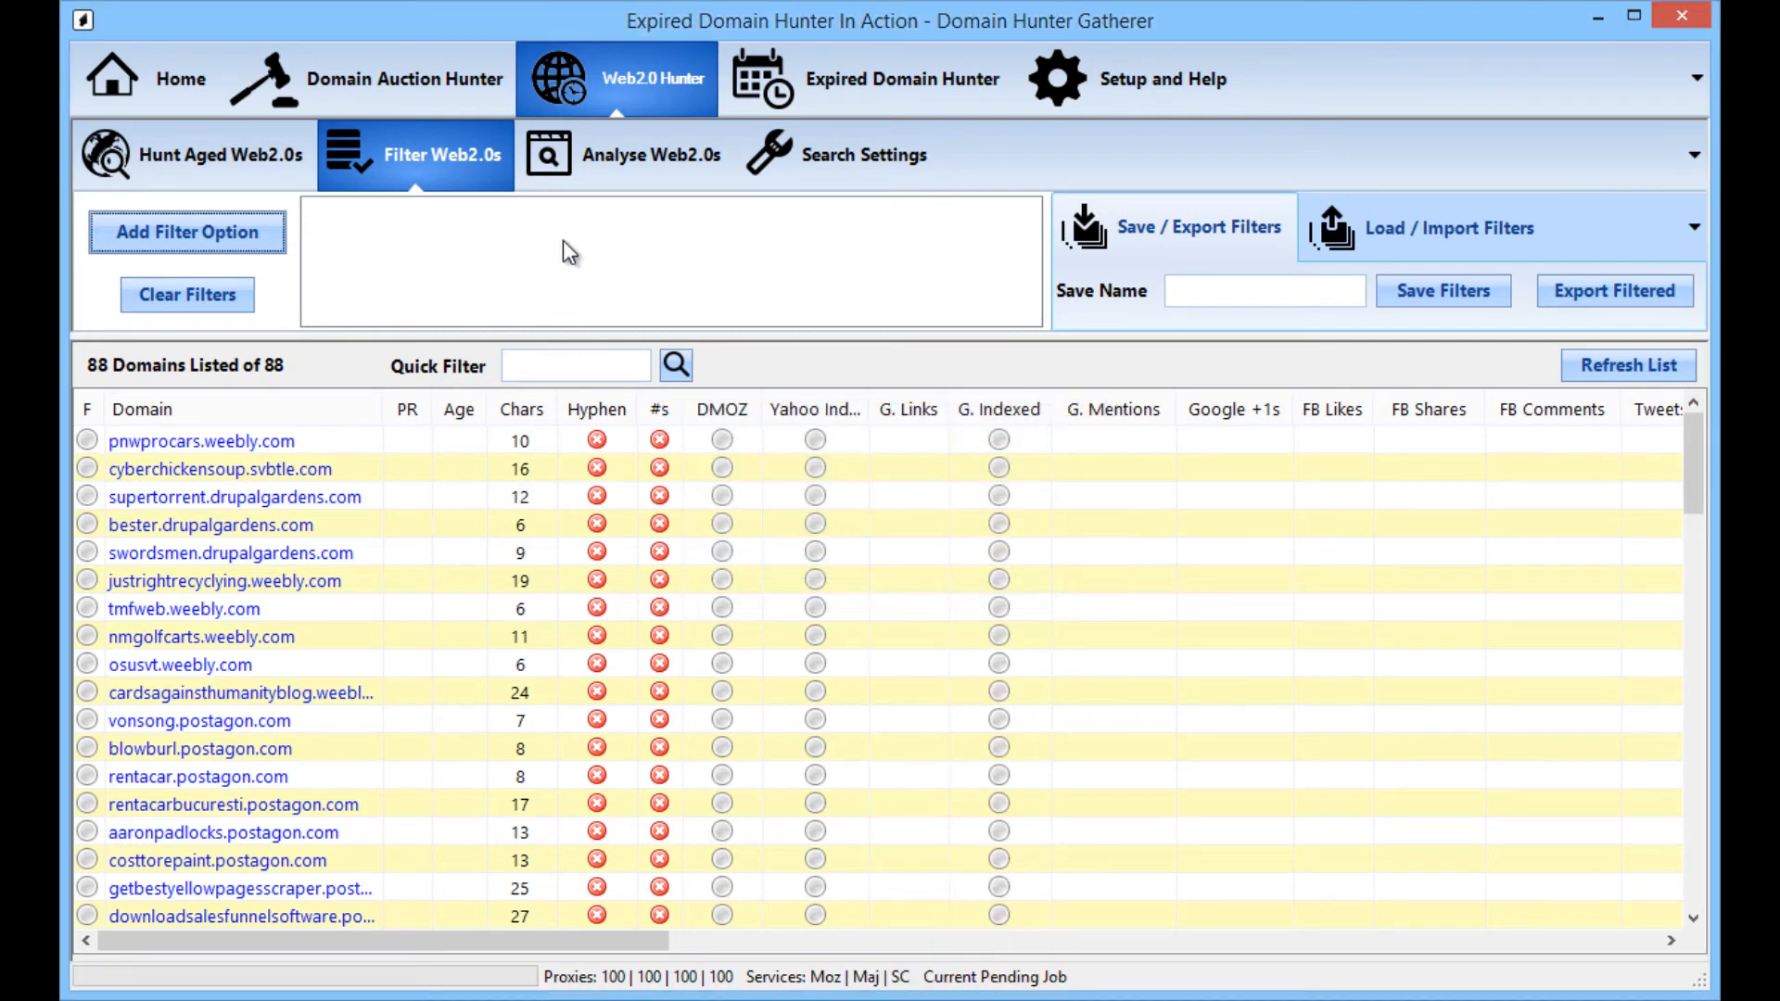
mouse_move(631, 417)
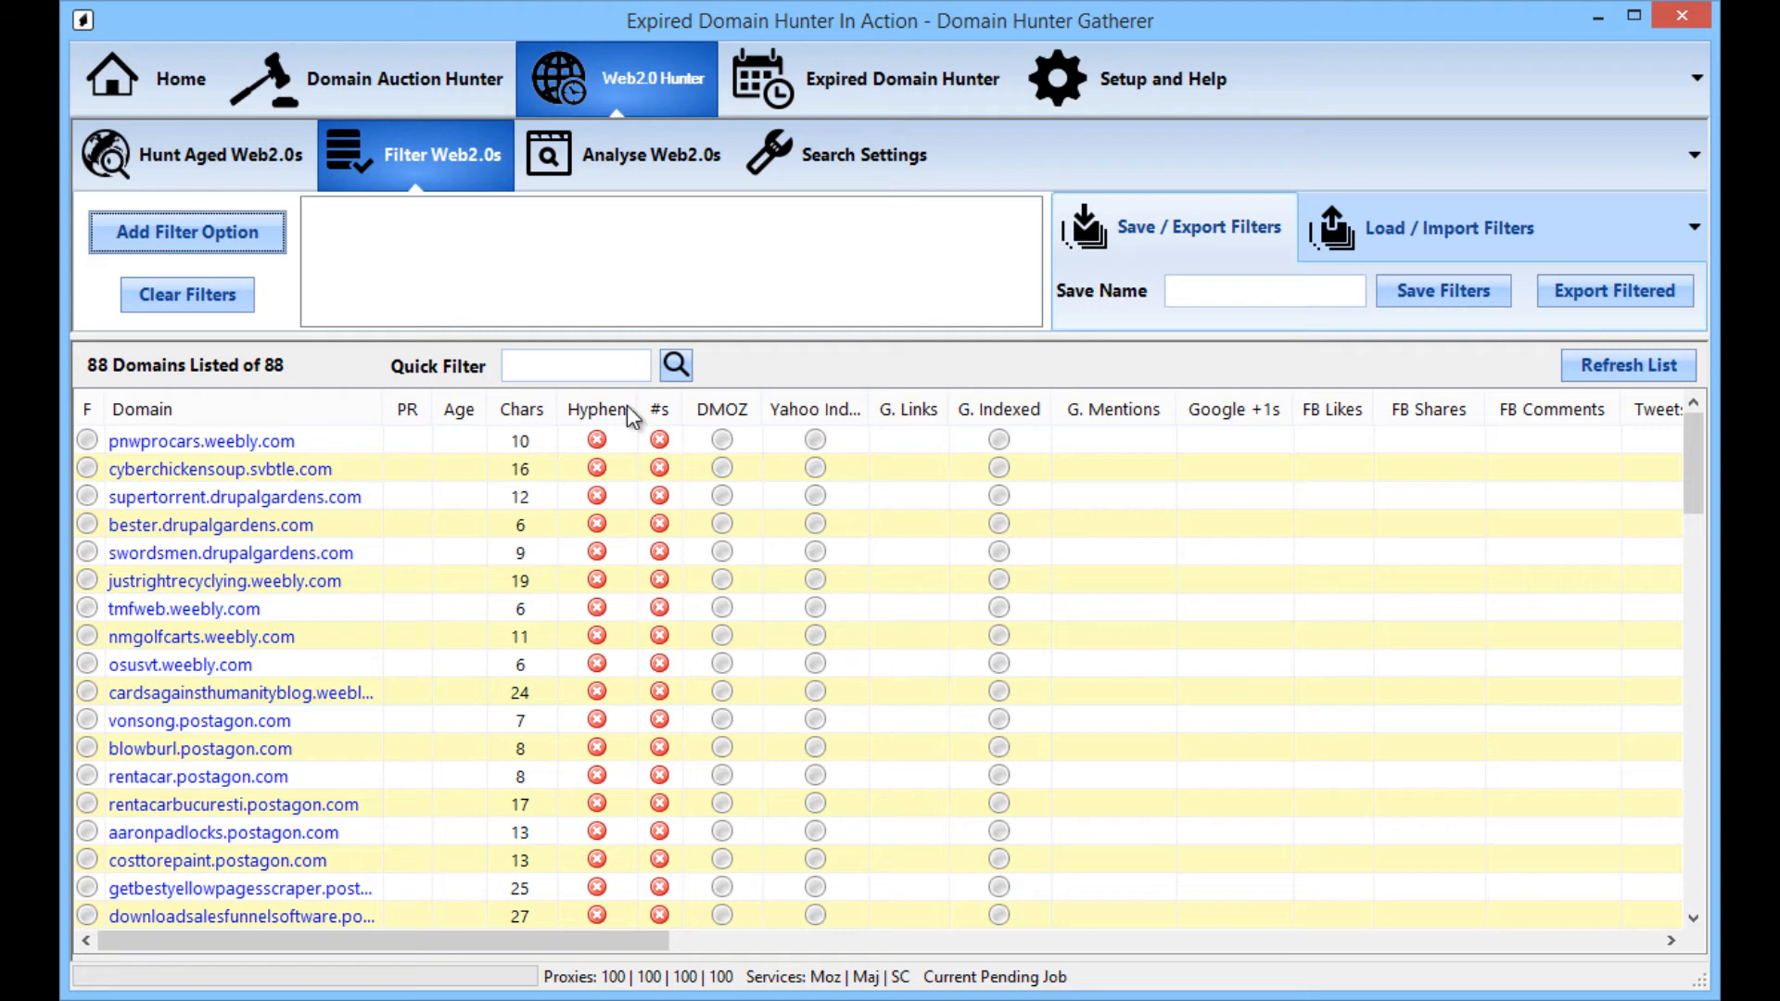
mouse_move(553, 497)
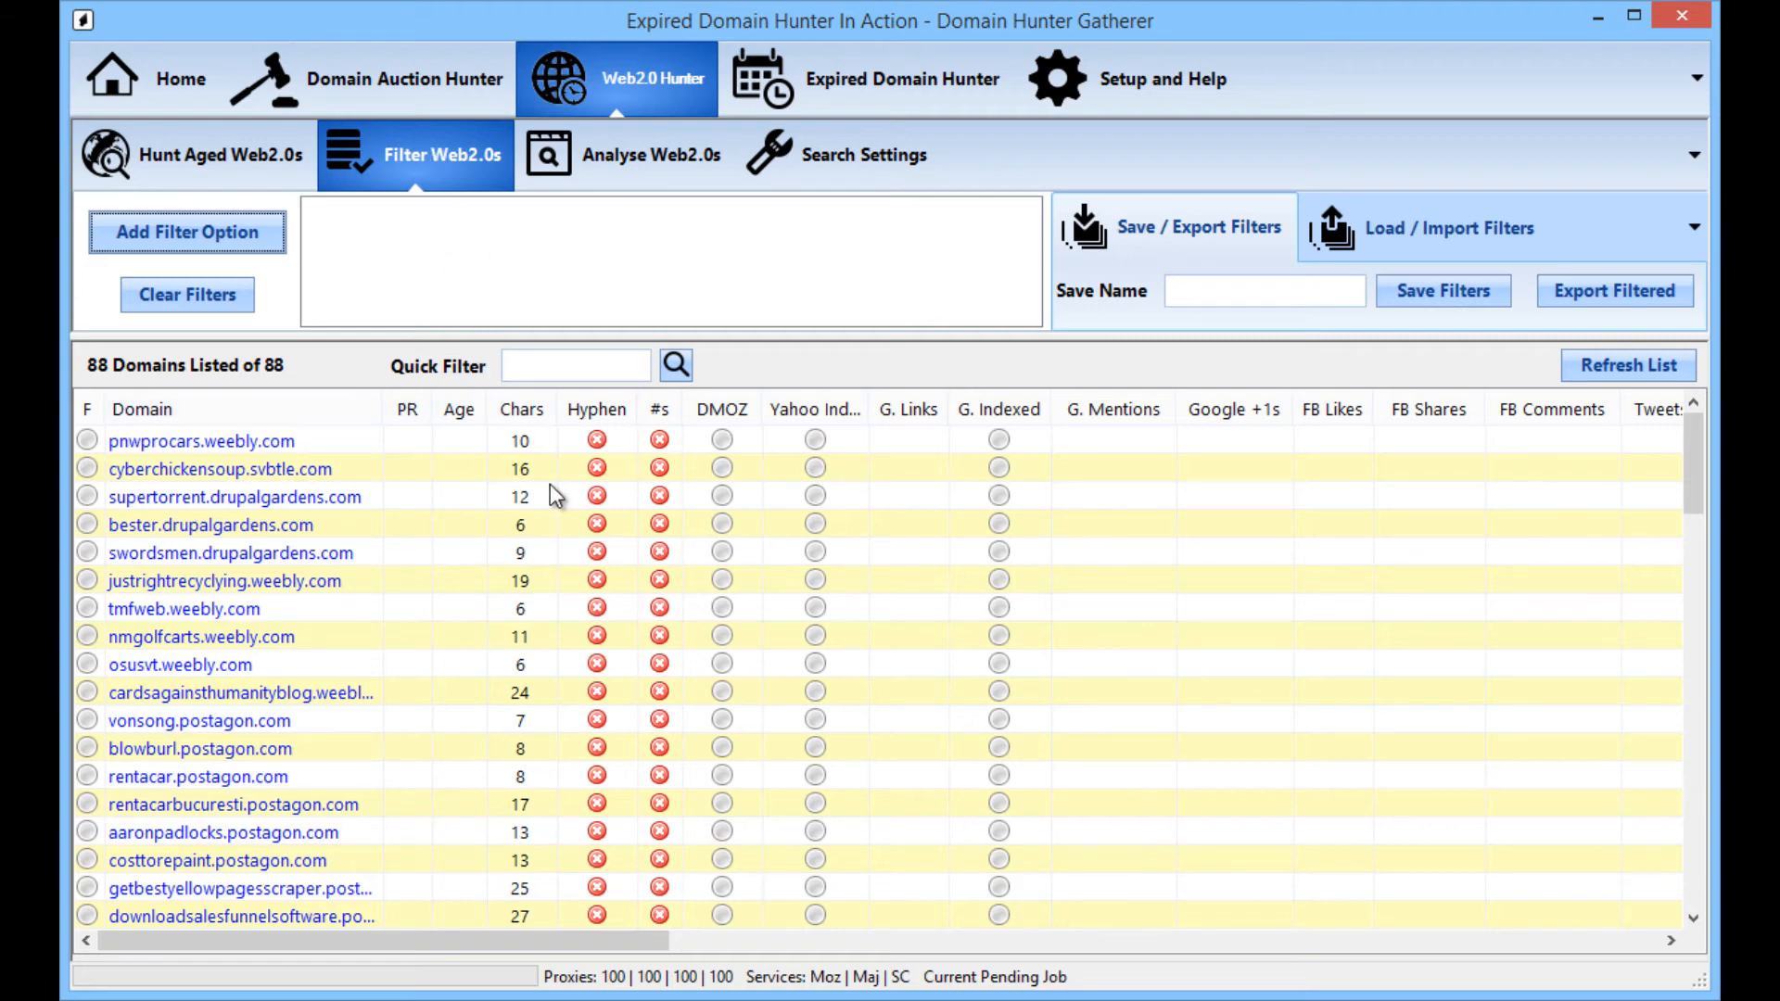
left_click(193, 156)
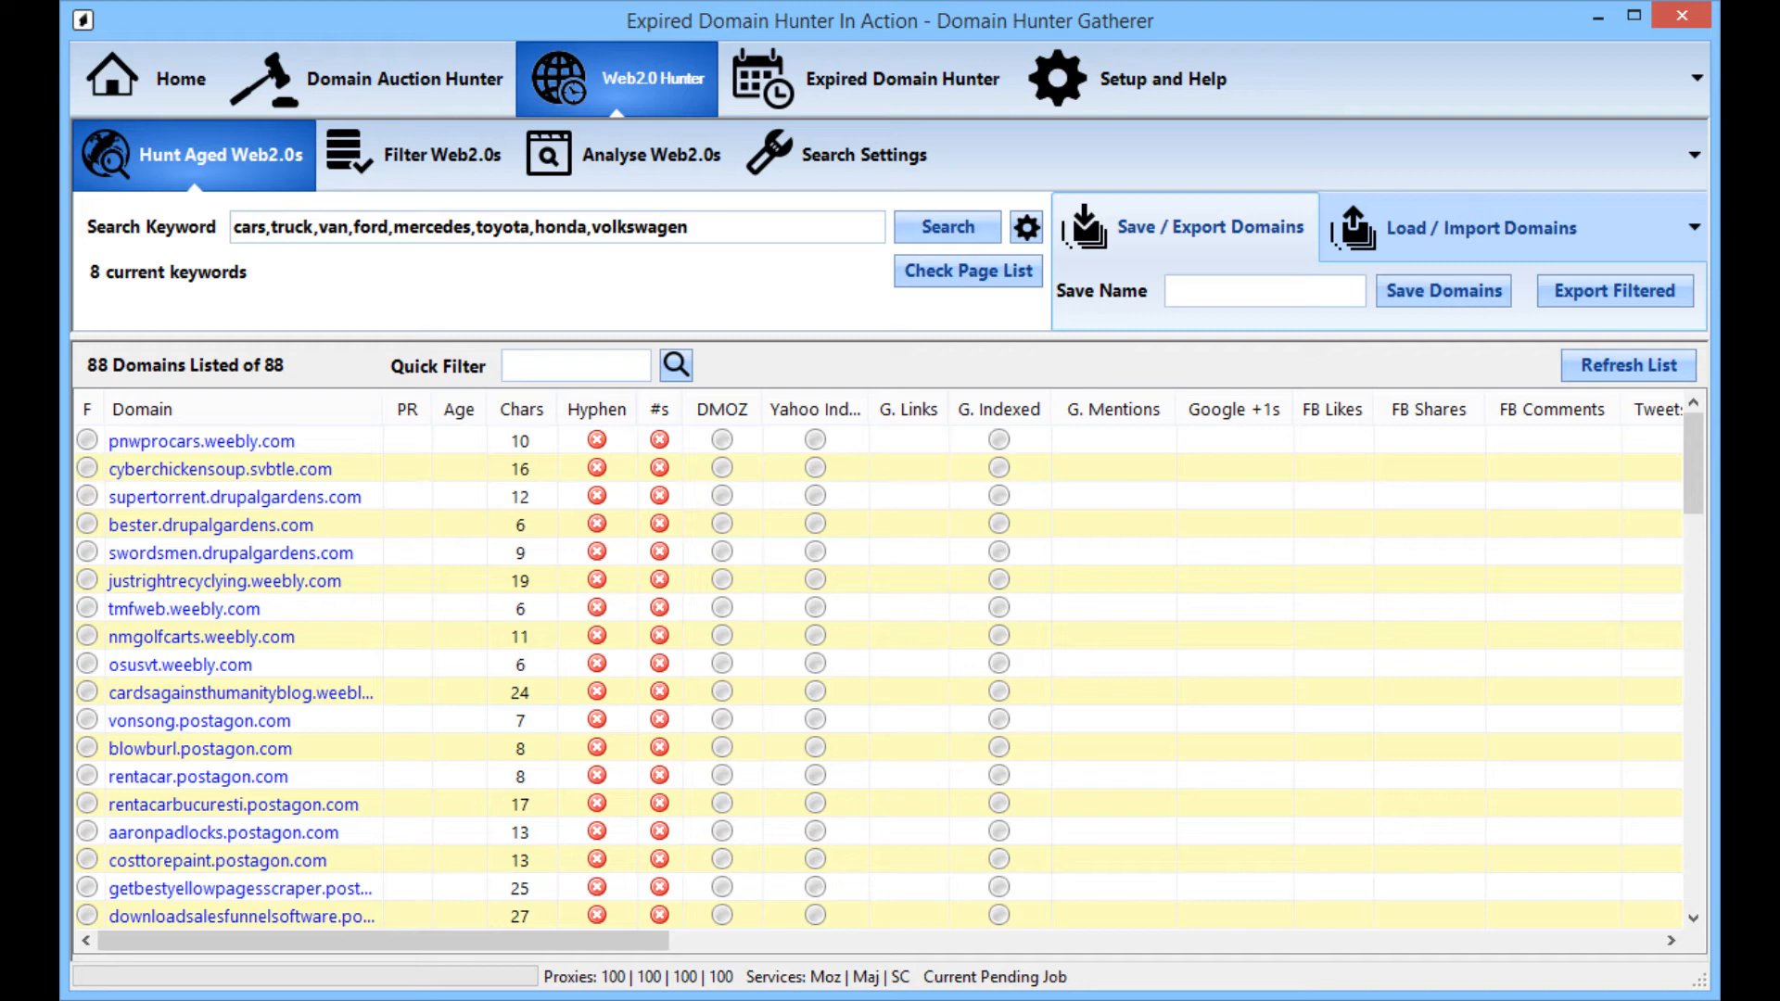
mouse_move(1090, 302)
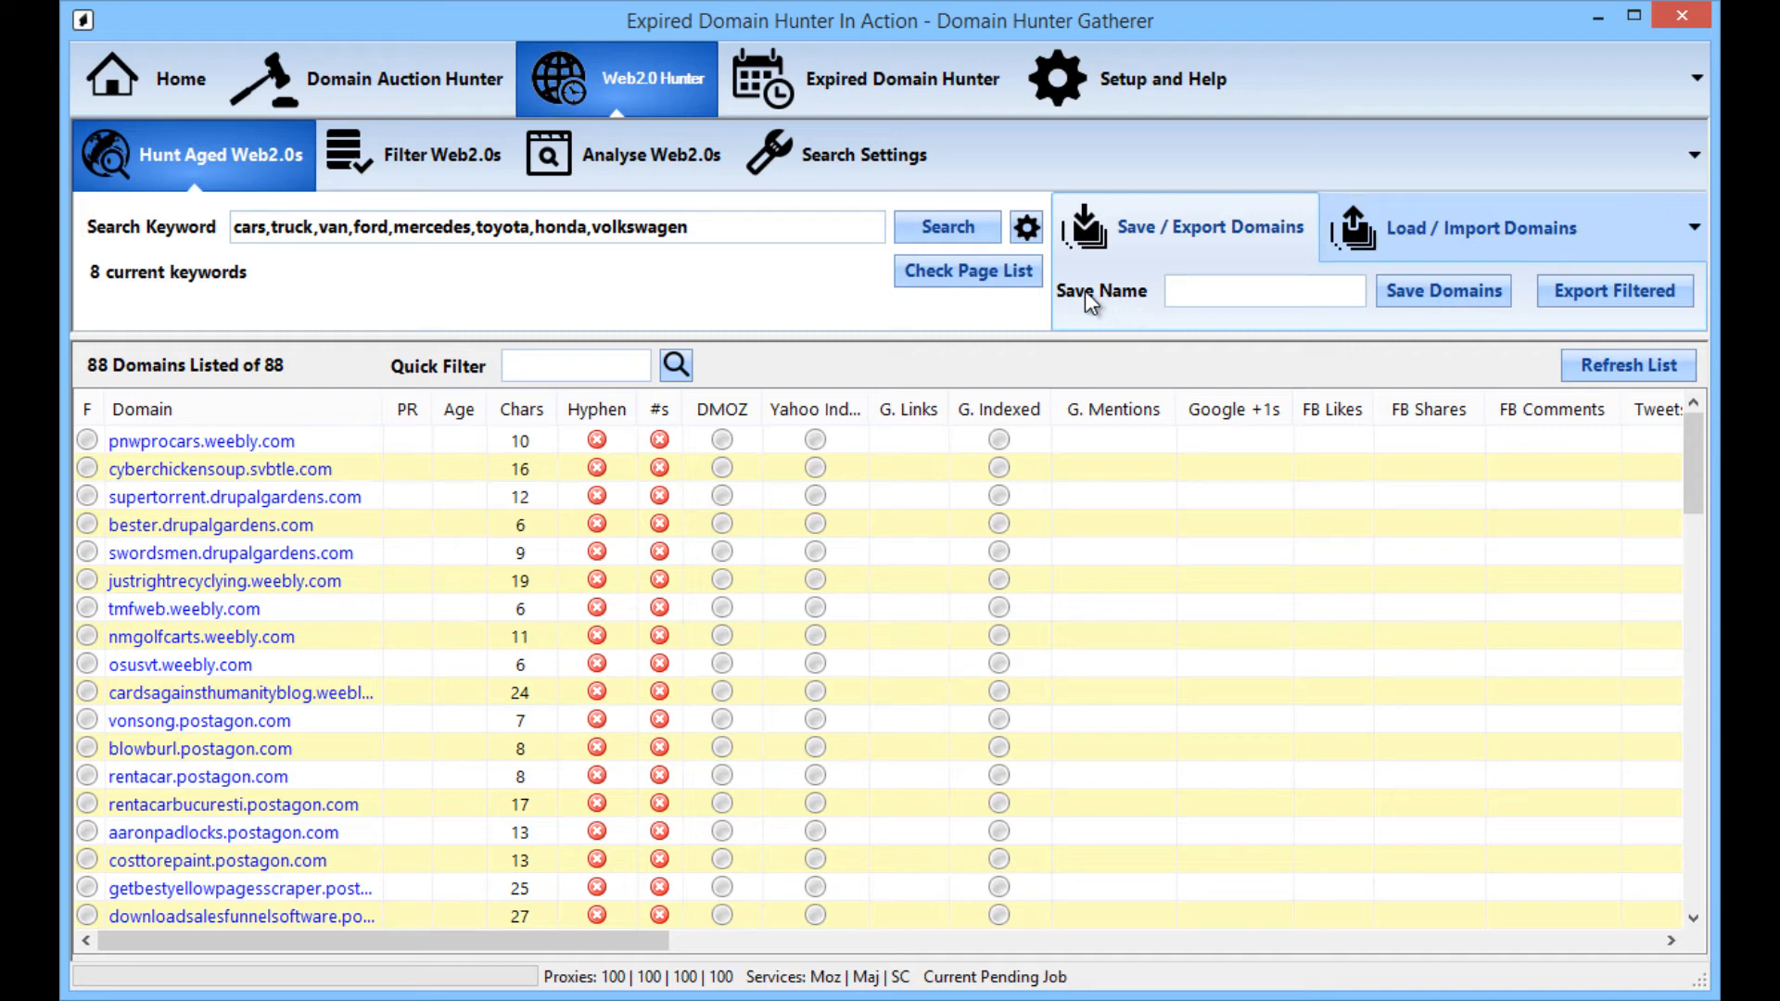
Step: Start the analysis of the 88 unchecked domains with PR, Age, DMOZ and Yahoo checks
left_click(623, 156)
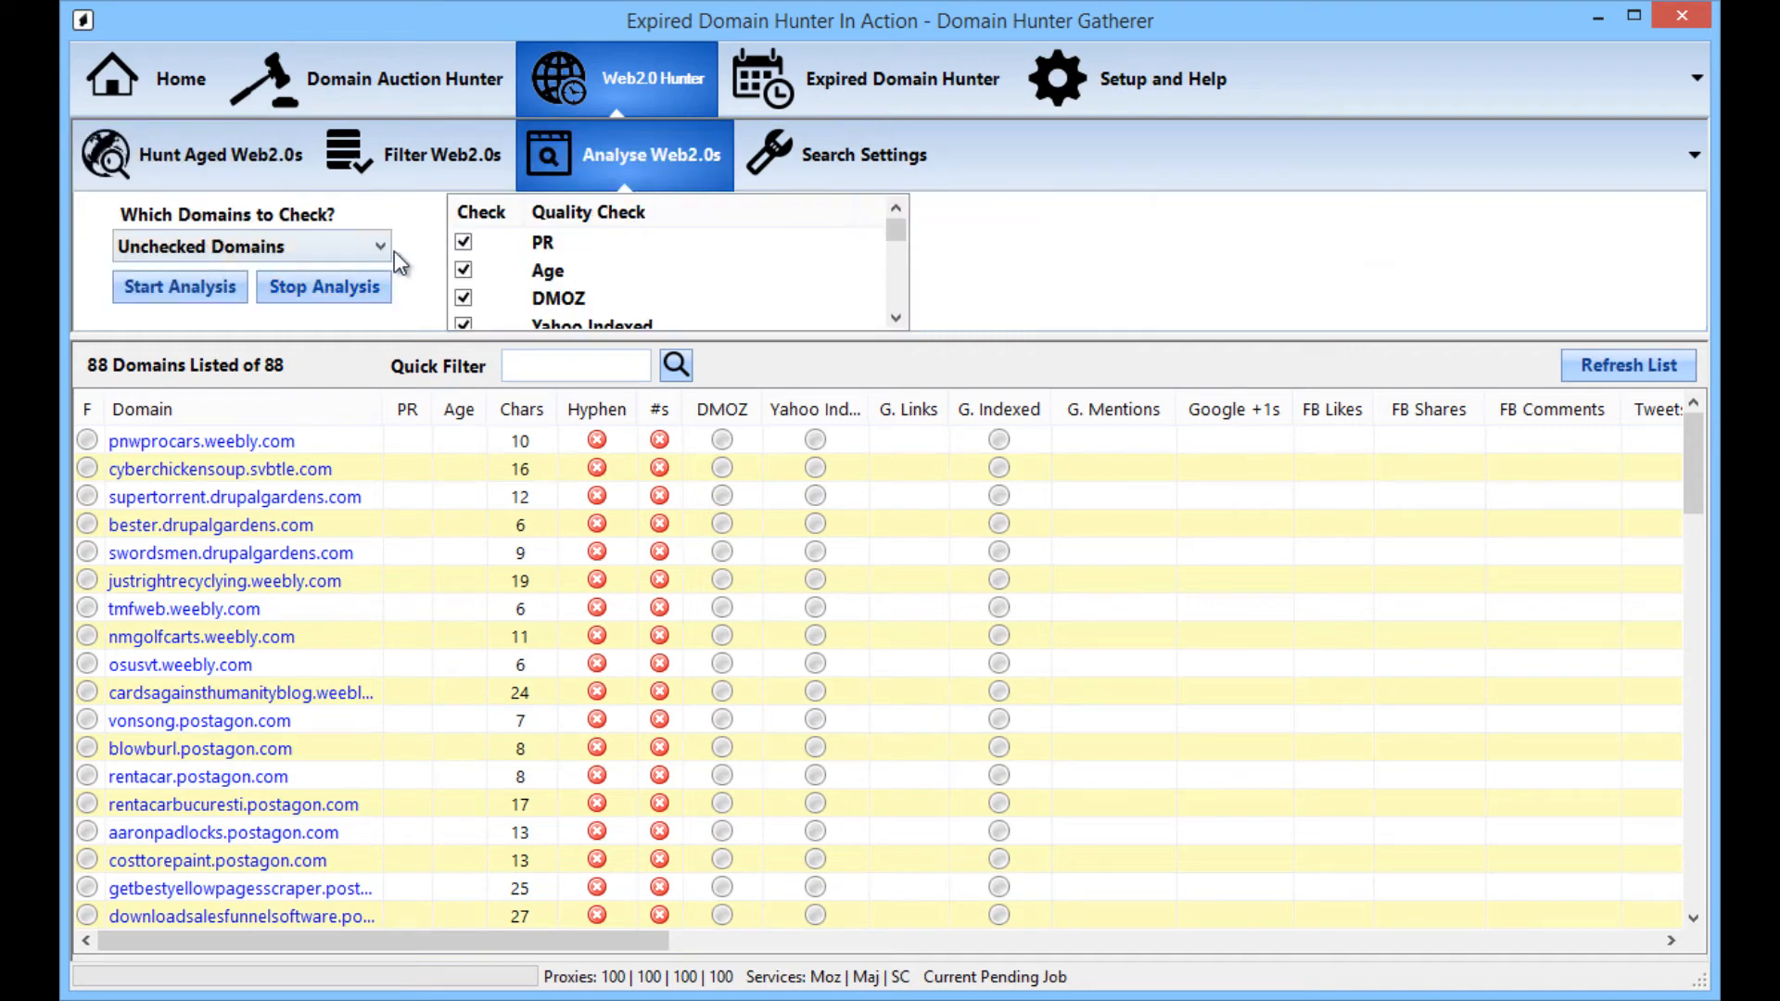
left_click(178, 285)
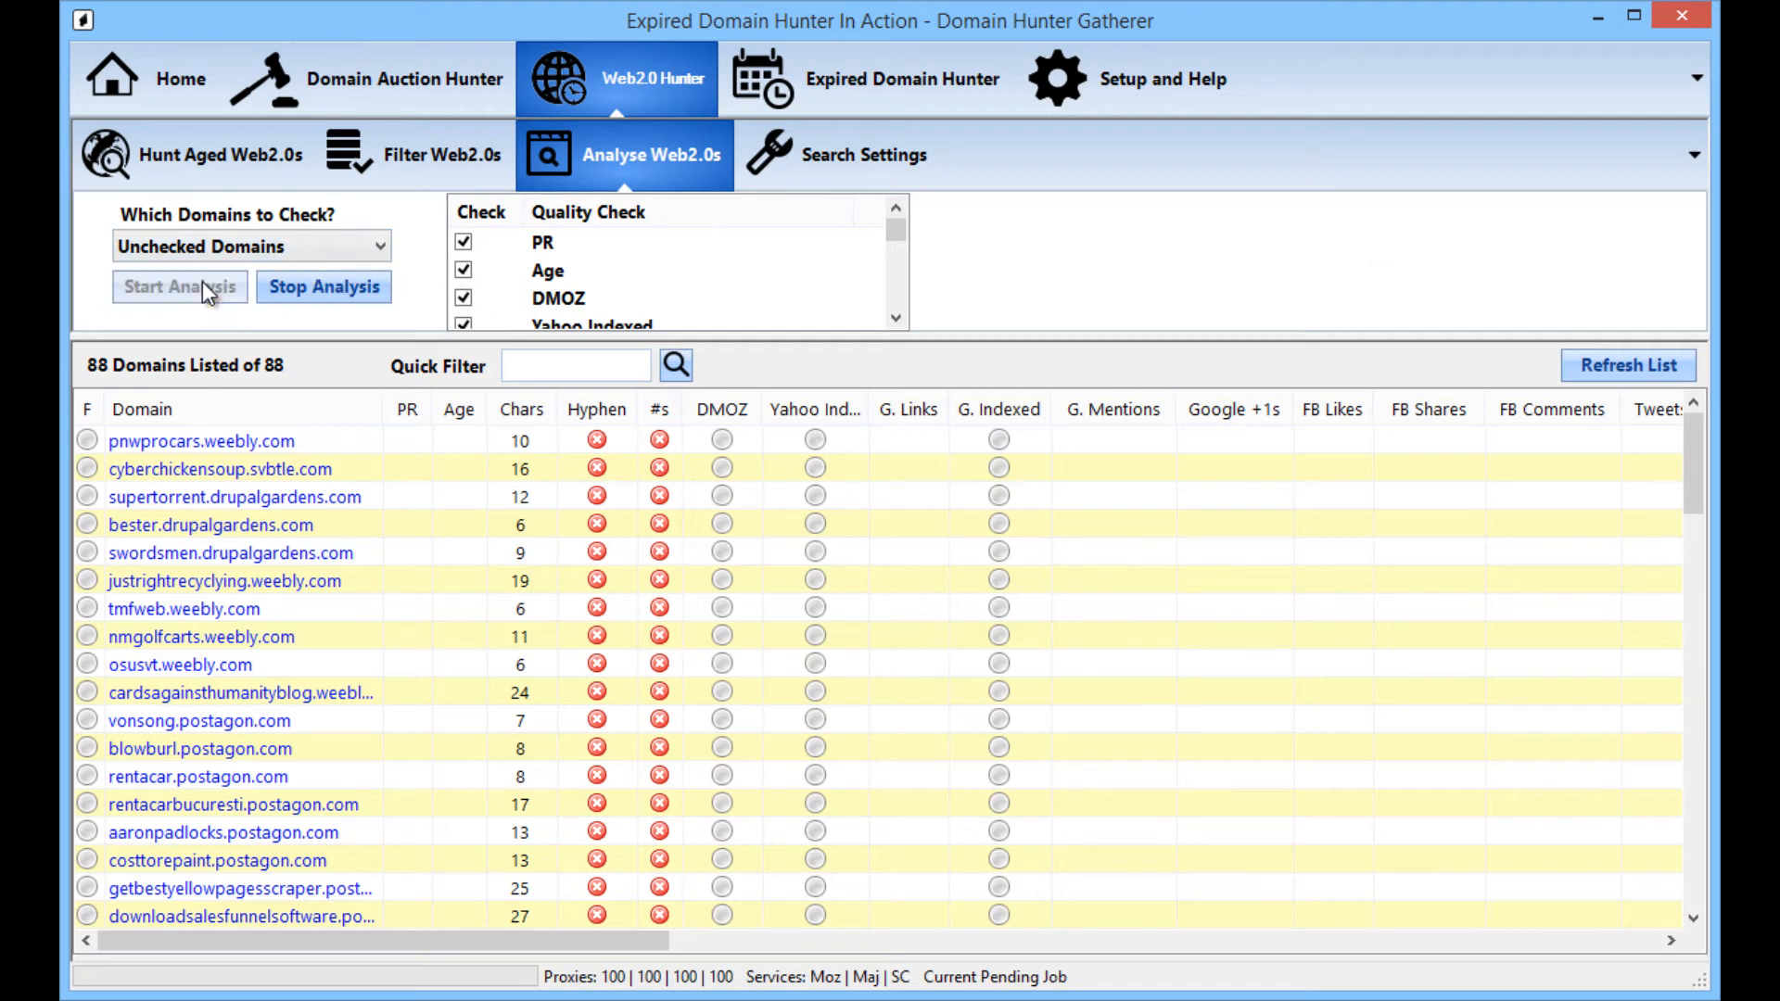
left_click(179, 286)
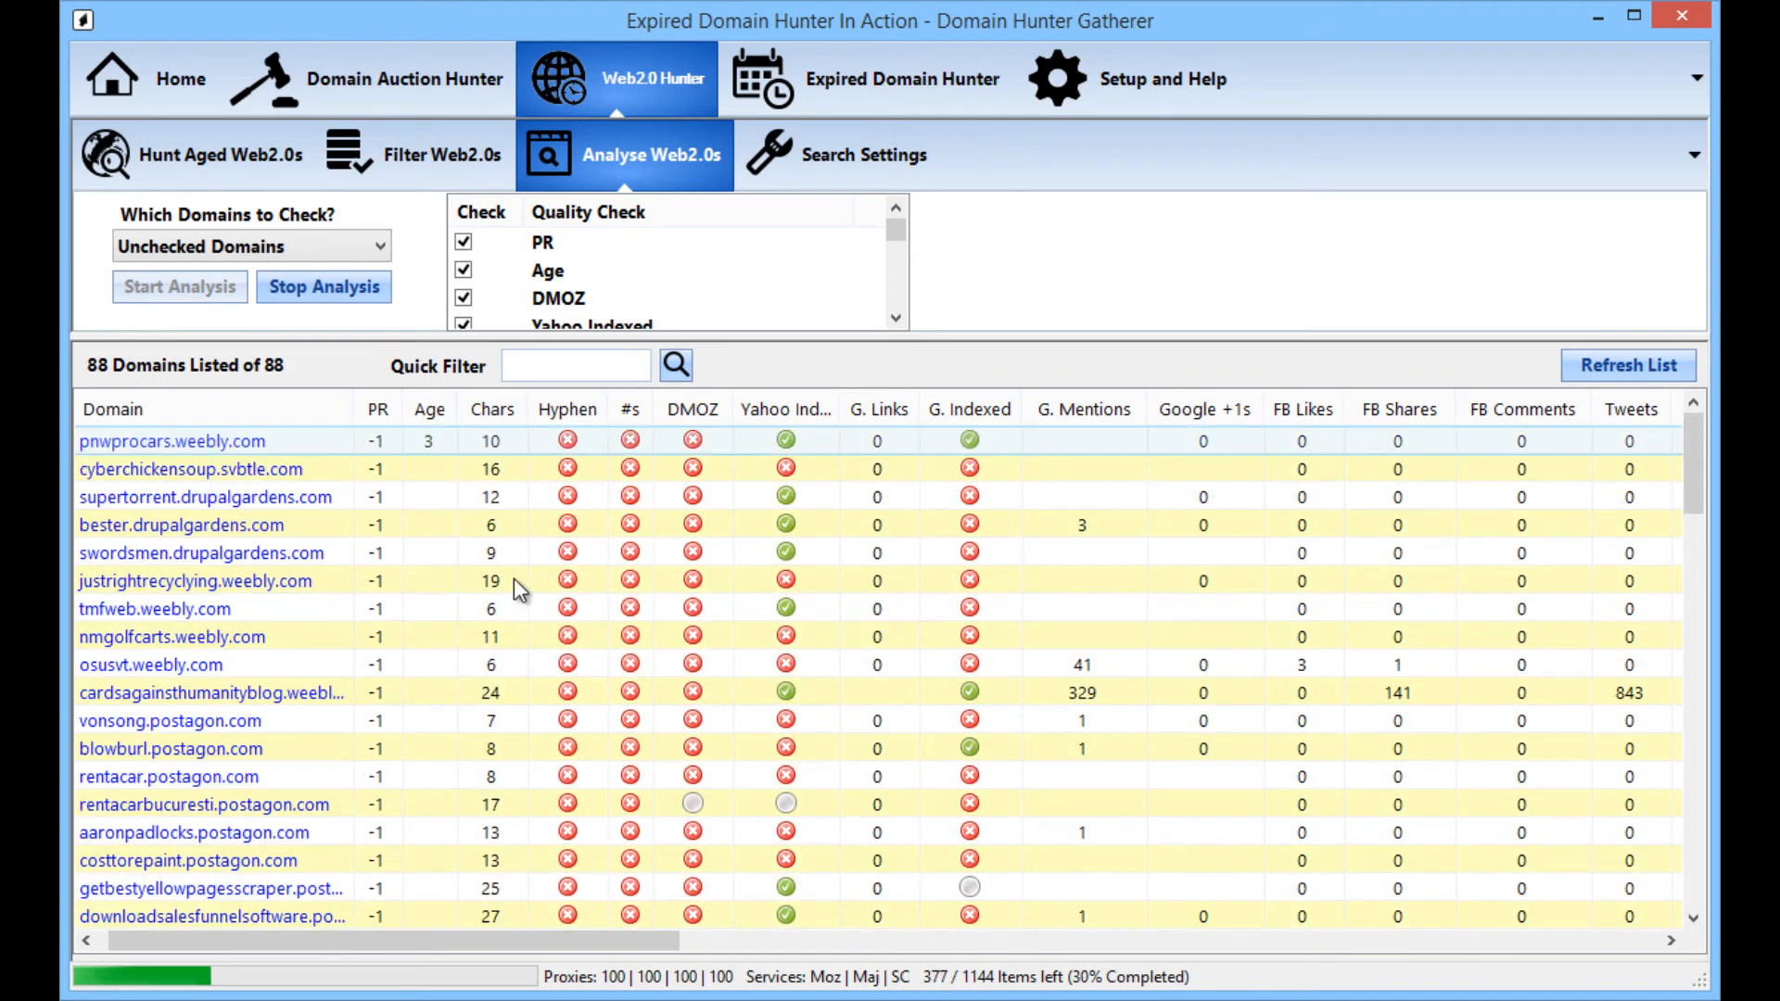
mouse_move(545, 443)
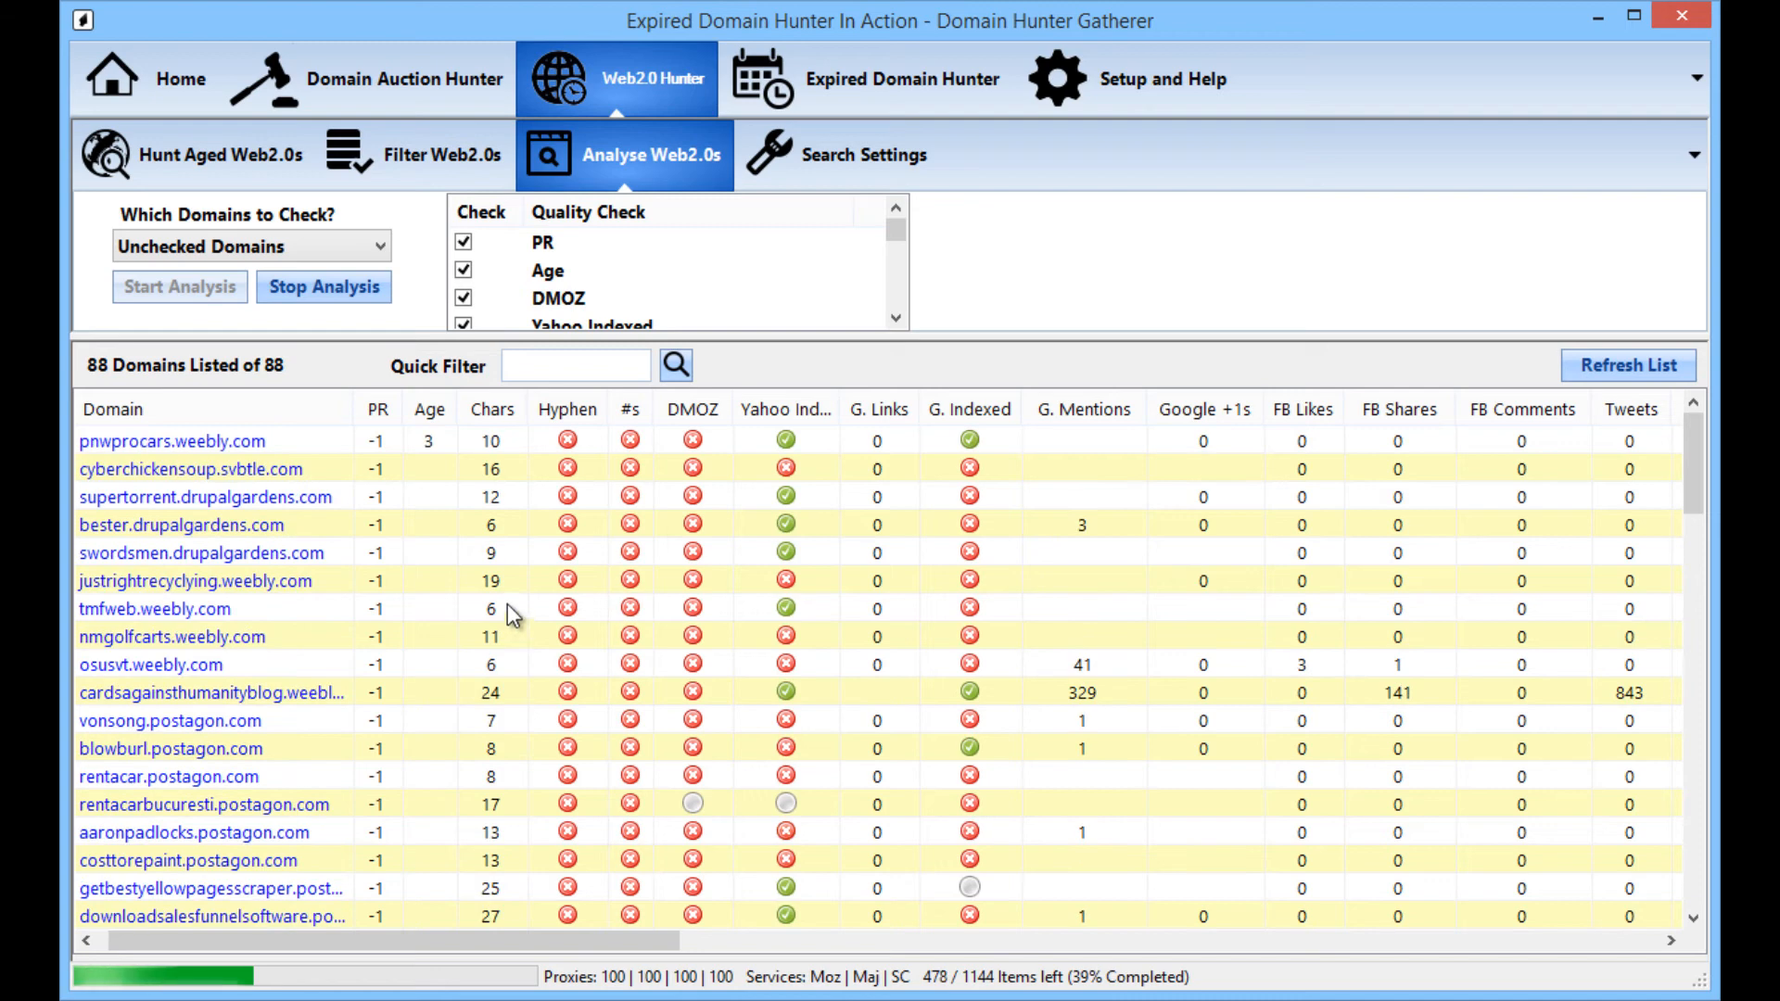
mouse_move(664, 676)
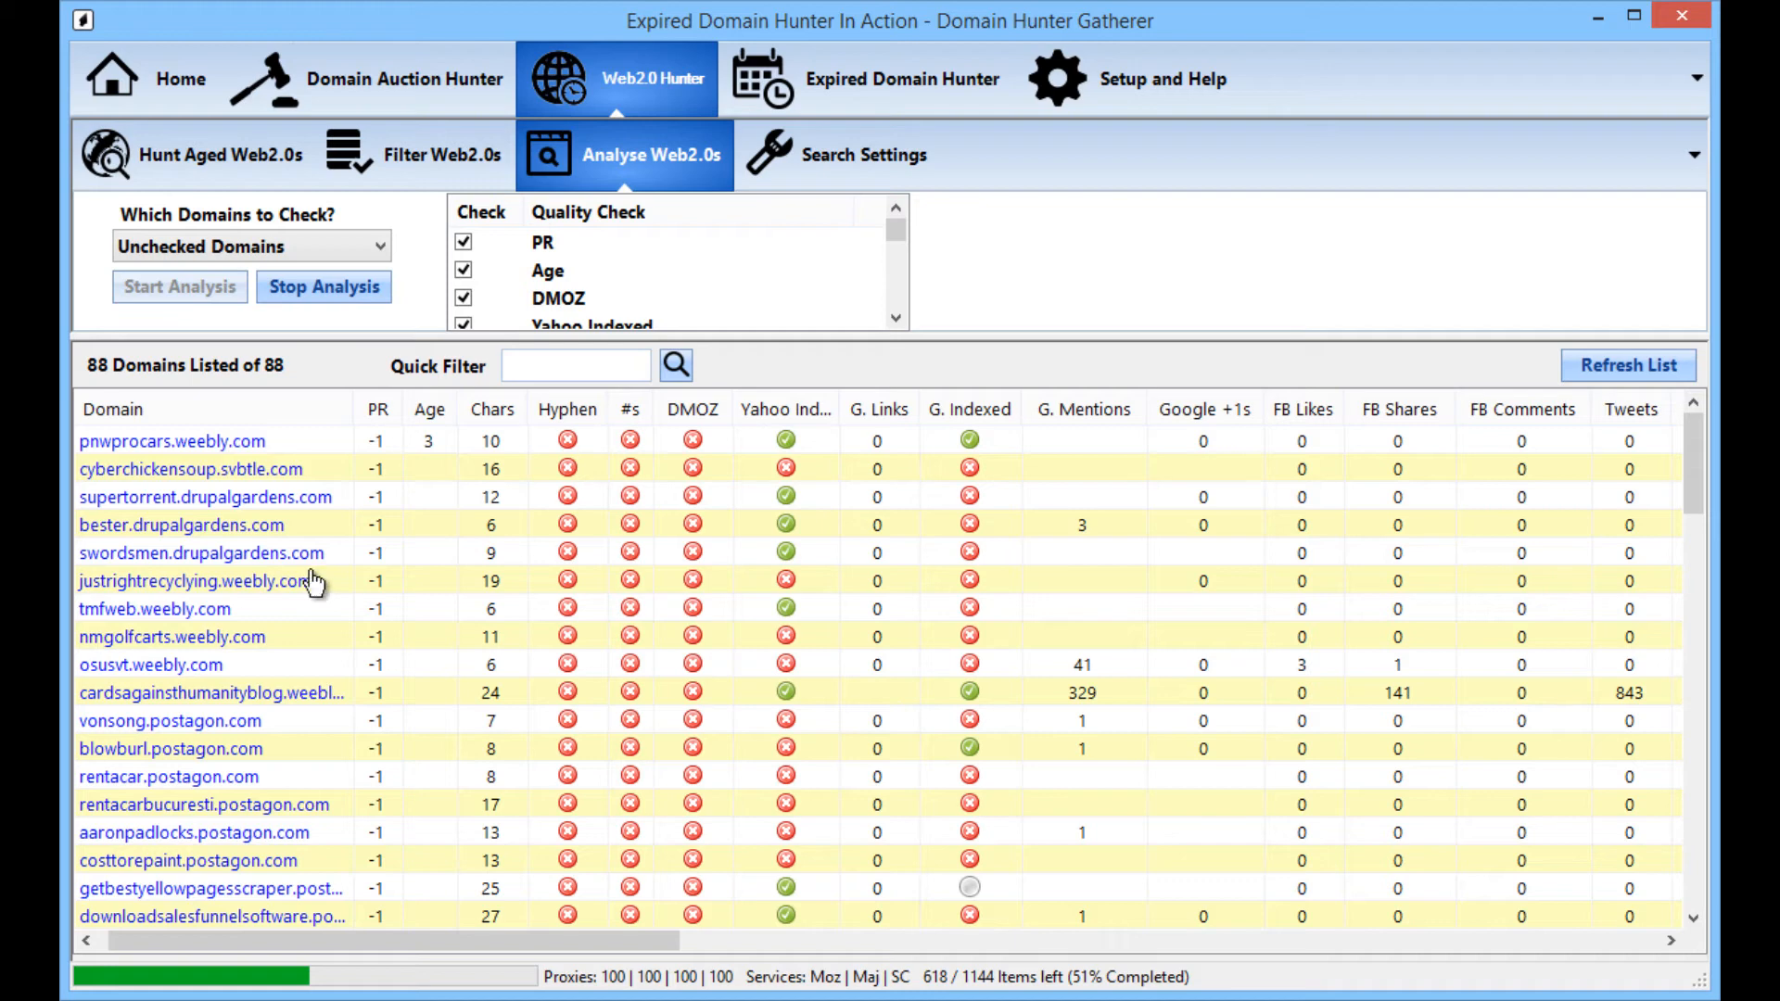
mouse_move(443, 704)
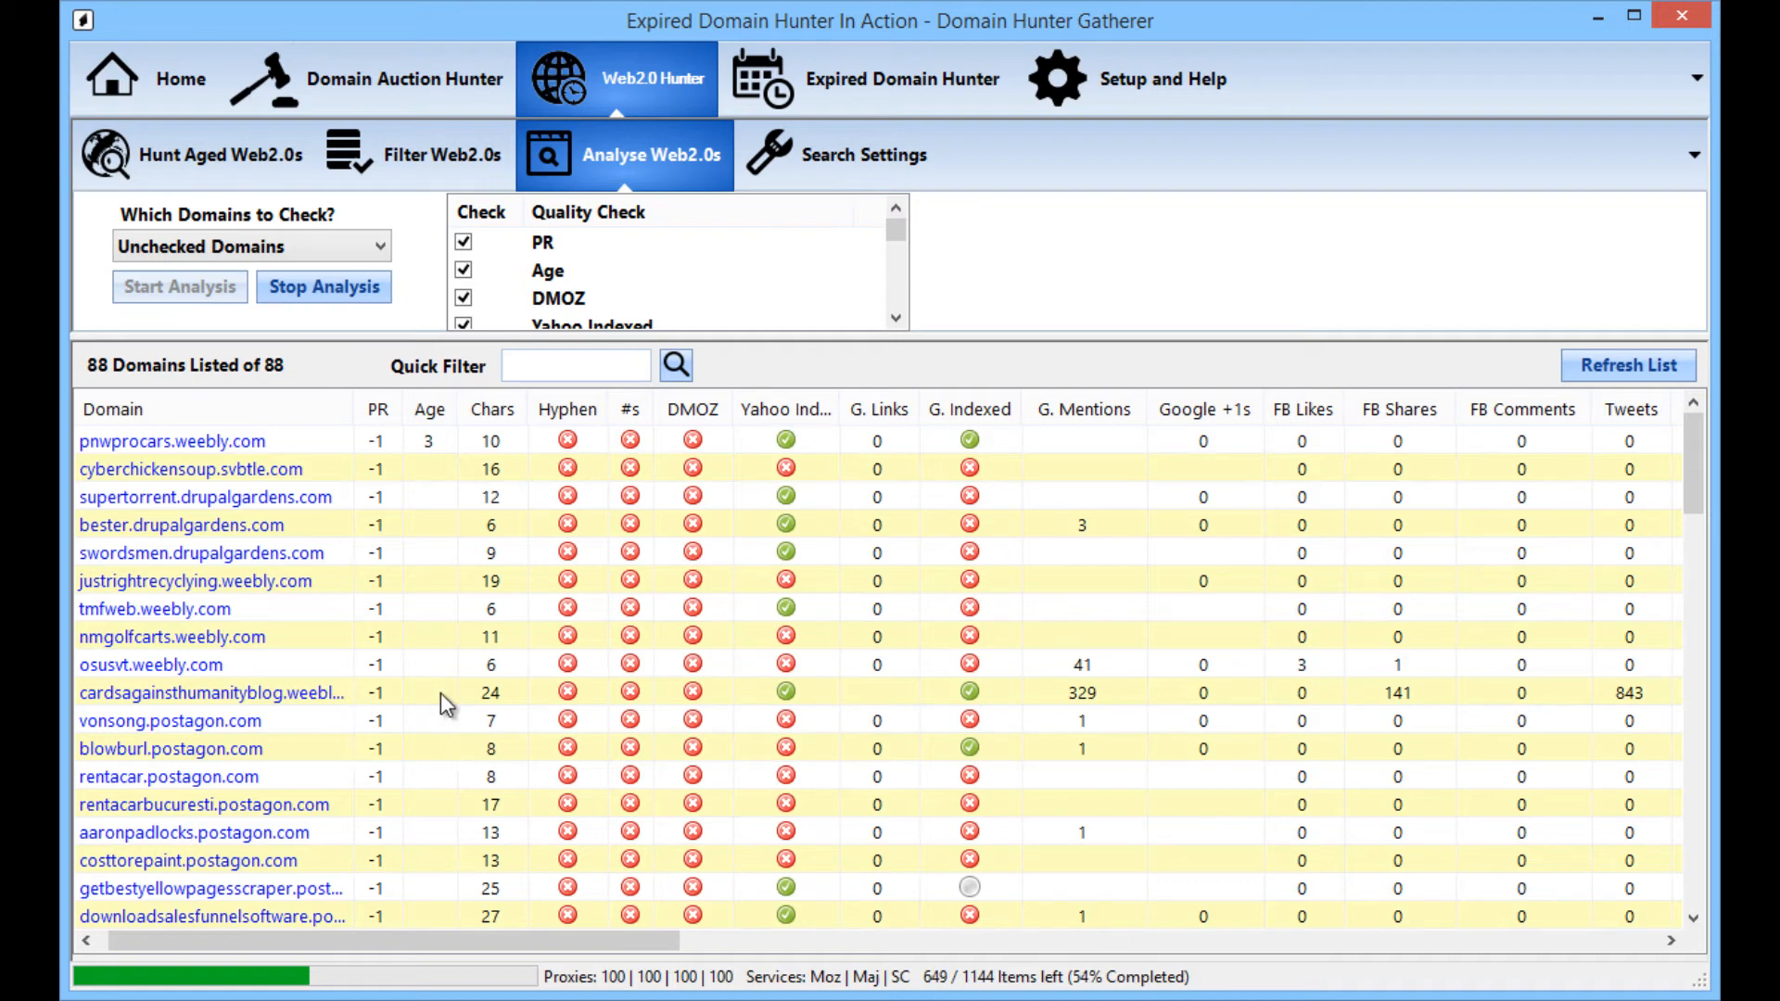
mouse_move(678, 666)
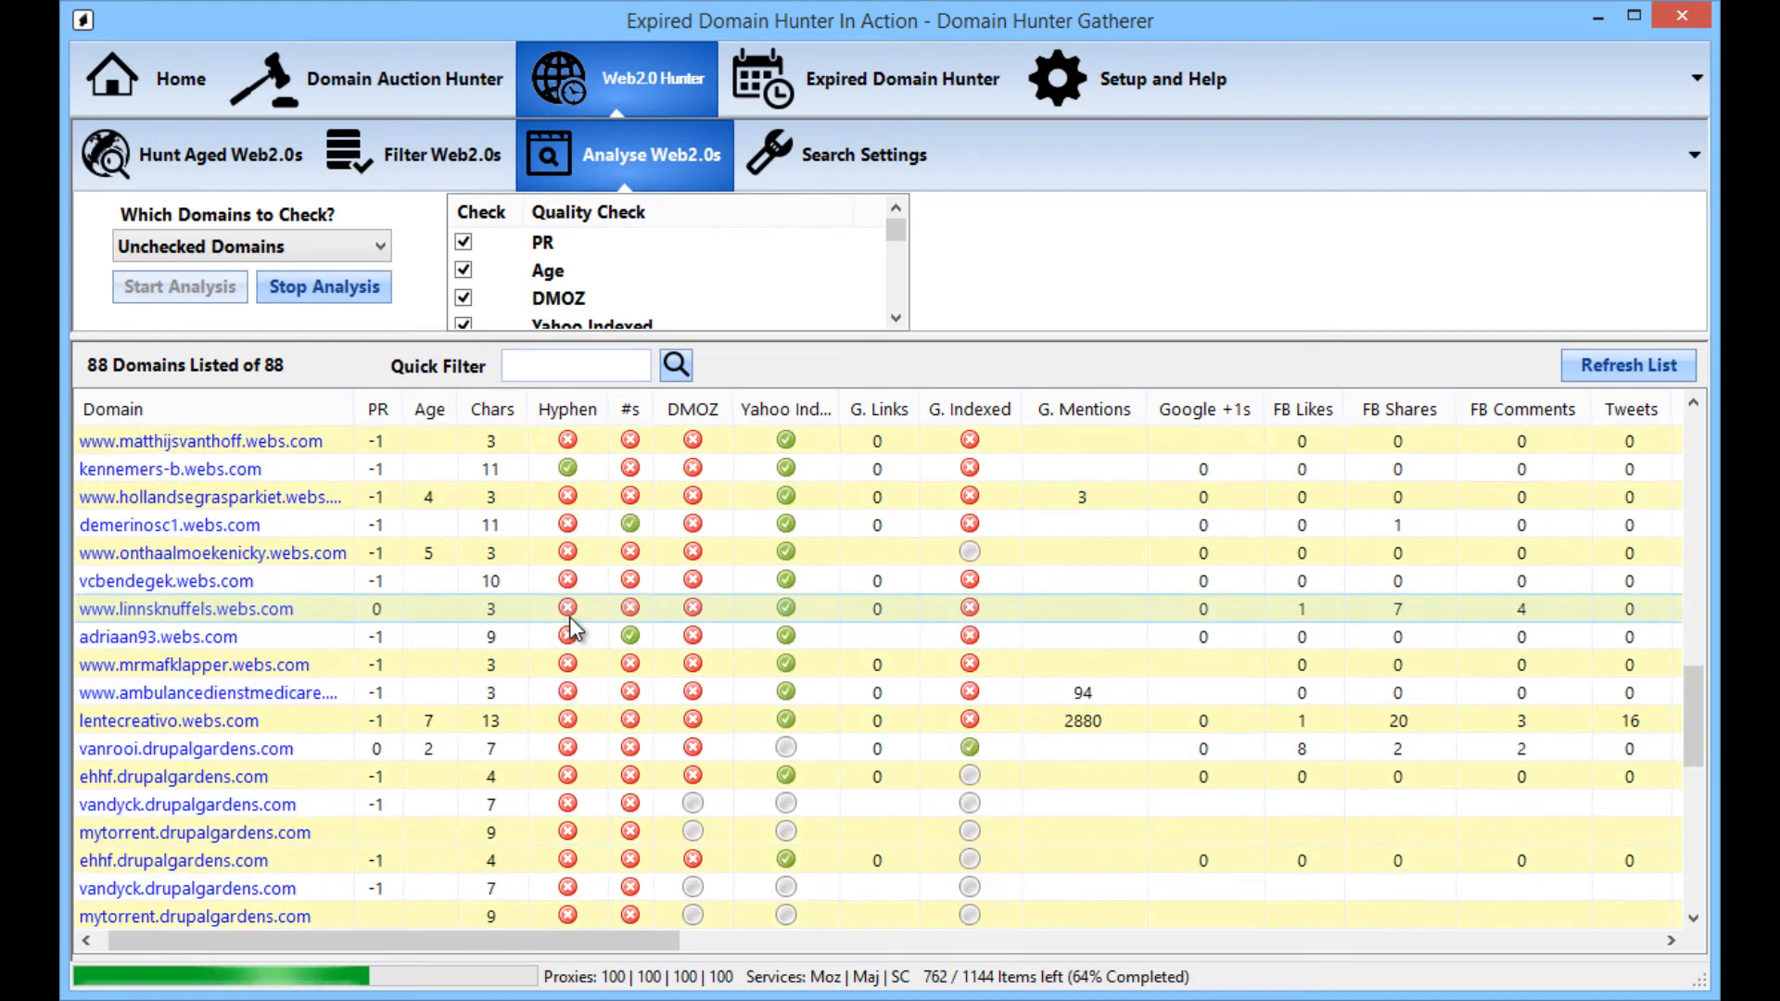
Step: Scroll through the results grid while the 1144 checks run to about 99% complete
scroll("down", 3)
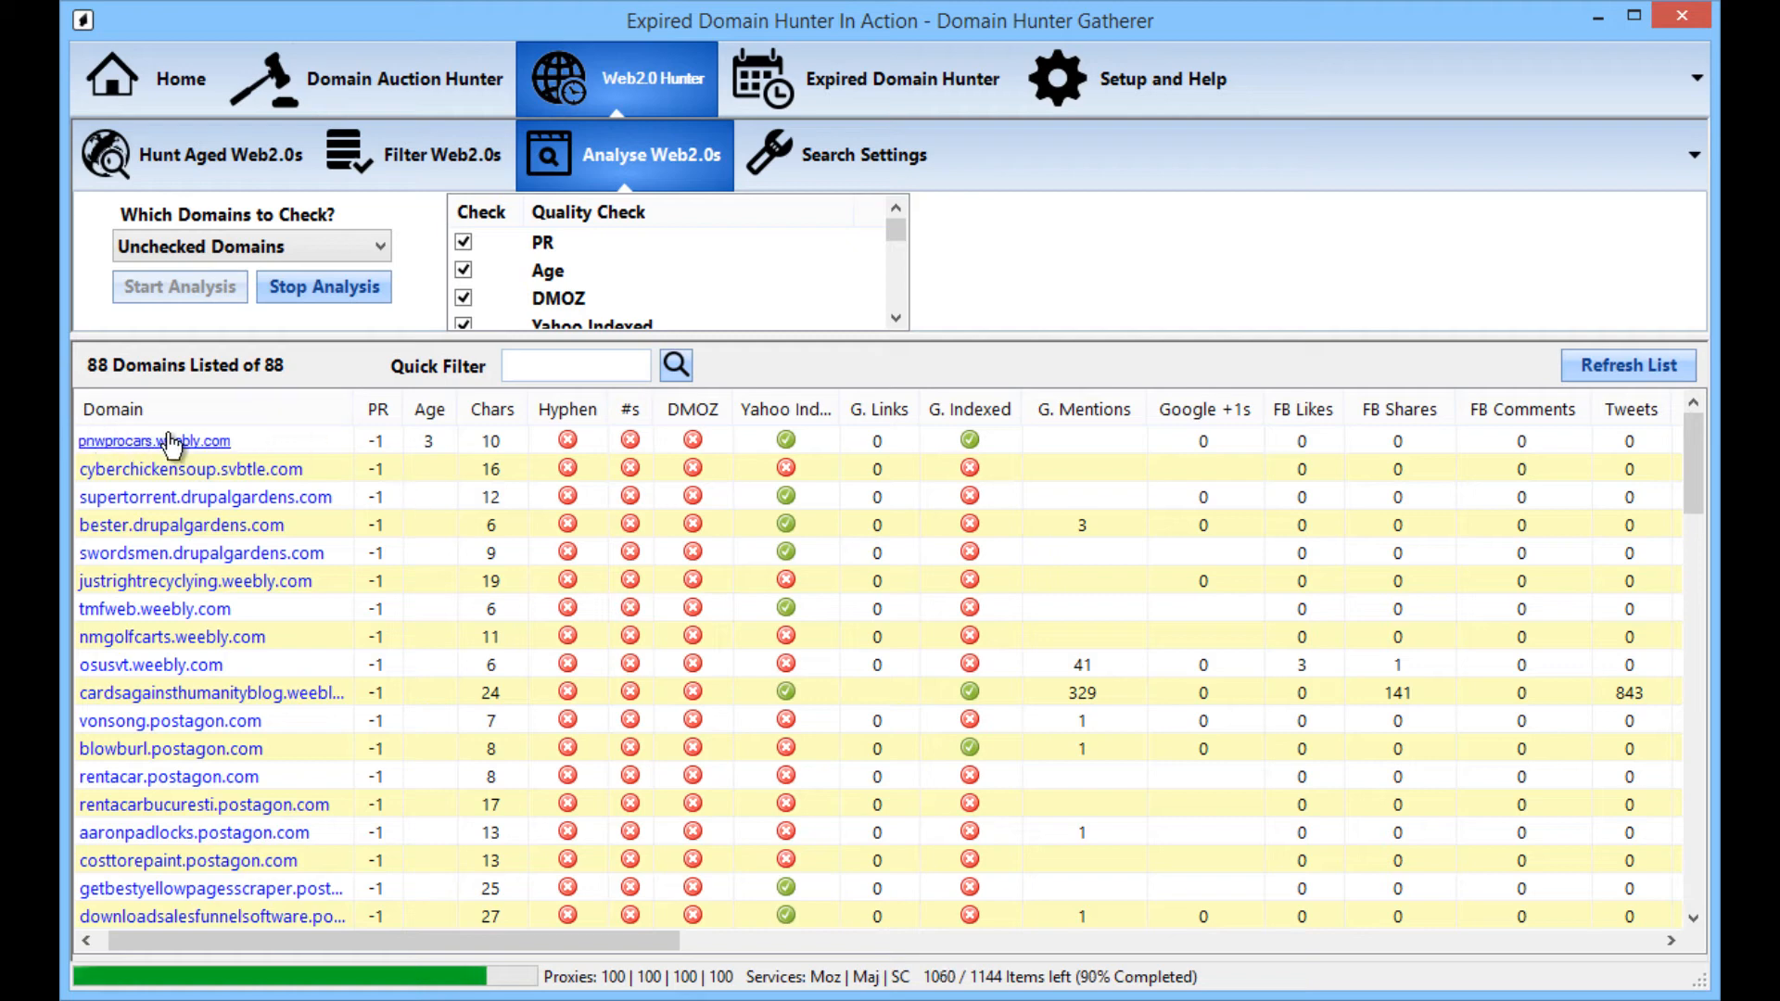
mouse_move(358, 464)
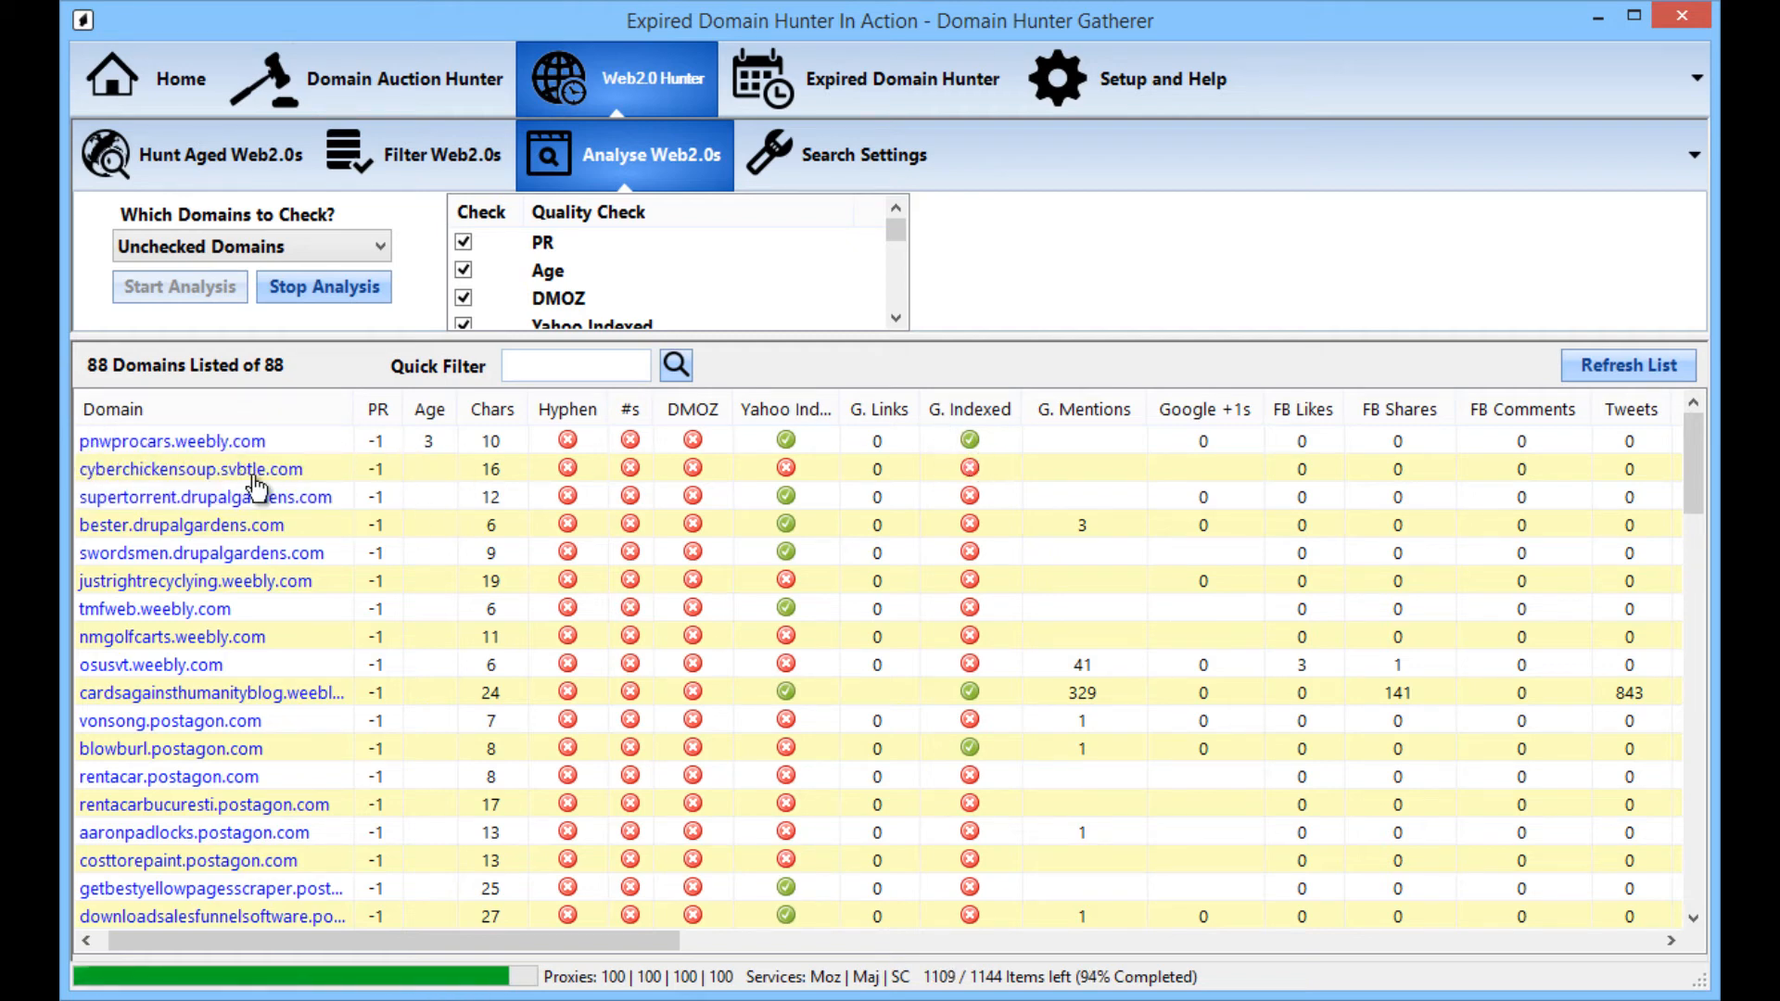
scroll("down", 3)
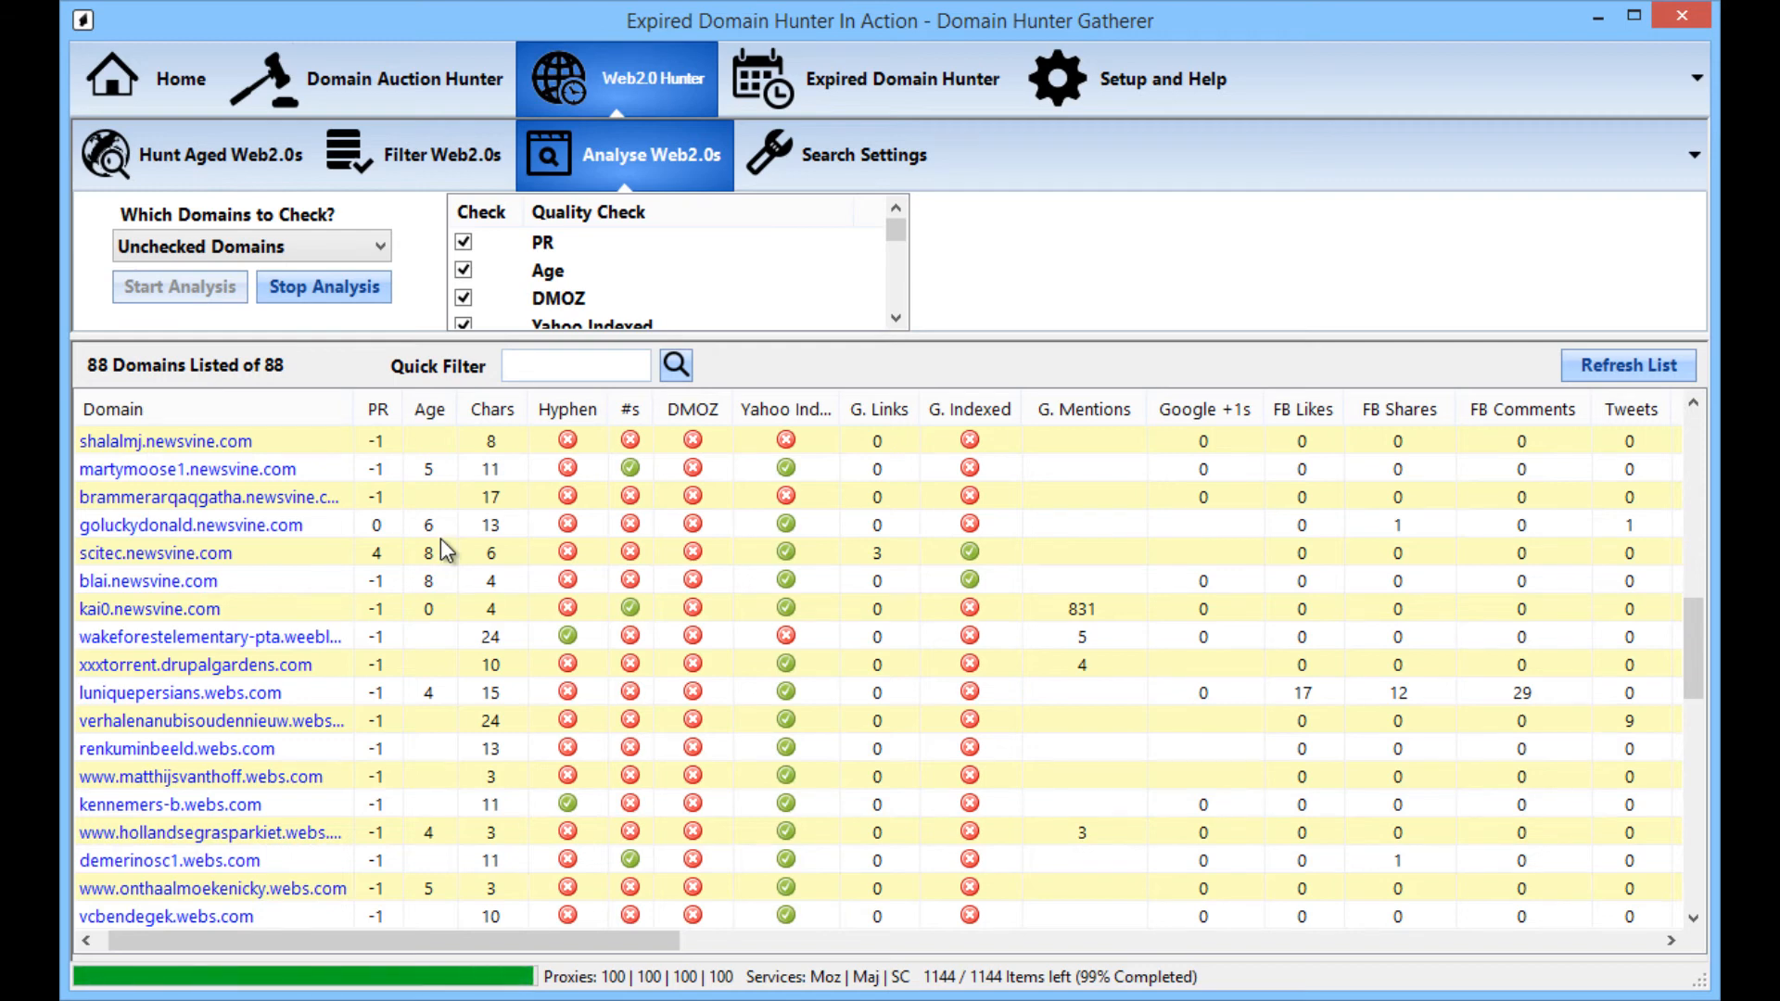
mouse_move(433, 558)
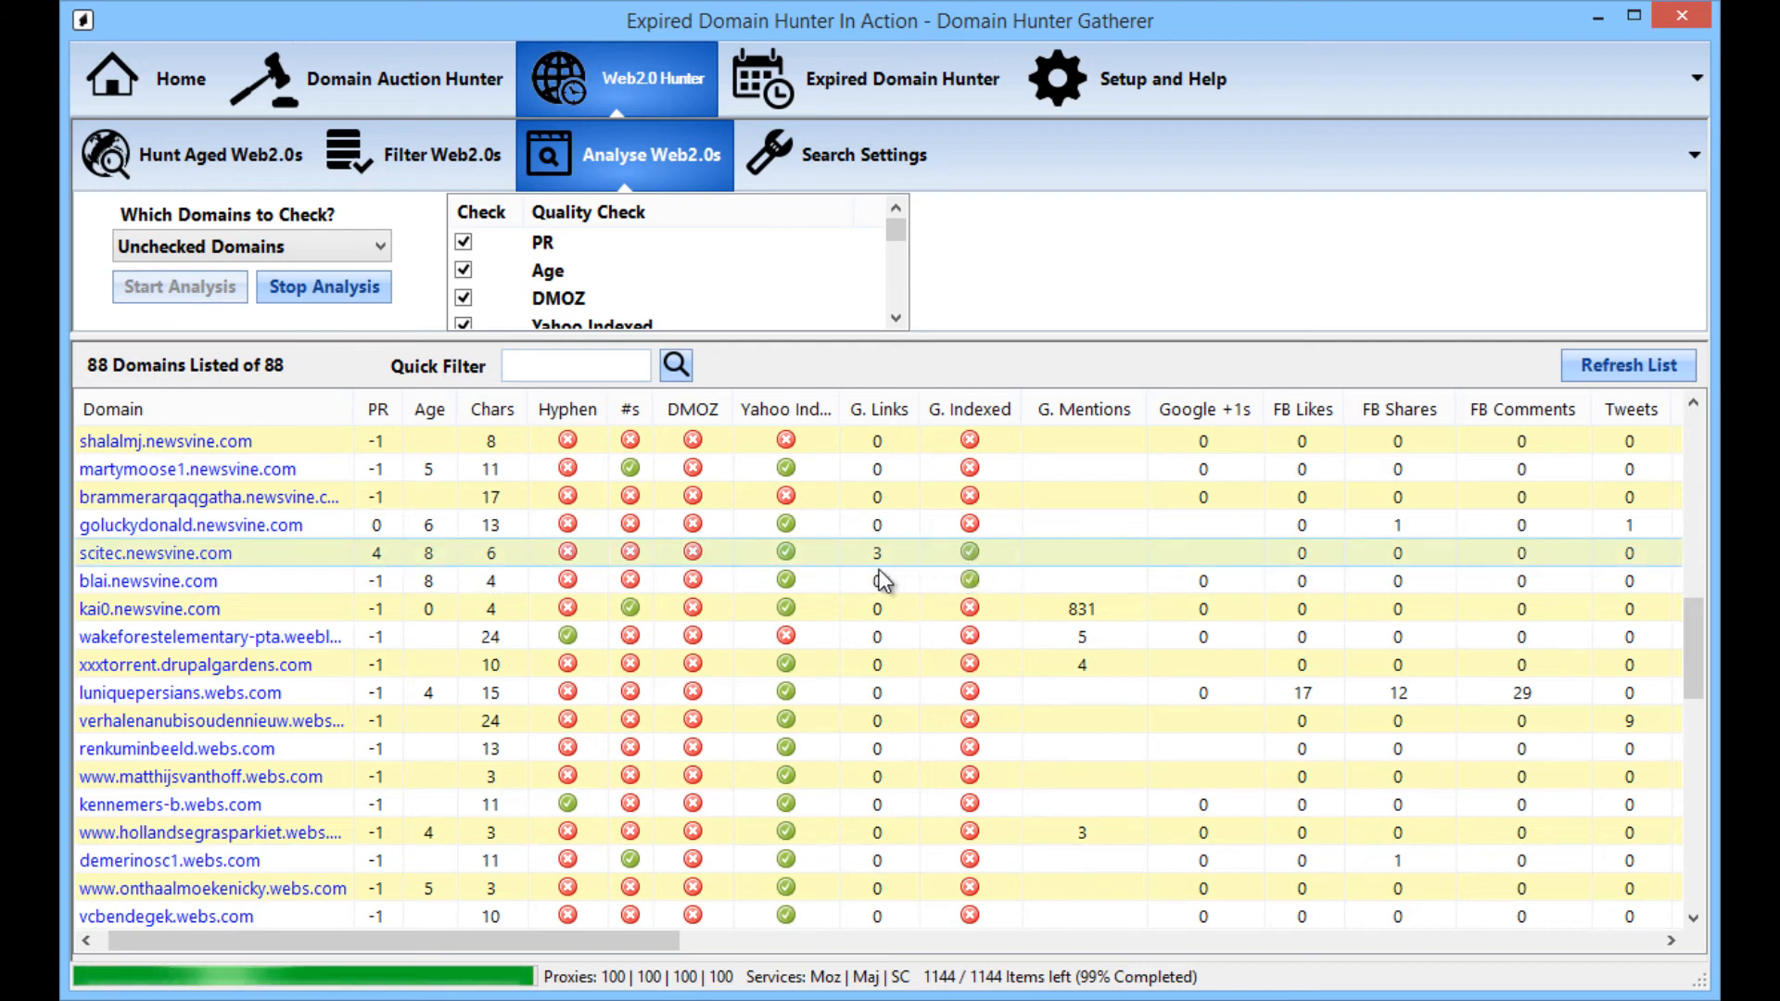
scroll("down", 3)
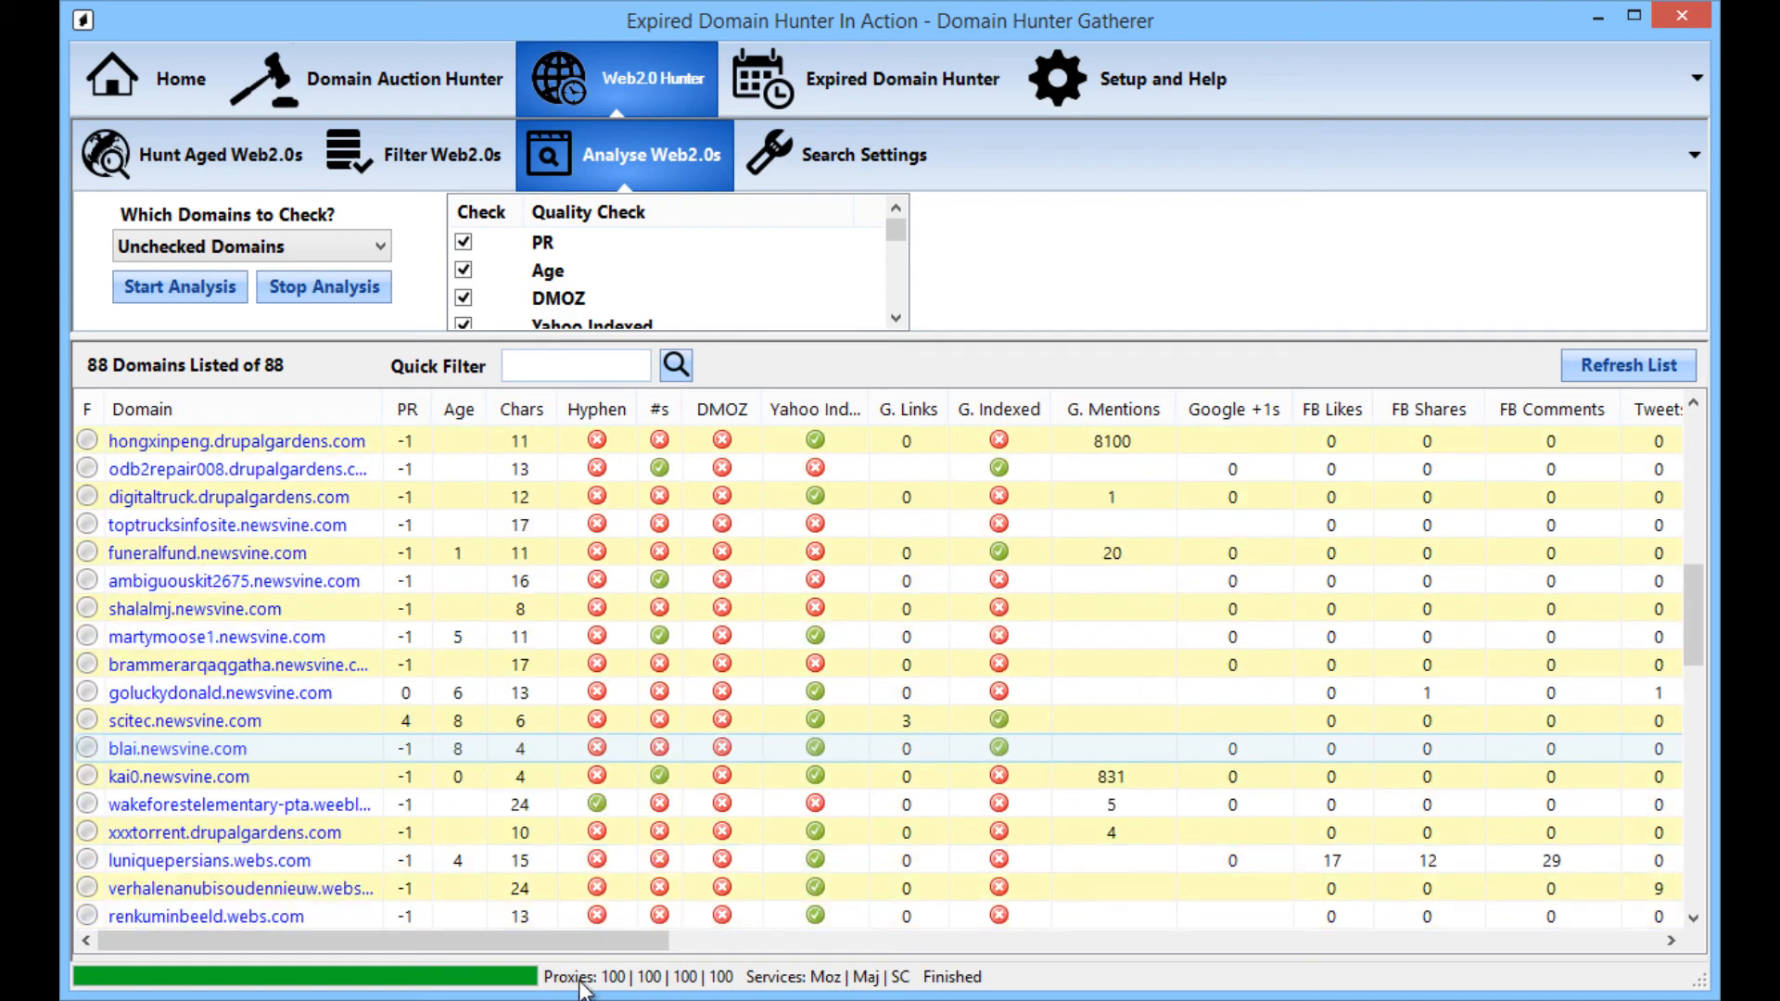
Step: Sort the analysed domains by Moz PA, highest first
scroll("right", 3)
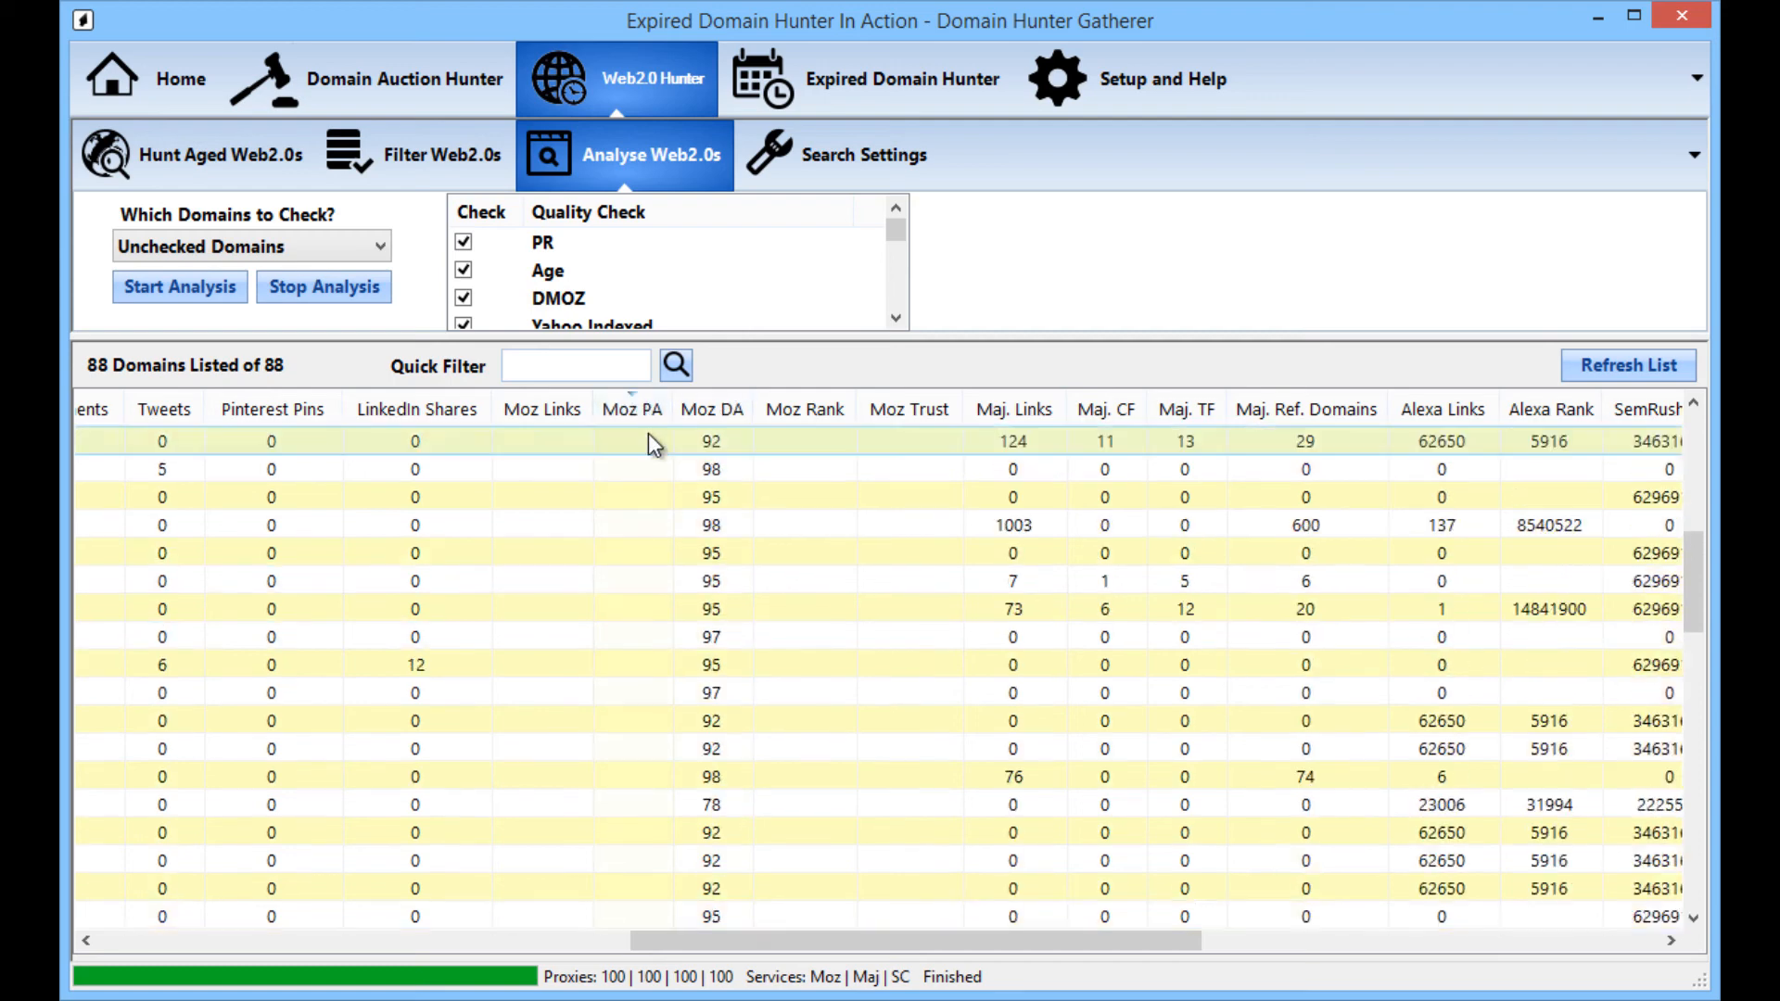
left_click(630, 408)
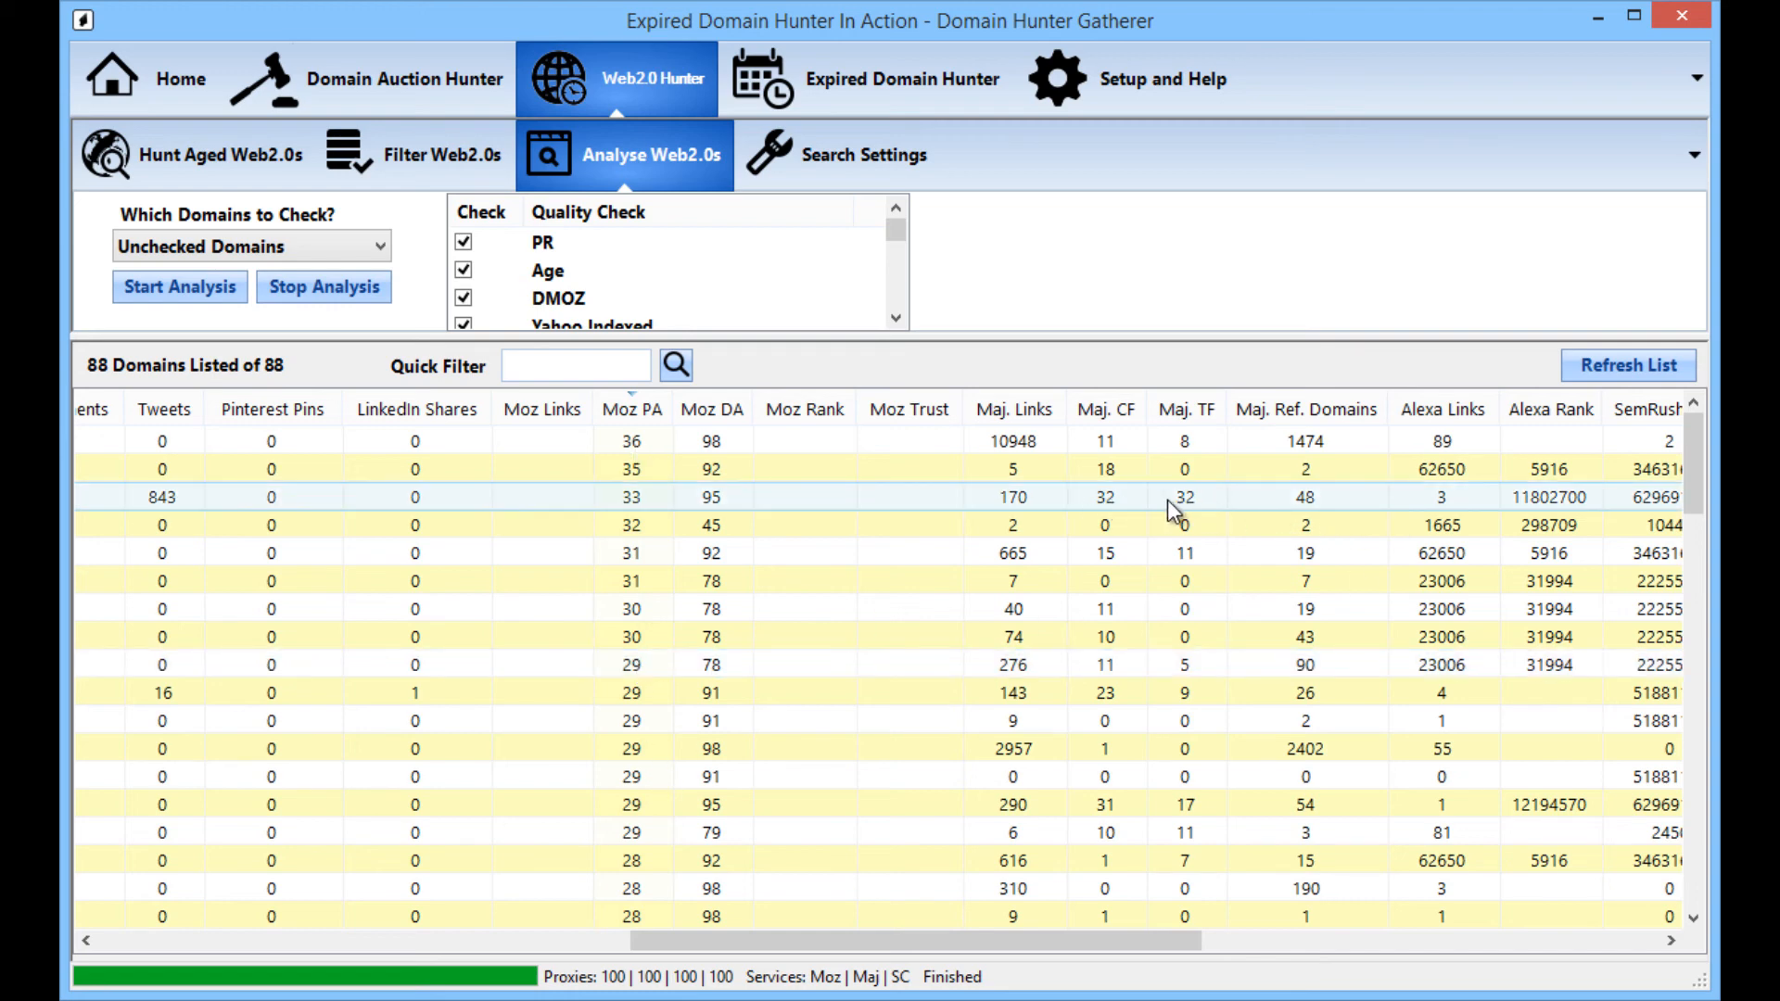
mouse_move(1136, 519)
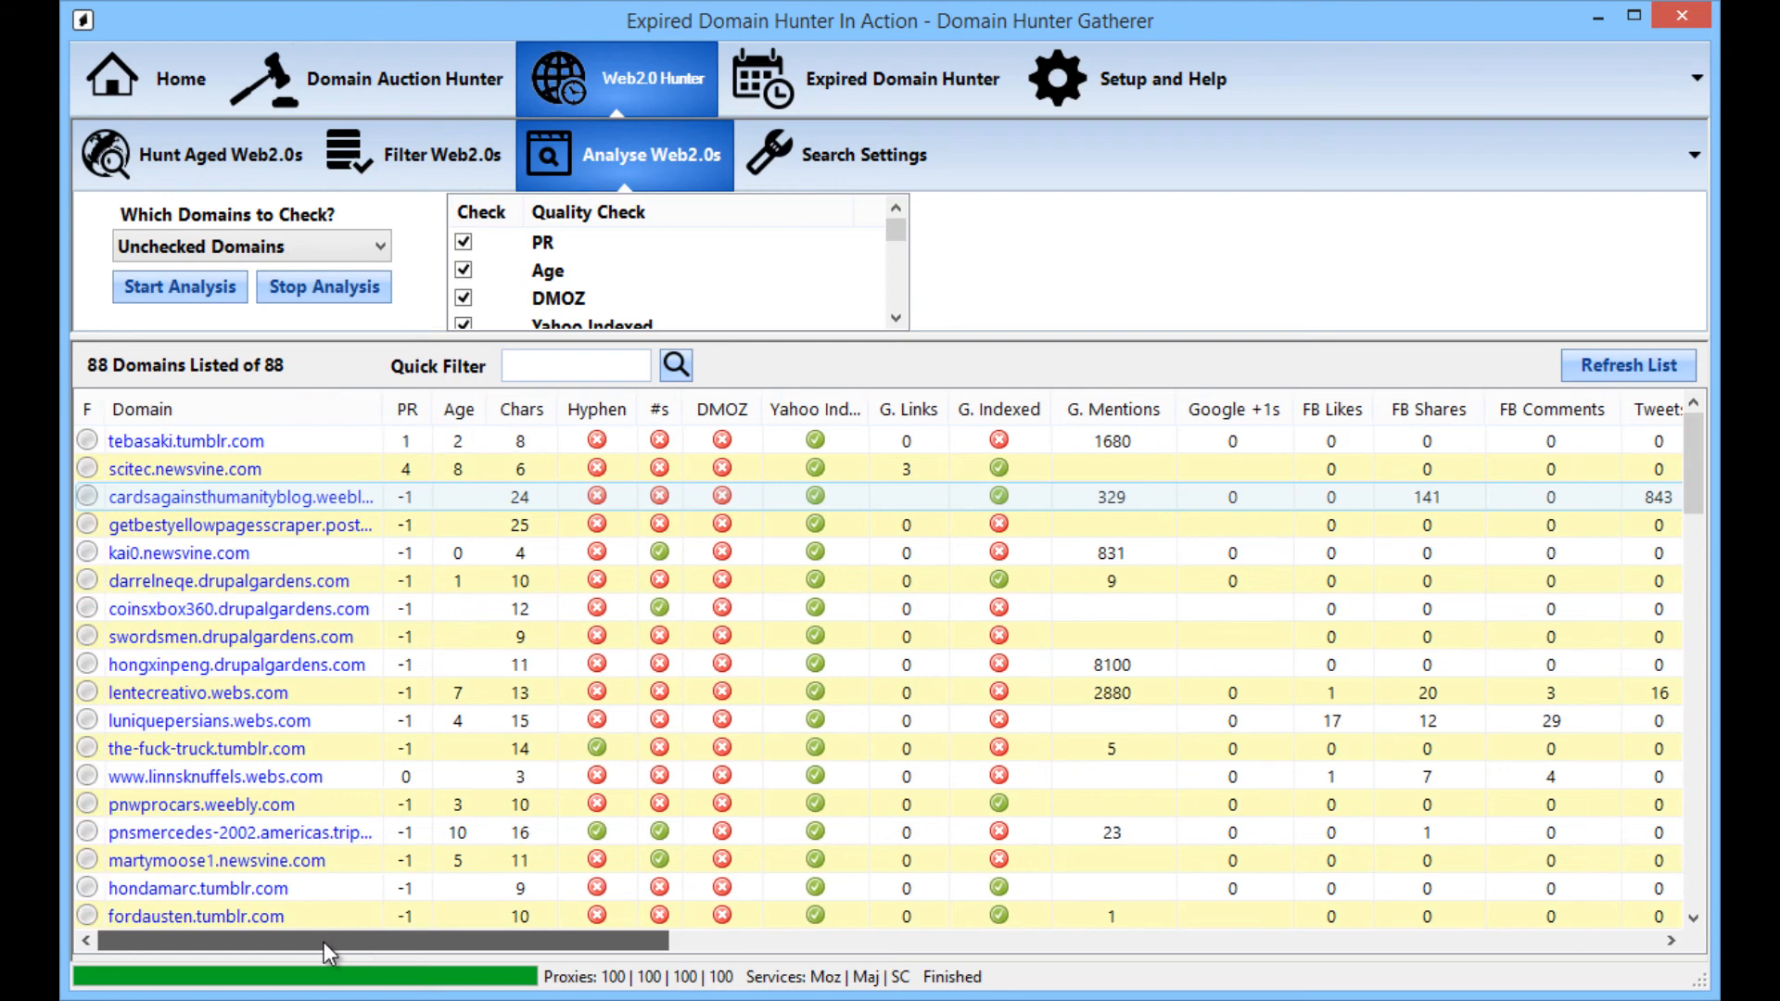
scroll("right", 3)
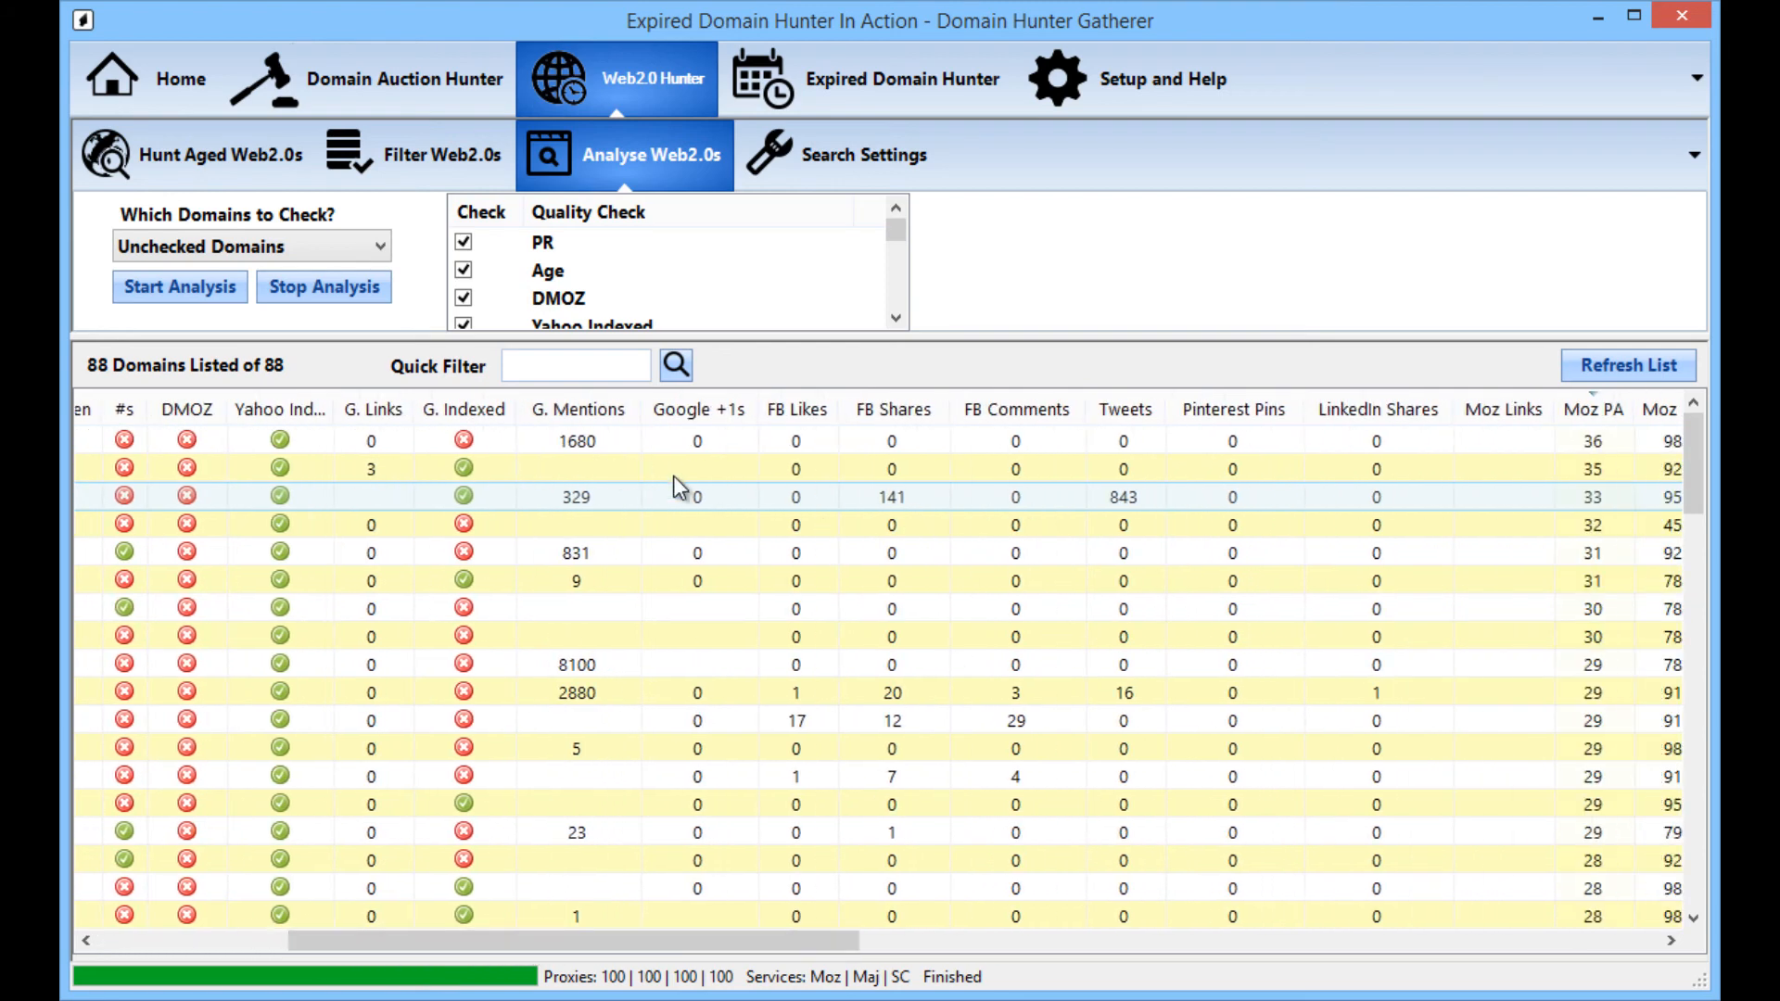
mouse_move(295, 488)
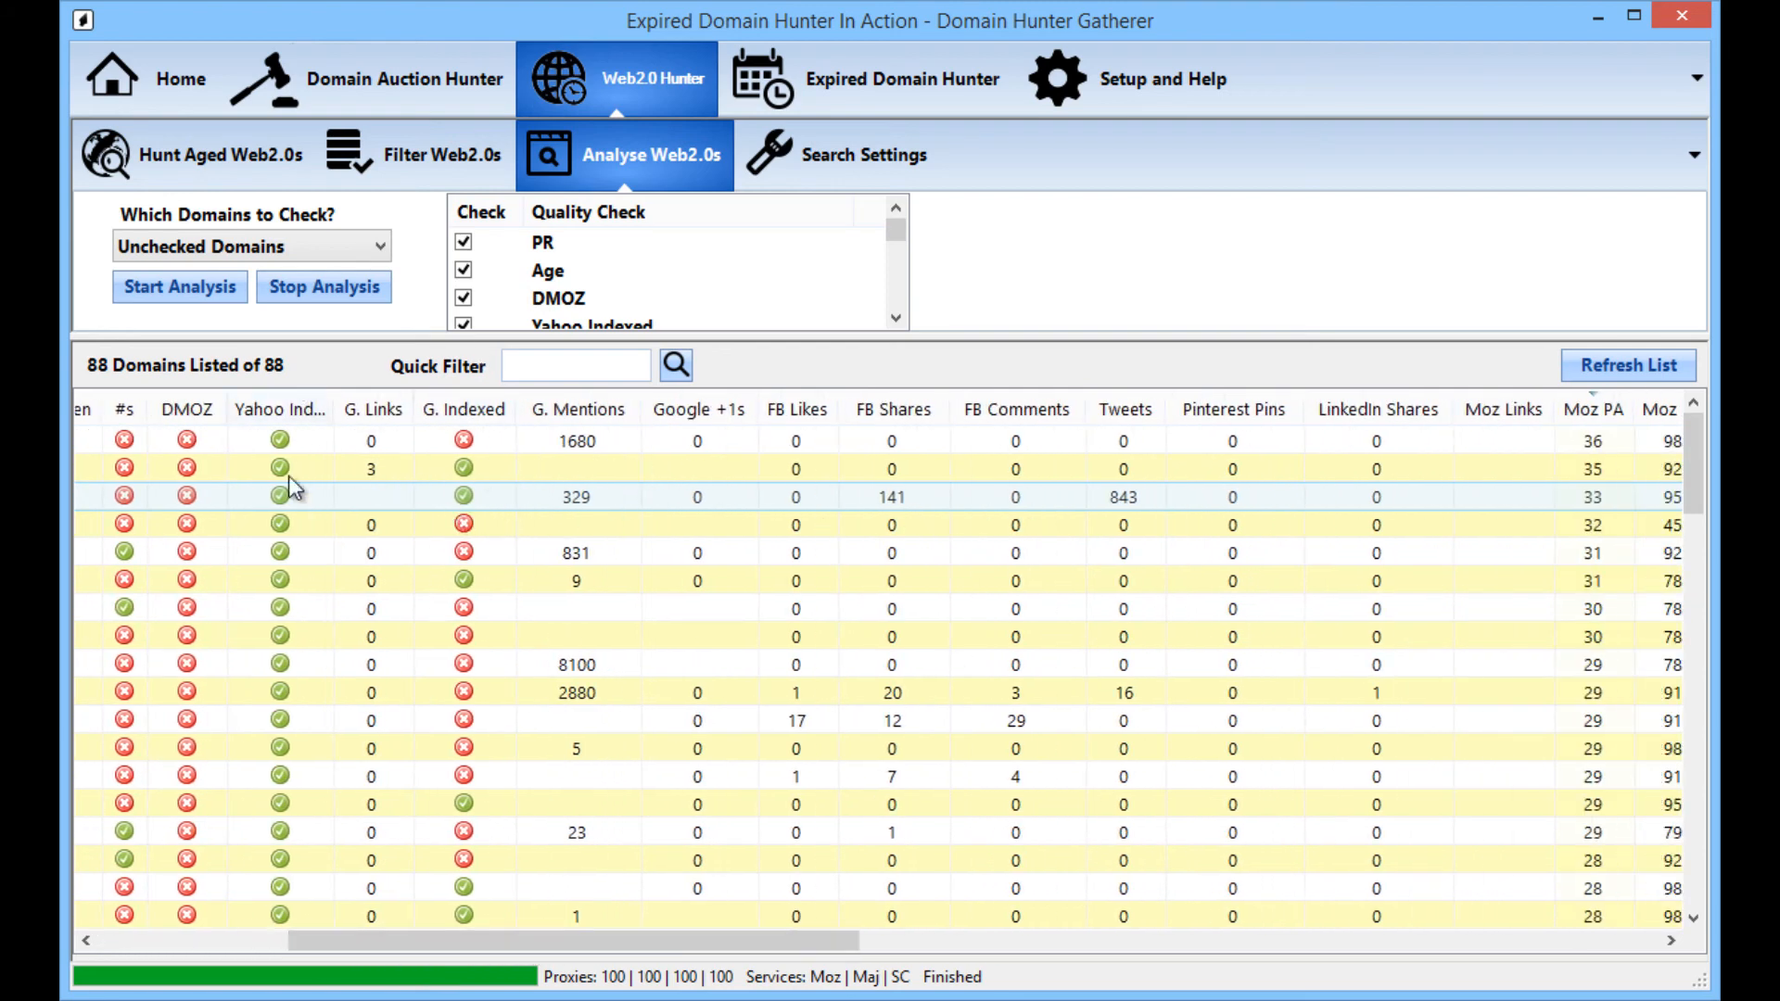
mouse_move(1462, 463)
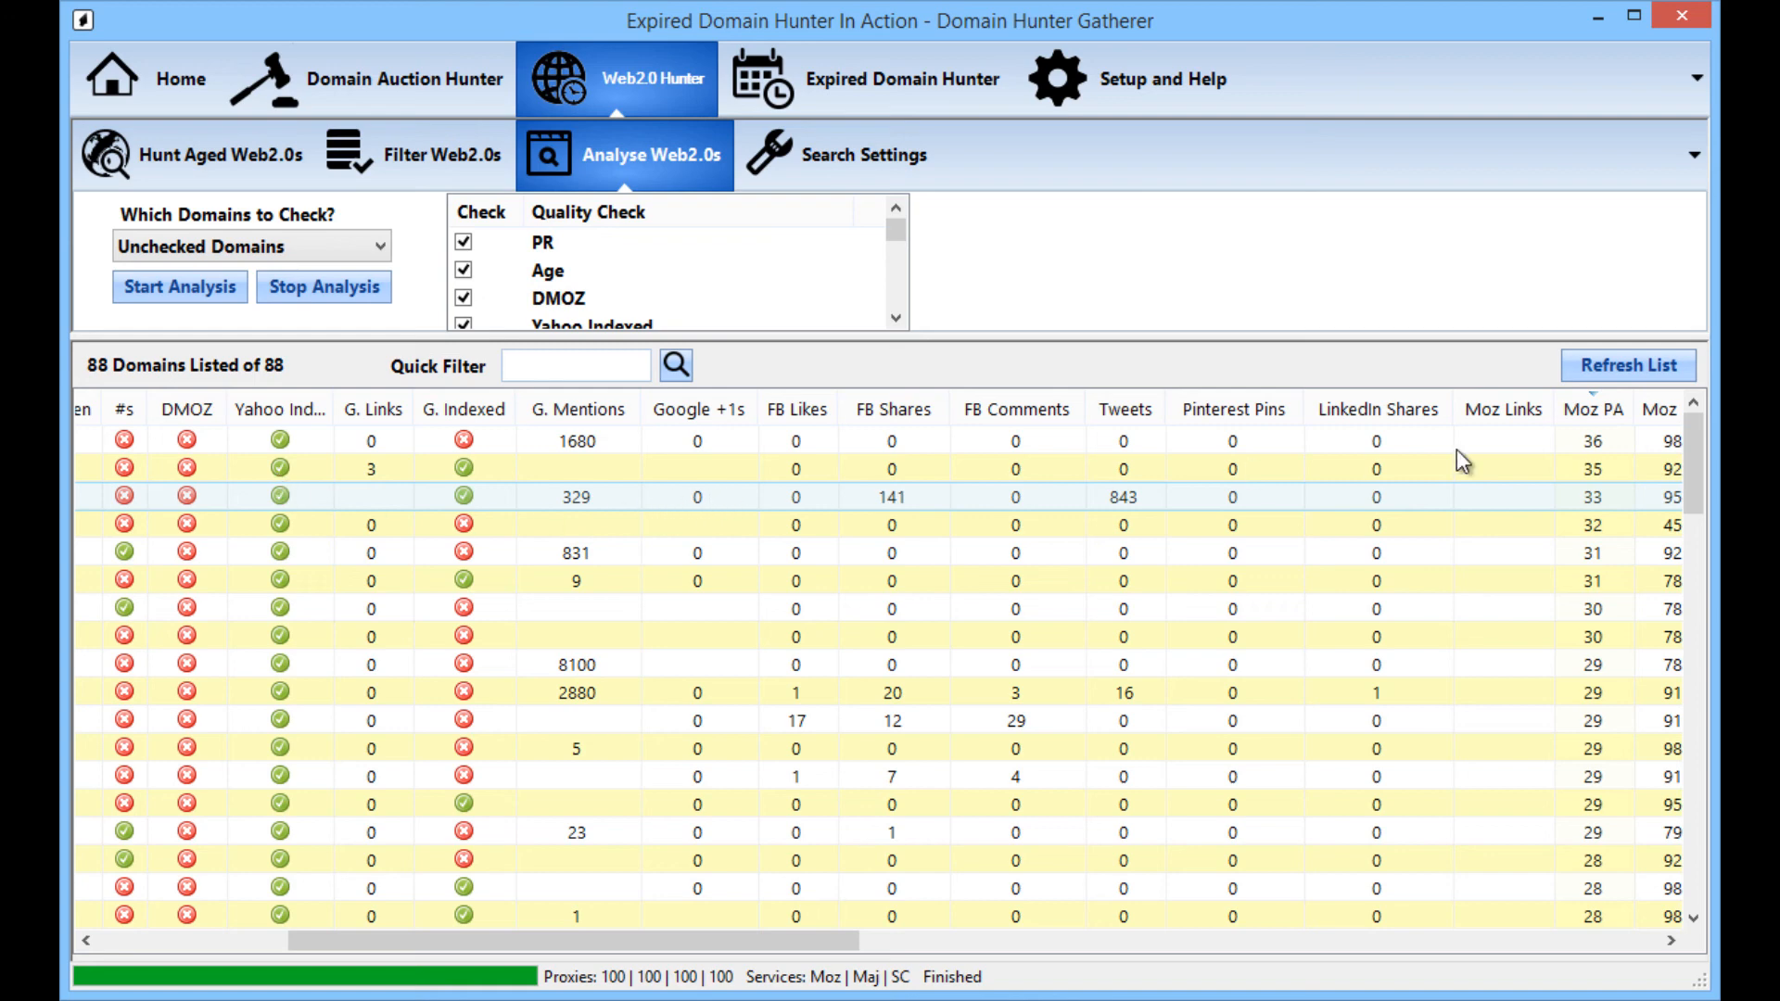
mouse_move(1456, 508)
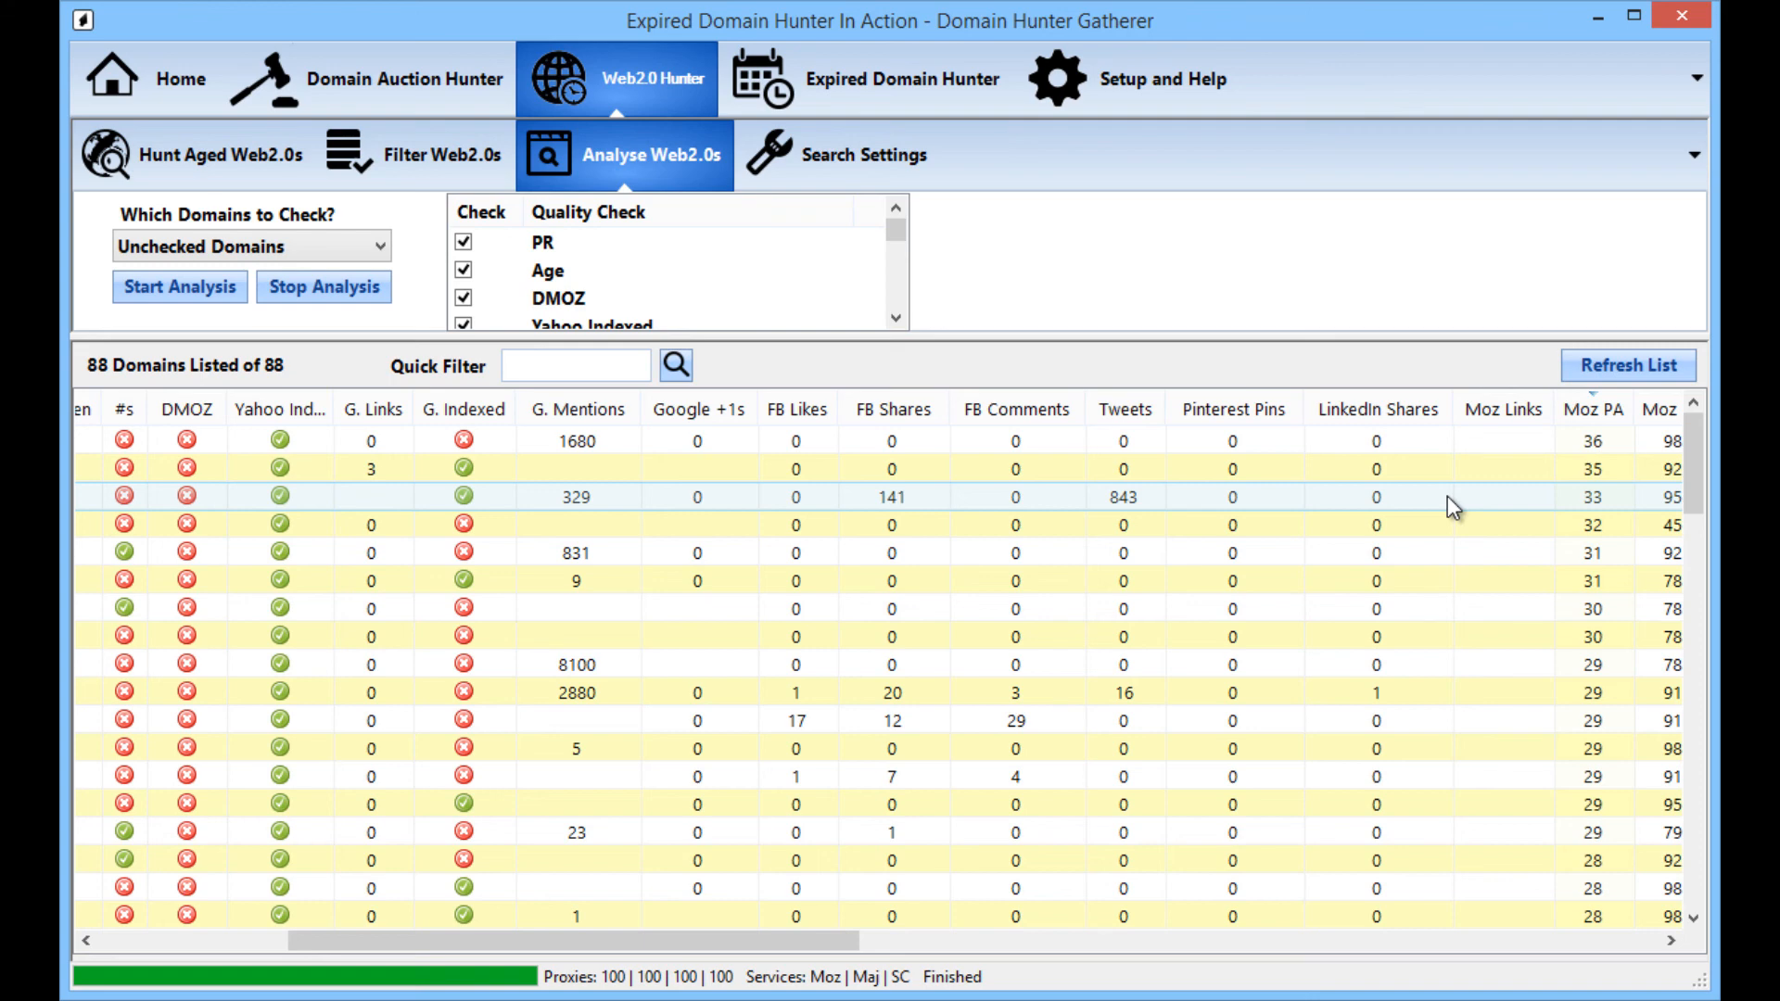
mouse_move(1442, 513)
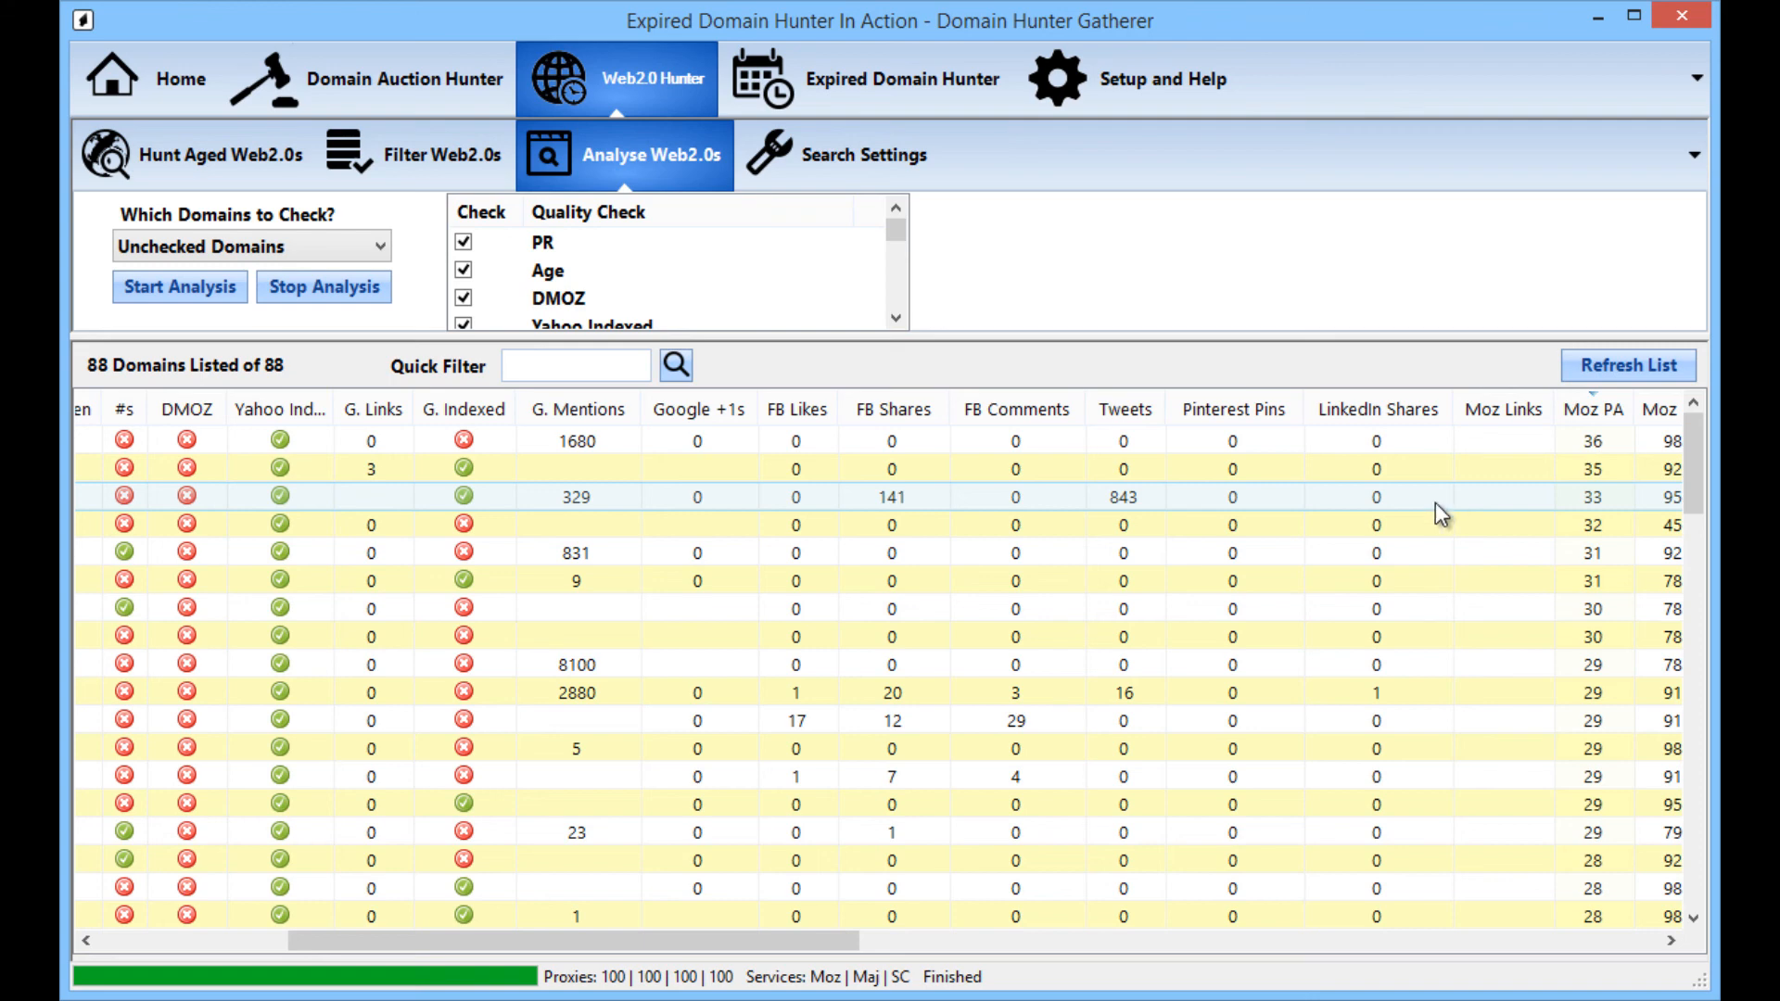
mouse_move(1348, 512)
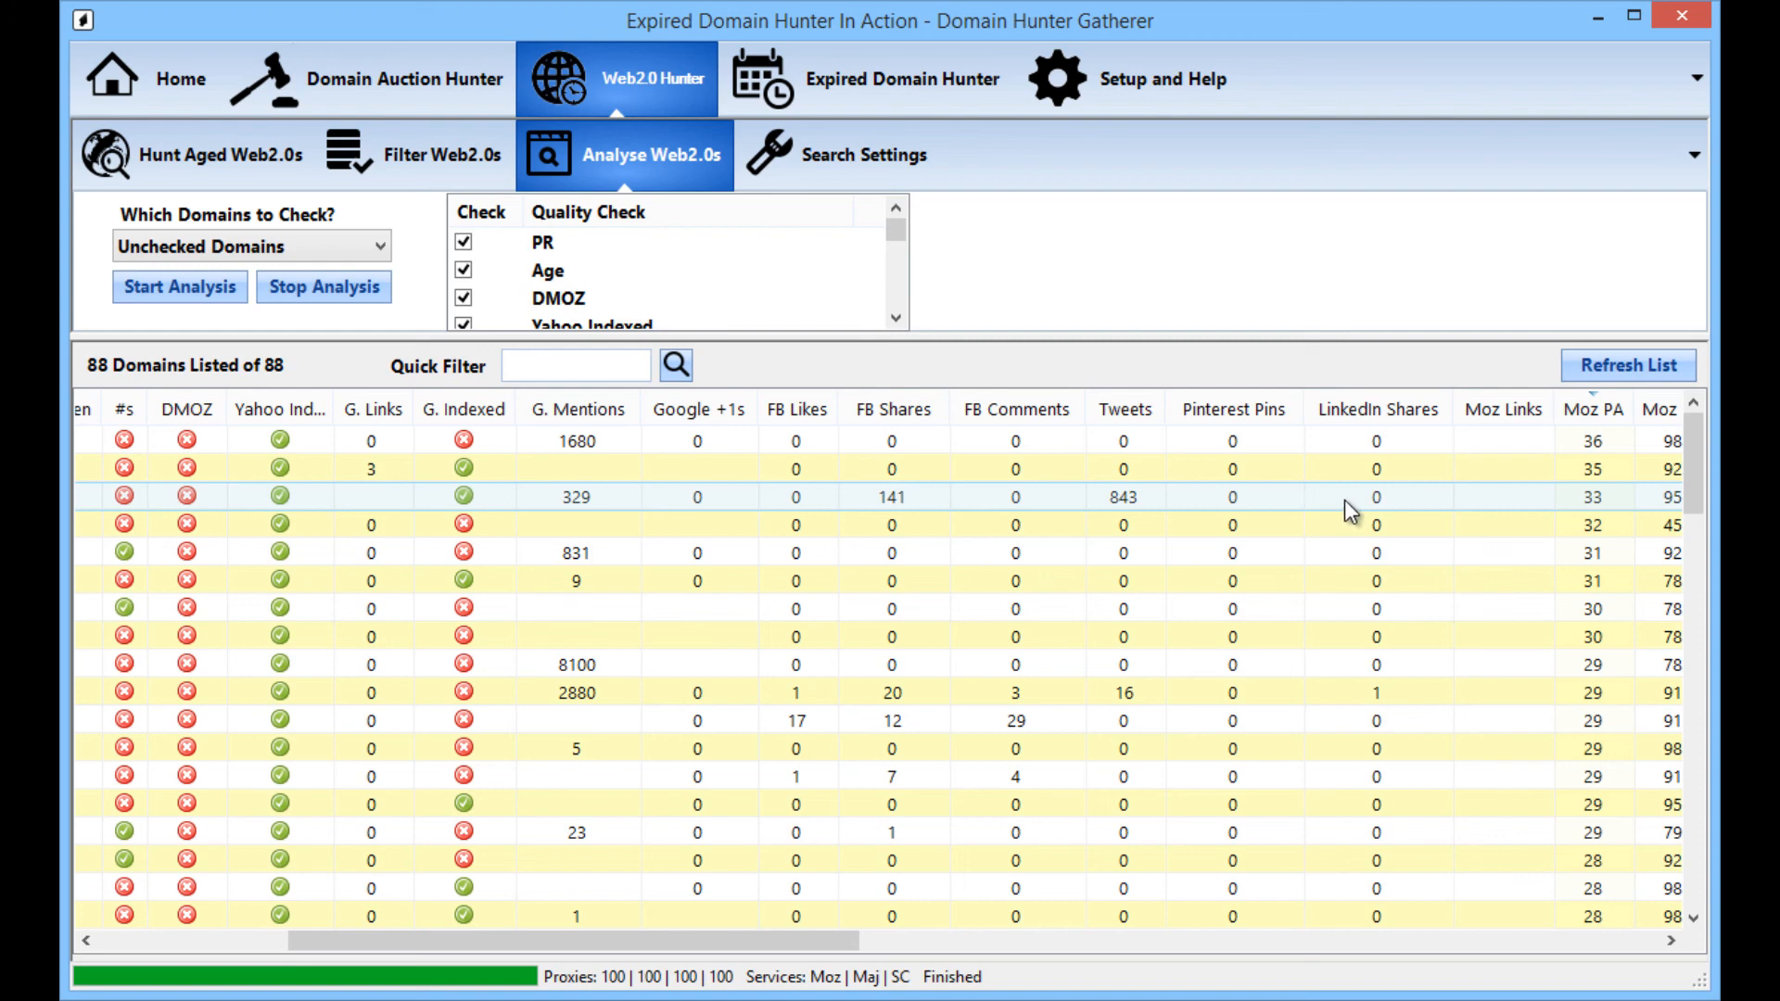